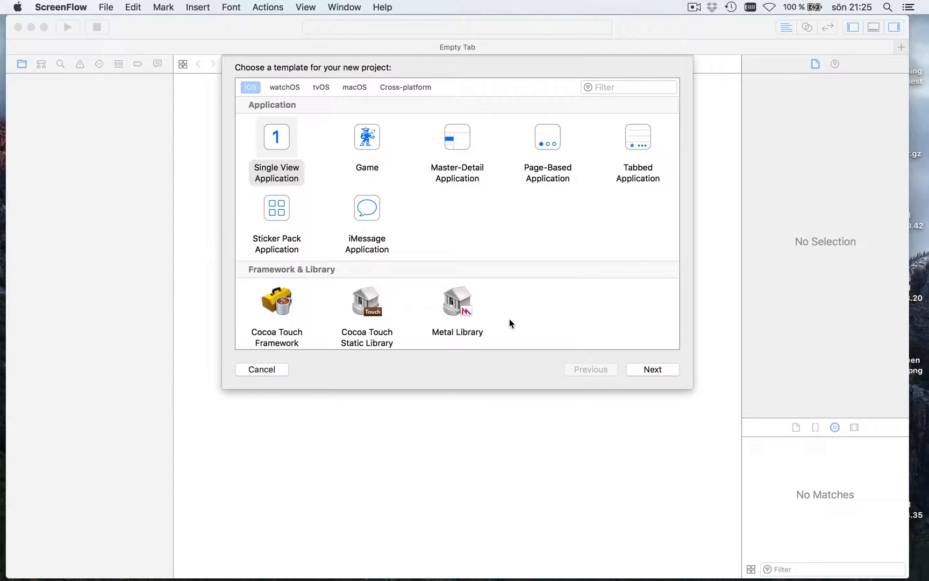
Step: Create an iOS Single View Application project with product name collectionviewTut
left_click(276, 136)
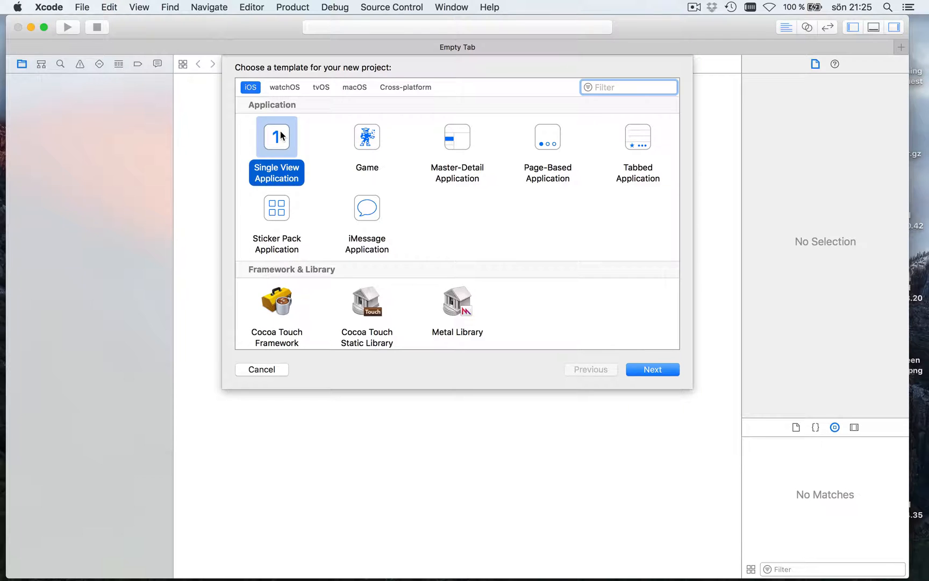
mouse_move(652, 378)
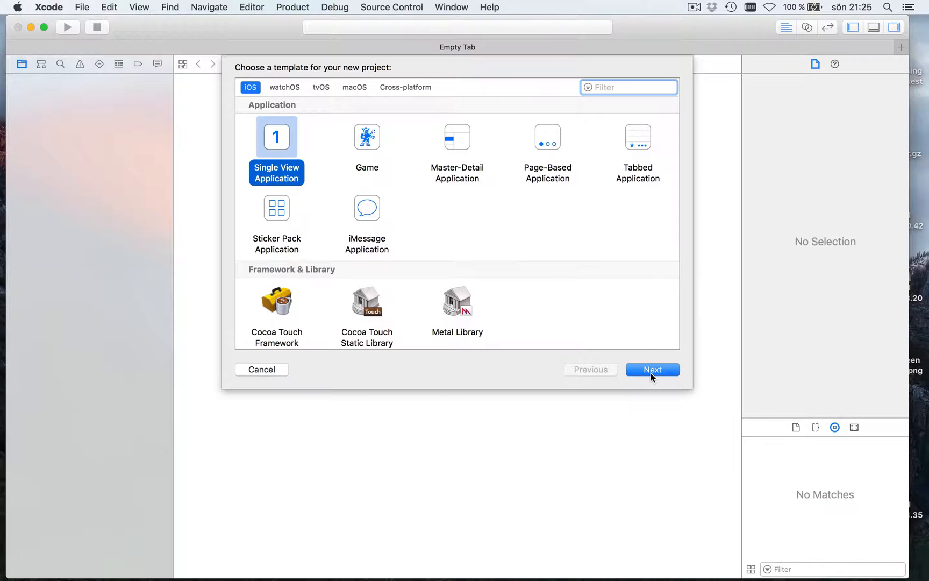
left_click(652, 369)
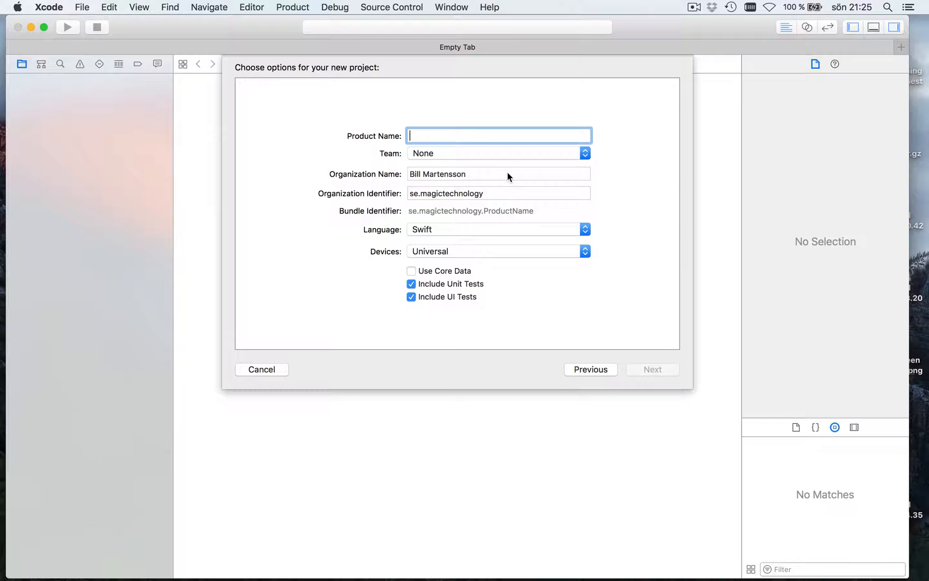
type("collectionview")
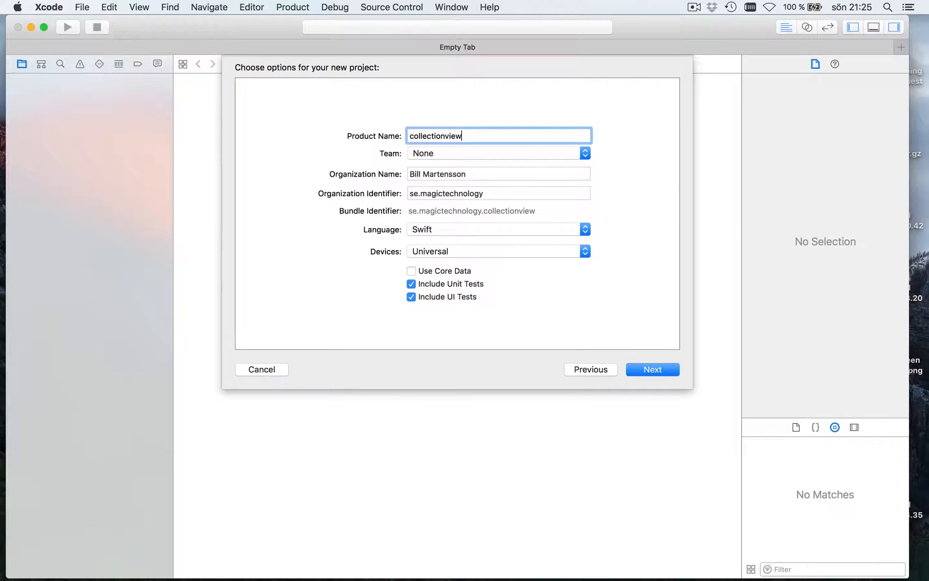
type("Tut")
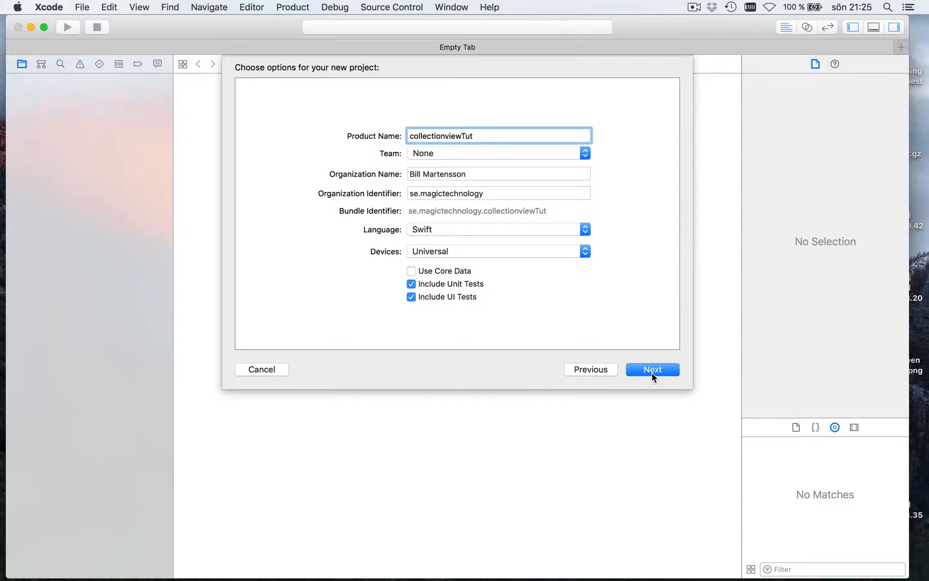
left_click(652, 369)
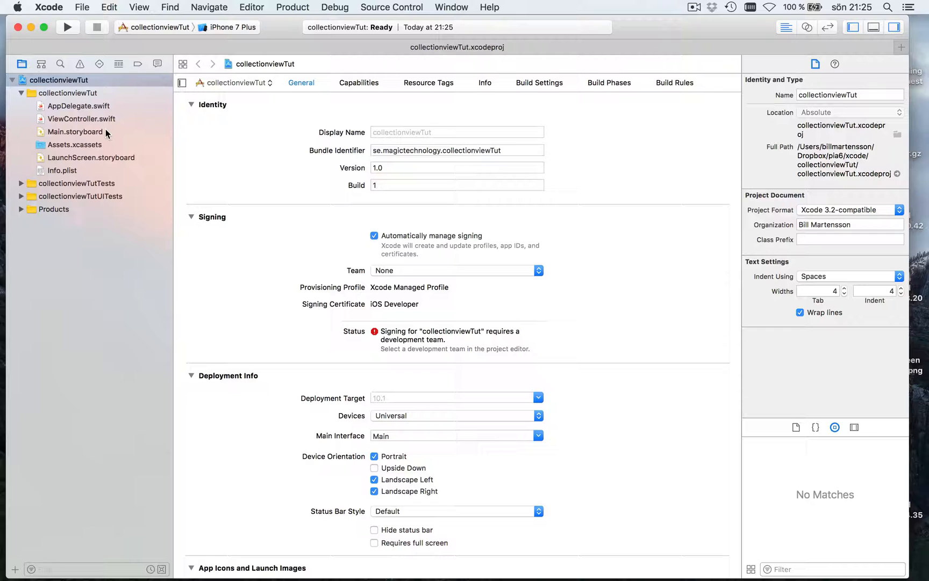
Step: Show Main.storyboard and filter the Object Library with 'colle' to find Collection View
left_click(76, 132)
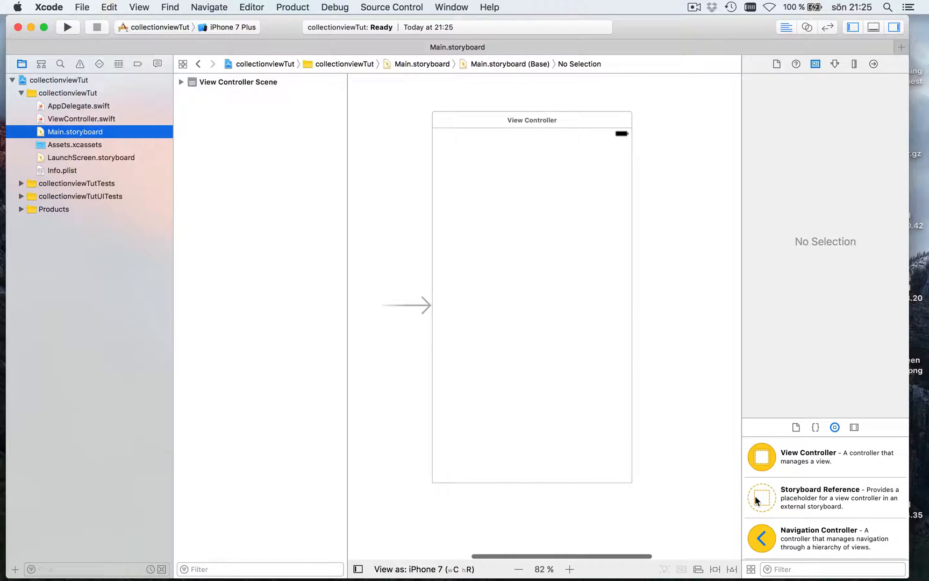
scroll("down", 3)
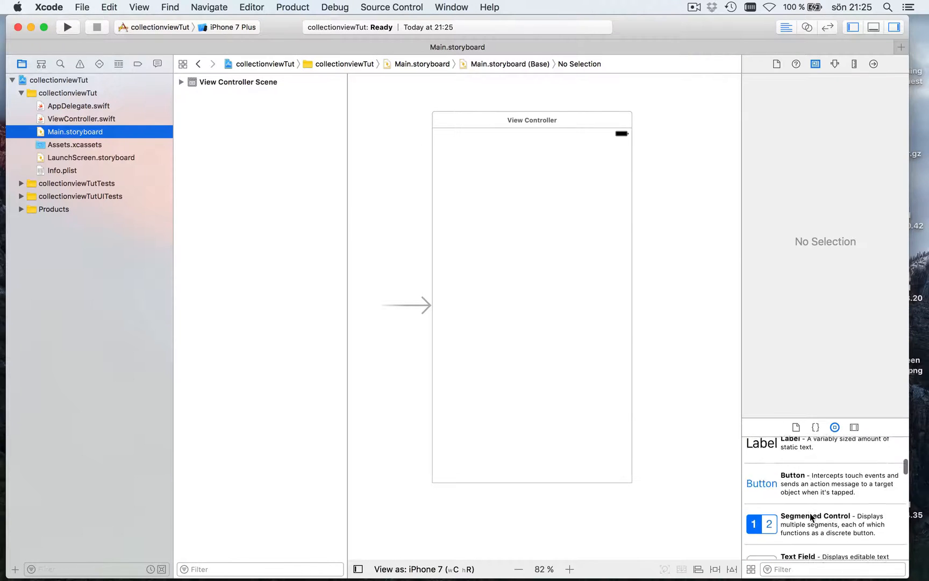
scroll("down", 3)
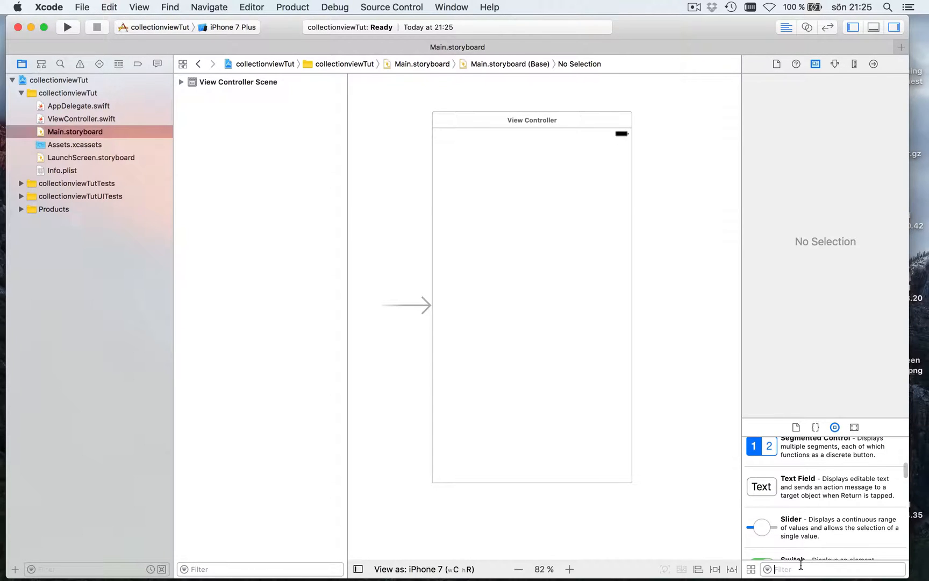
type("colle")
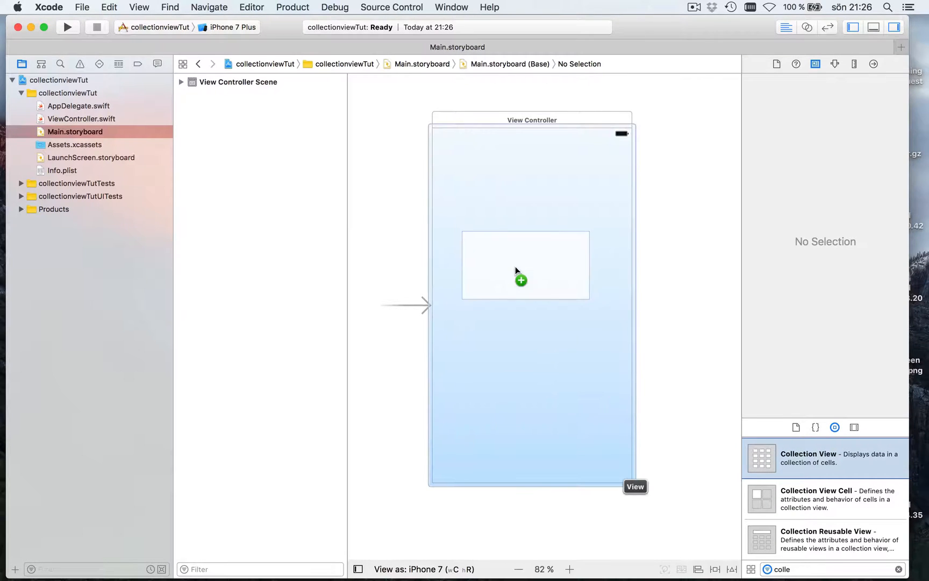
Step: Drag a Collection View onto the view controller and stretch it to fill the screen
left_click_drag(522, 278, 494, 226)
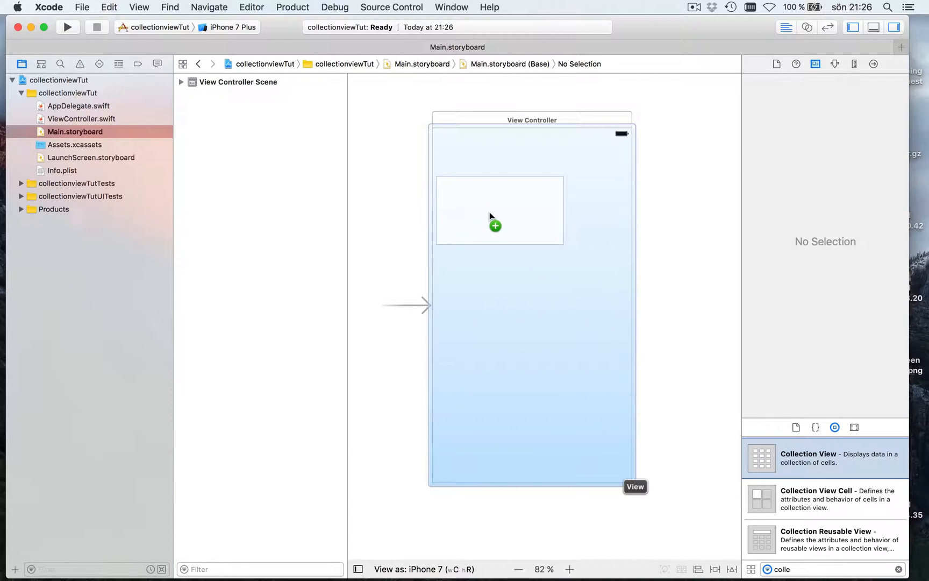
left_click_drag(495, 226, 489, 180)
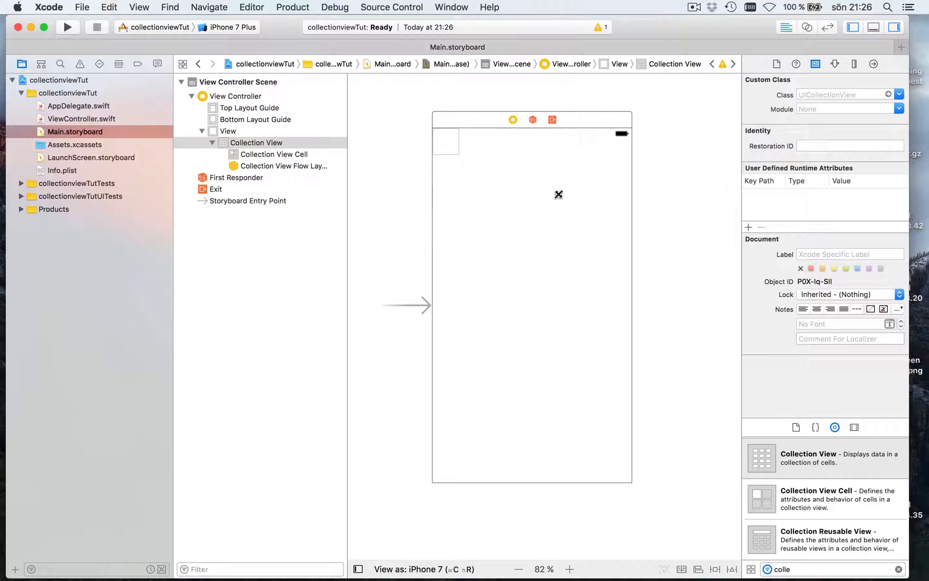
left_click_drag(558, 194, 628, 476)
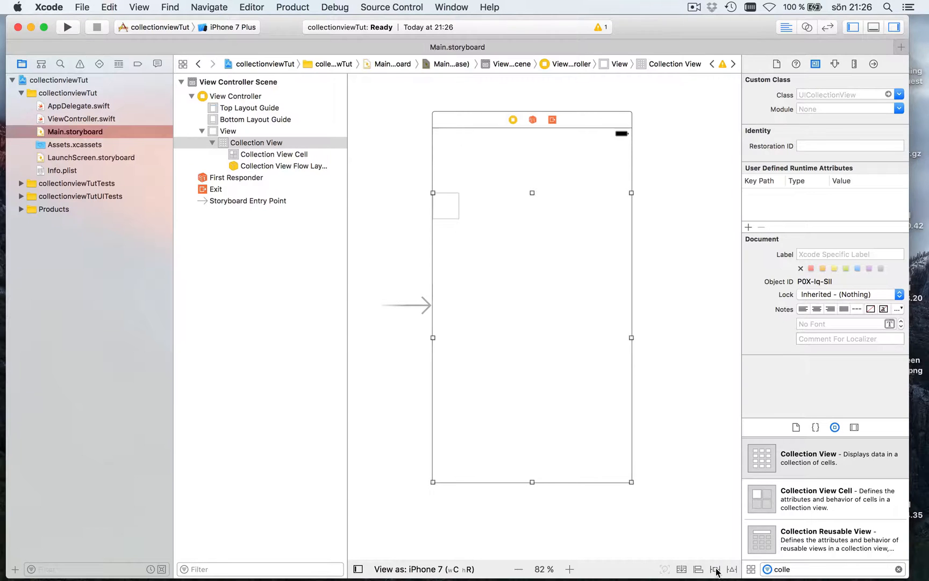
Step: Add four spacing constraints: 100 from the top, 0 to the sides and bottom
left_click(715, 570)
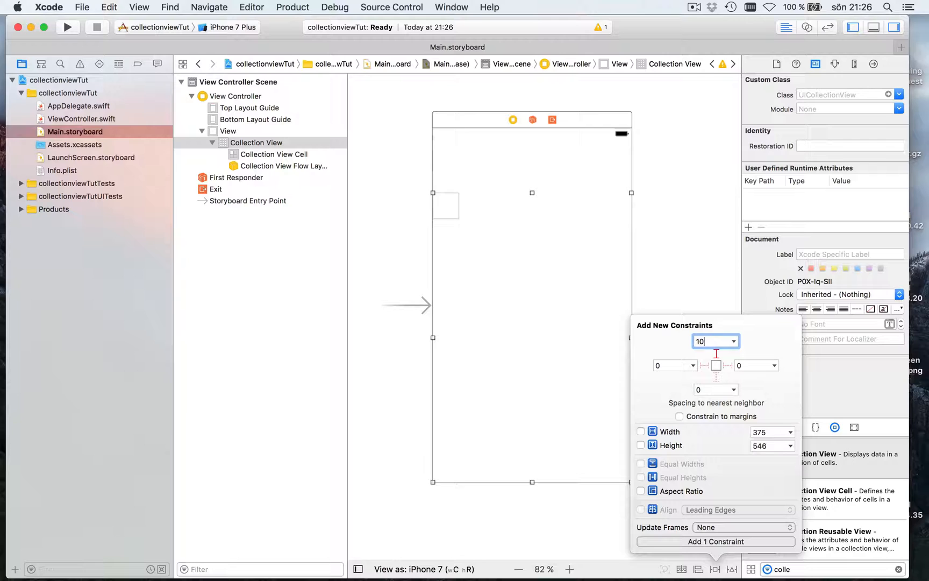
type("100")
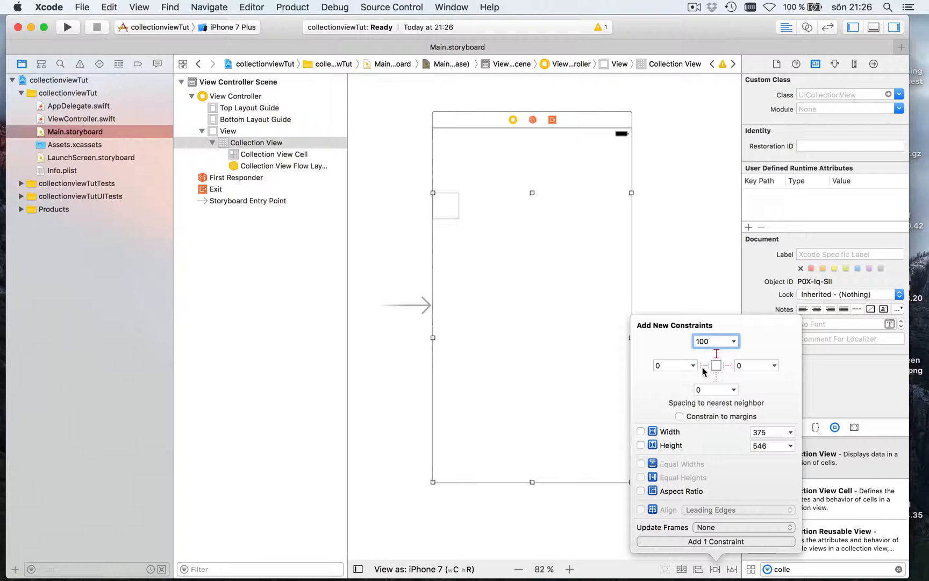
left_click(716, 379)
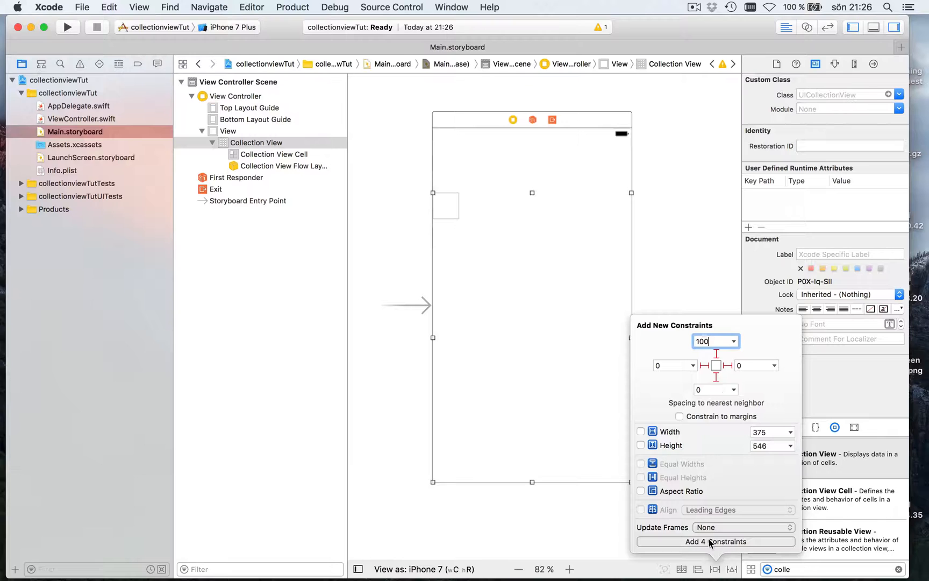
left_click(251, 7)
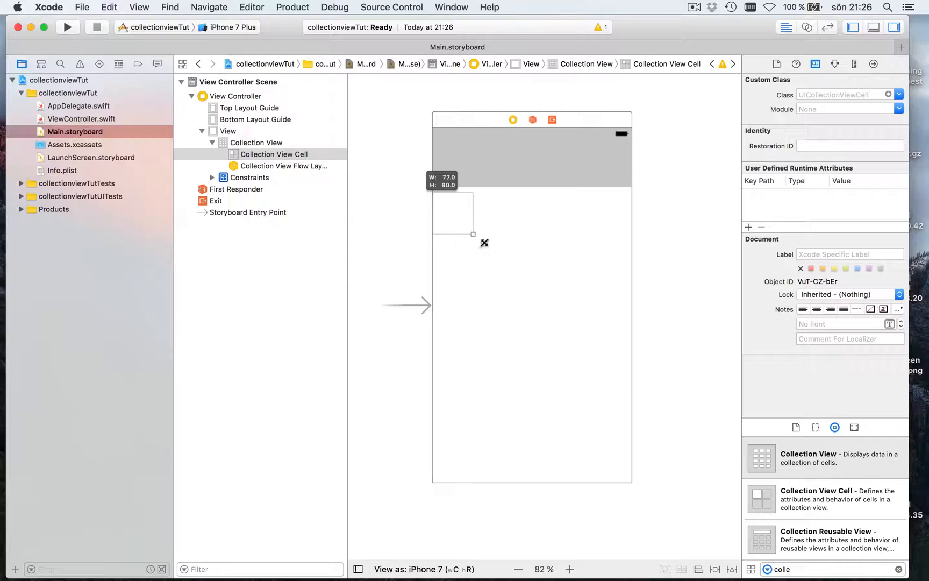
Step: Set the Collection View's cell size to 70 × 70 in the Size Inspector
left_click_drag(473, 233, 452, 216)
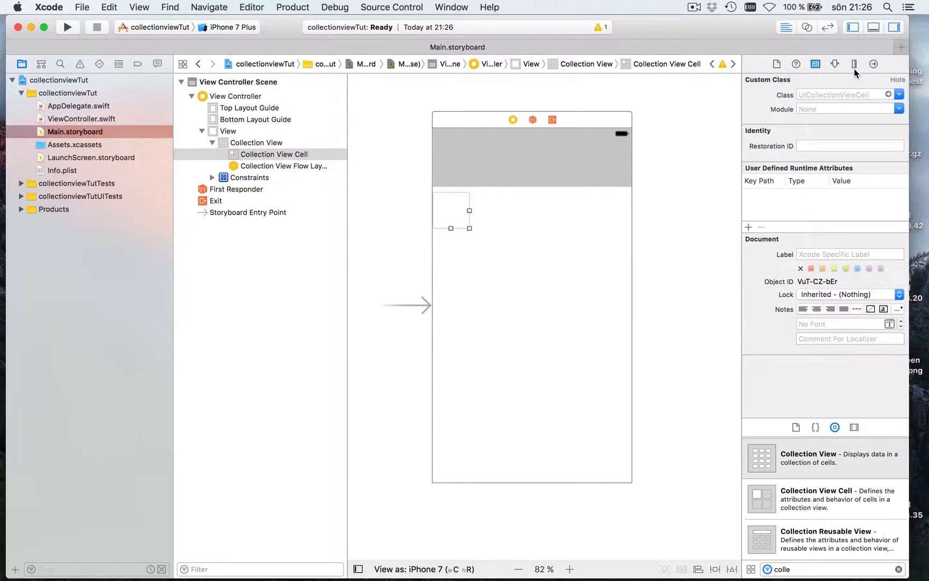
left_click(854, 64)
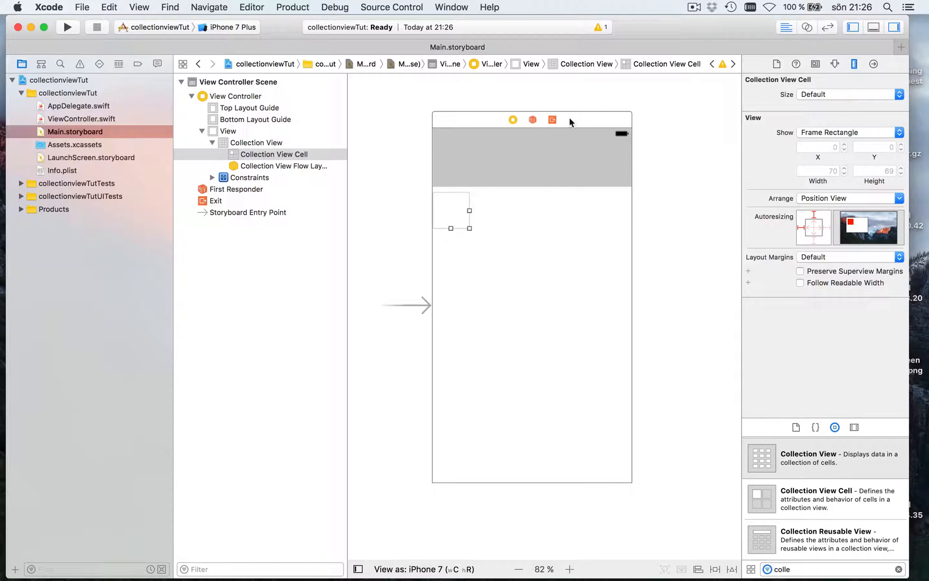
left_click(257, 142)
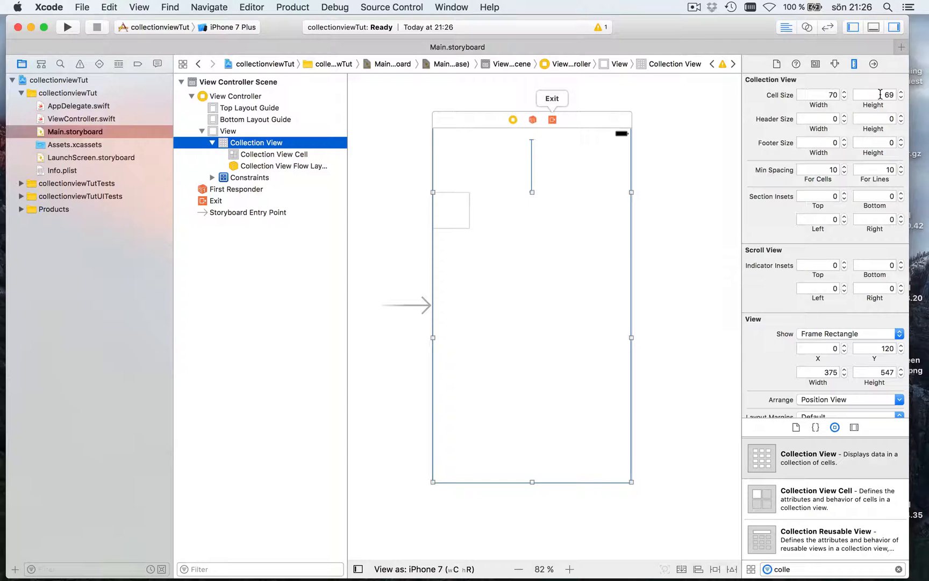
left_click(875, 95)
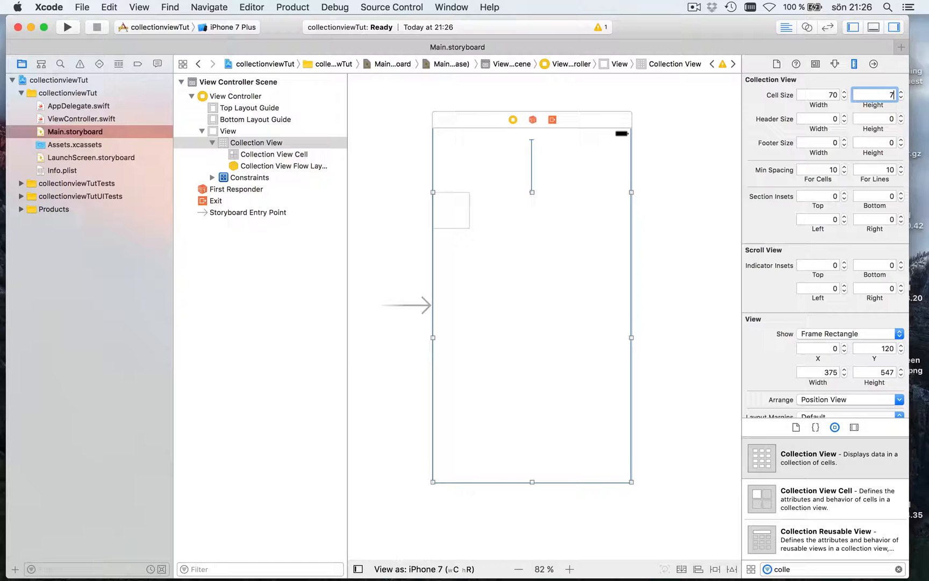
type("70")
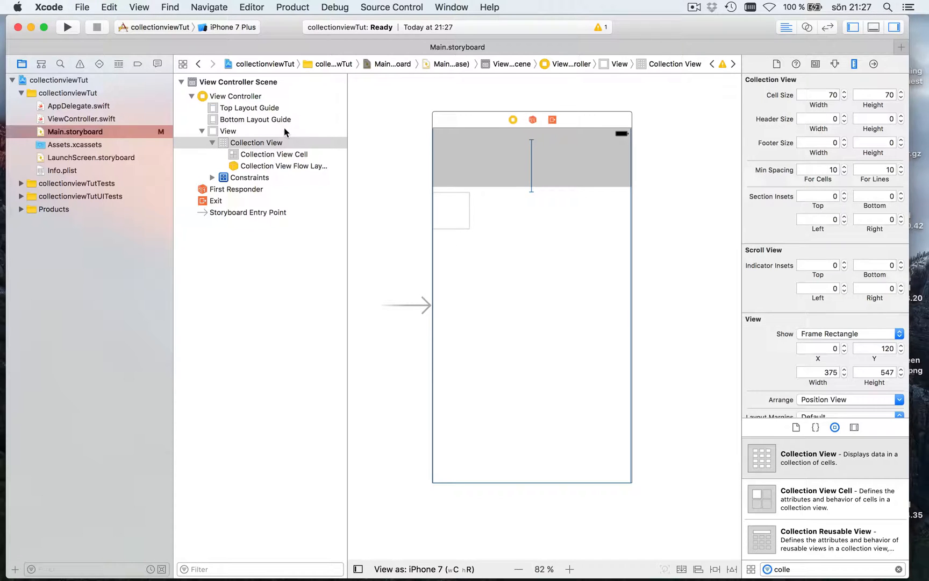
left_click(257, 142)
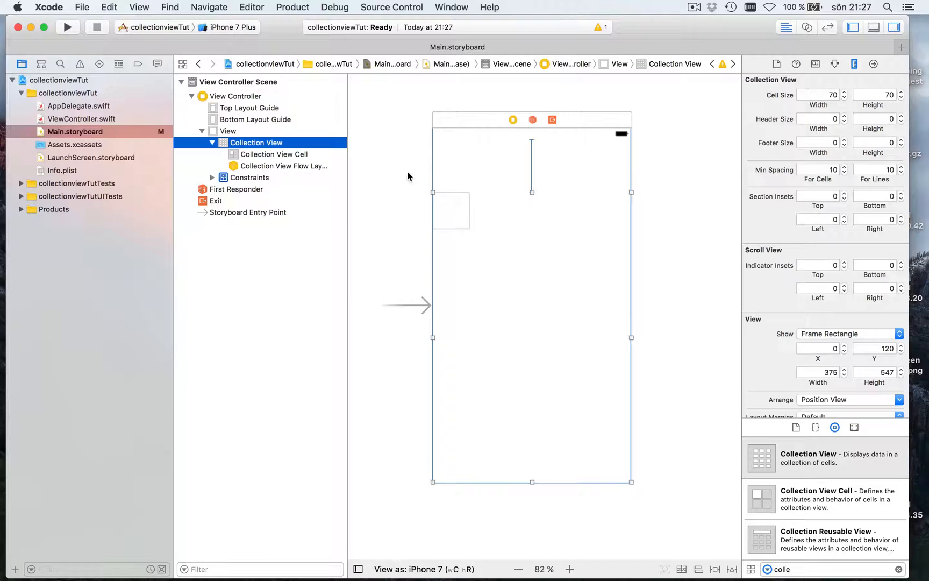
Step: Wire the collection view's dataSource and delegate outlets to the View Controller
left_click(874, 64)
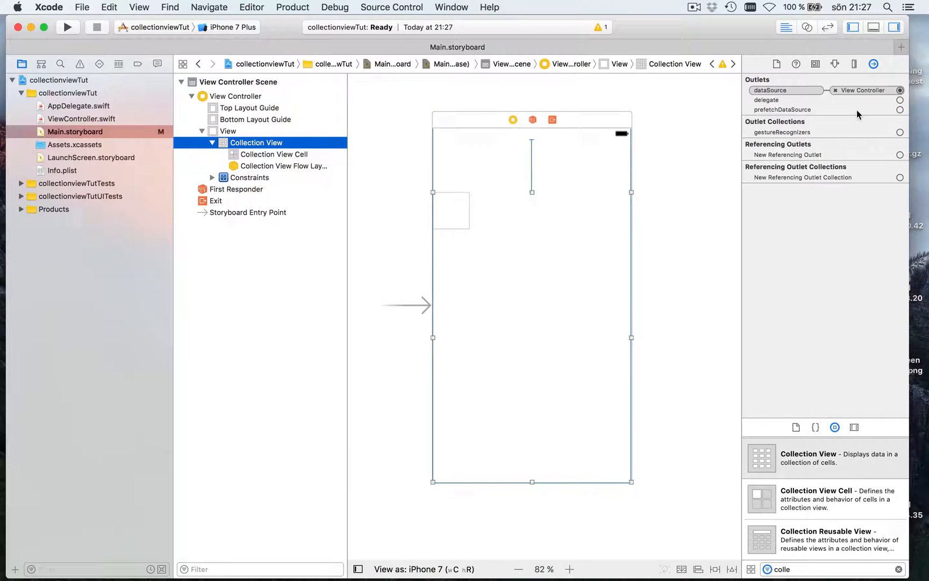
left_click_drag(900, 90, 455, 77)
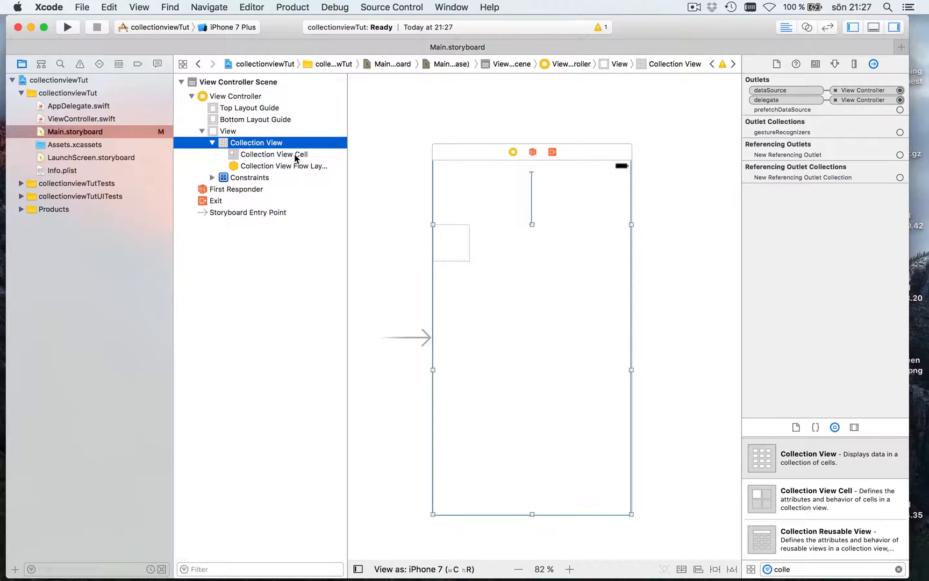
left_click(274, 155)
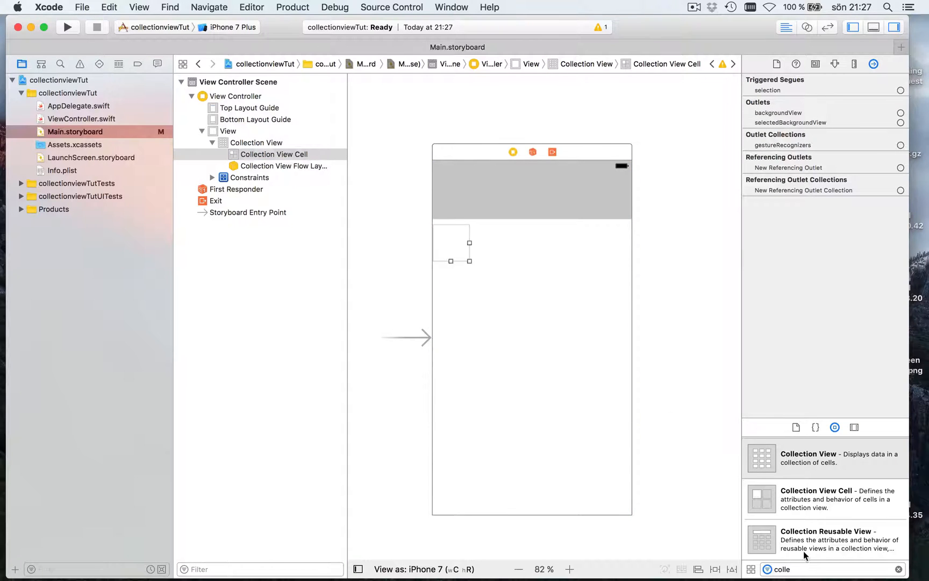
Step: Drop a Label into the collection view cell and run the app, which crashes
type("lab")
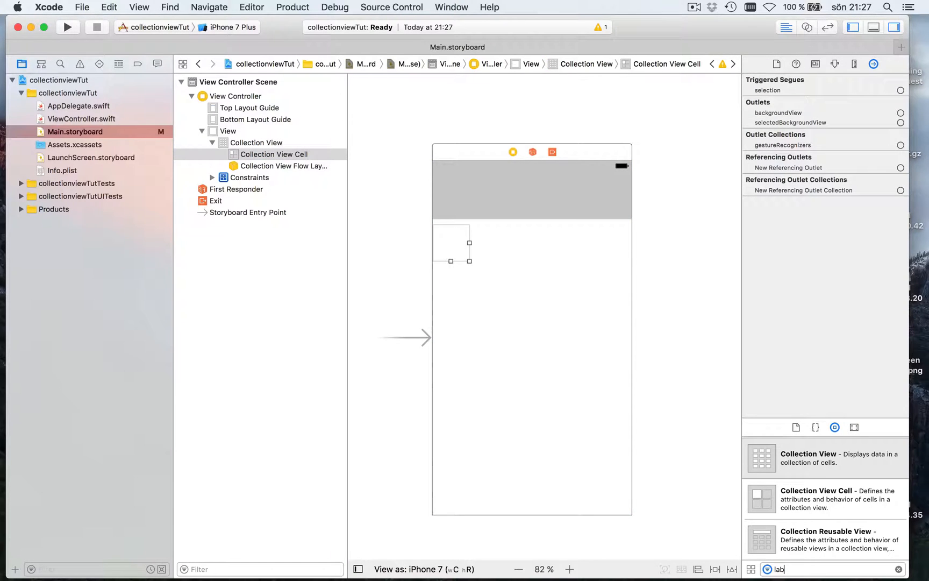
left_click_drag(761, 457, 507, 342)
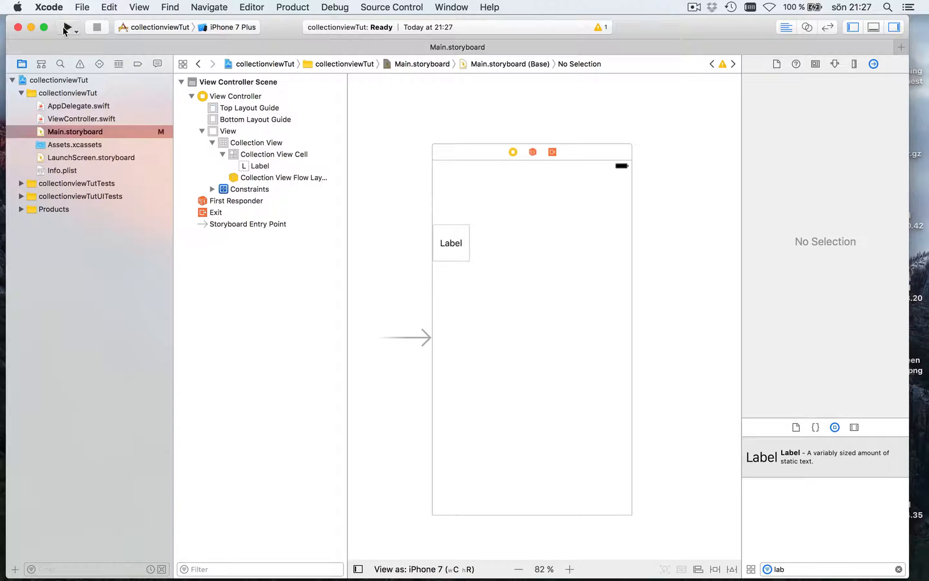
left_click(67, 27)
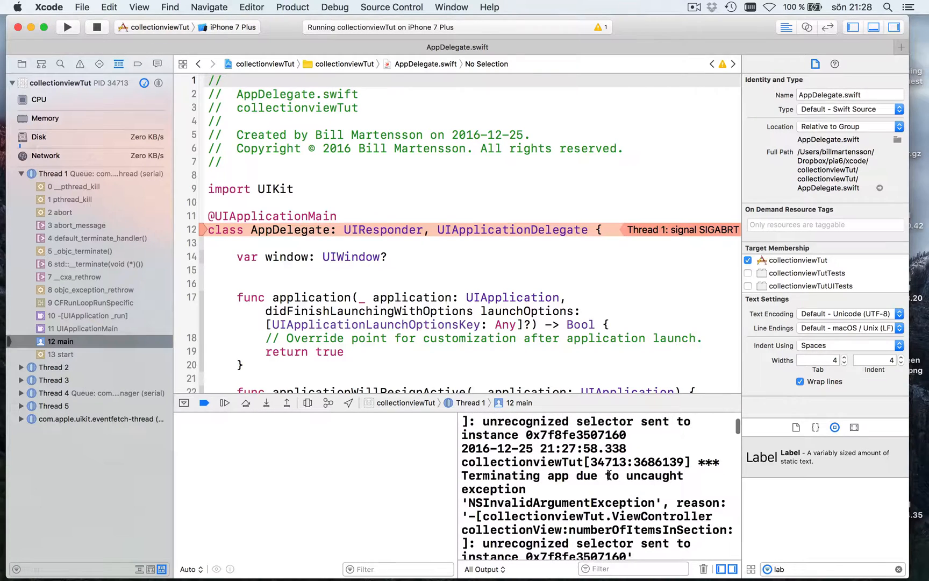
Step: Read the numberOfItemsInSection unrecognized selector crash, then show the Project navigator
scroll("down", 3)
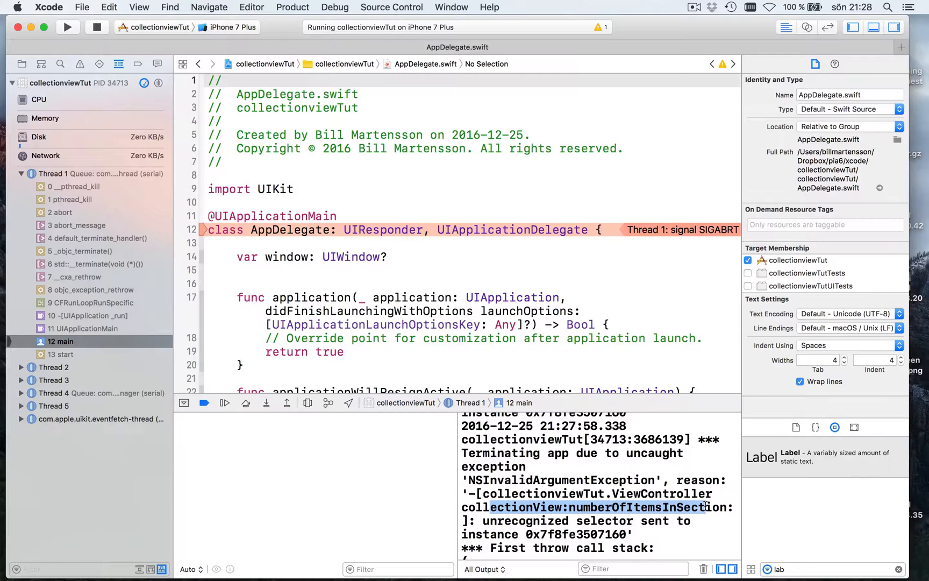
scroll("down", 3)
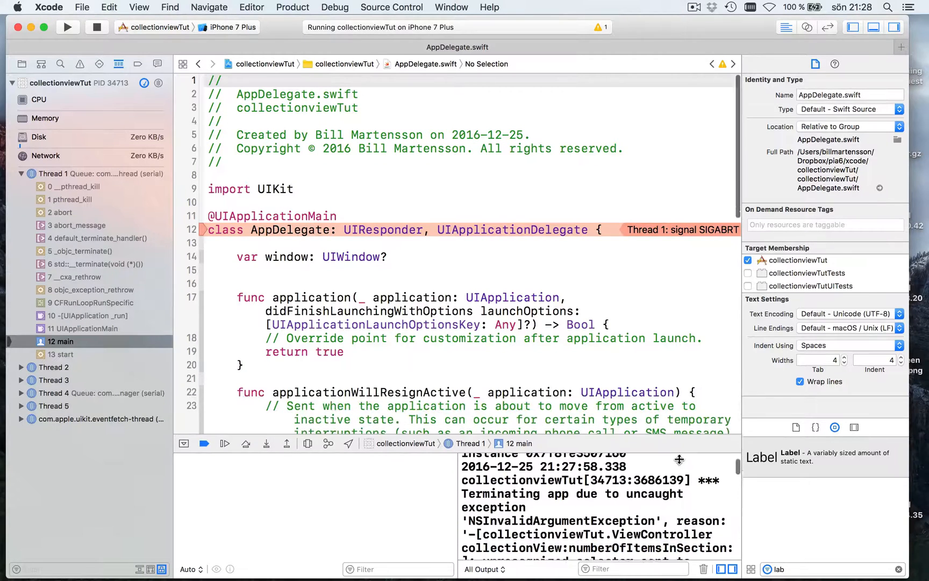
left_click(22, 64)
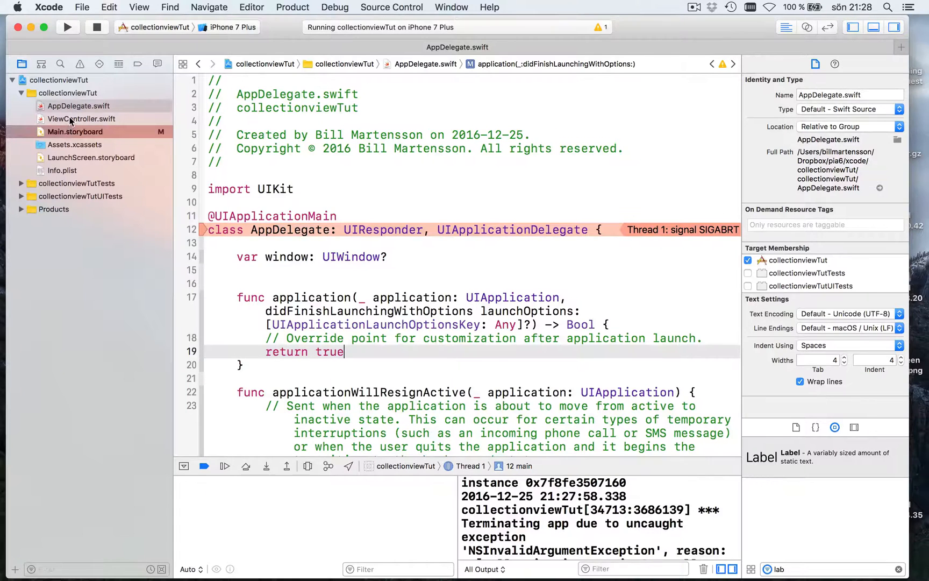
Step: In ViewController.swift, add UICollectionViewDelegate and UICollectionViewDataSource to the class declaration
left_click(82, 119)
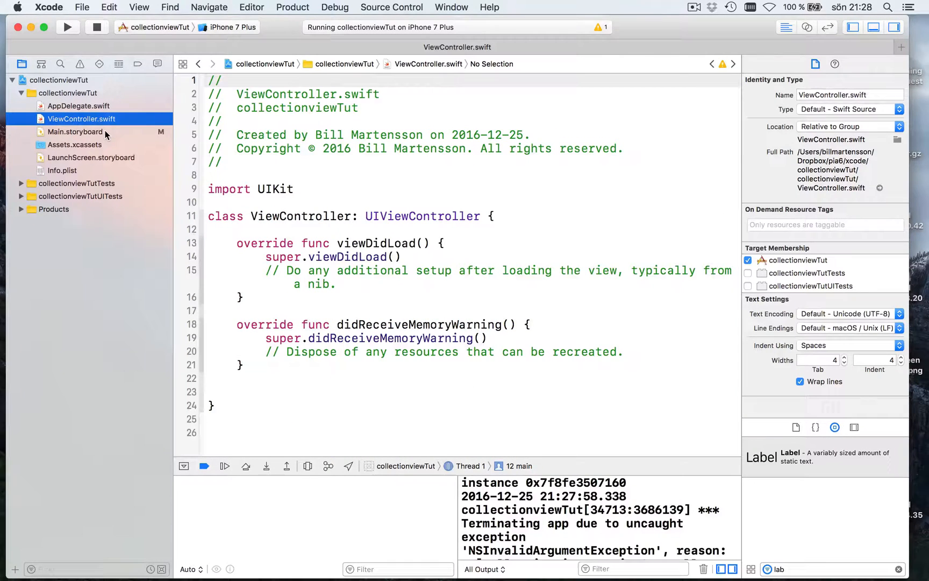
left_click(481, 216)
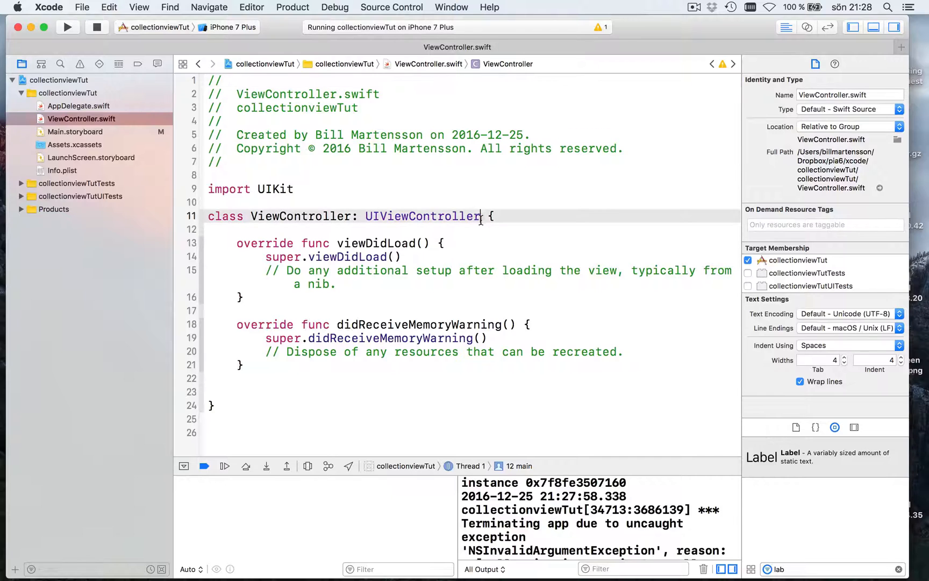
type(", U")
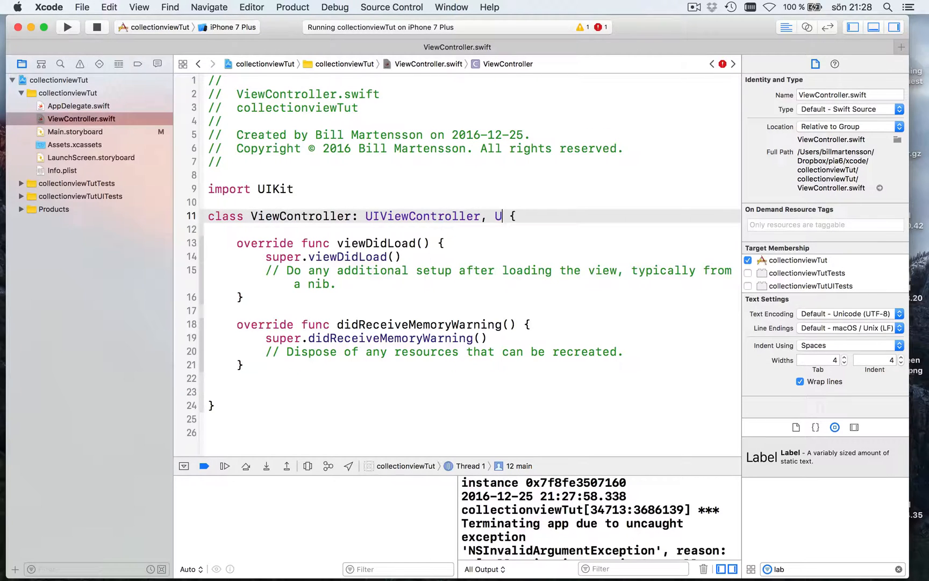
type("ICollectionViewDelegate, UICollect")
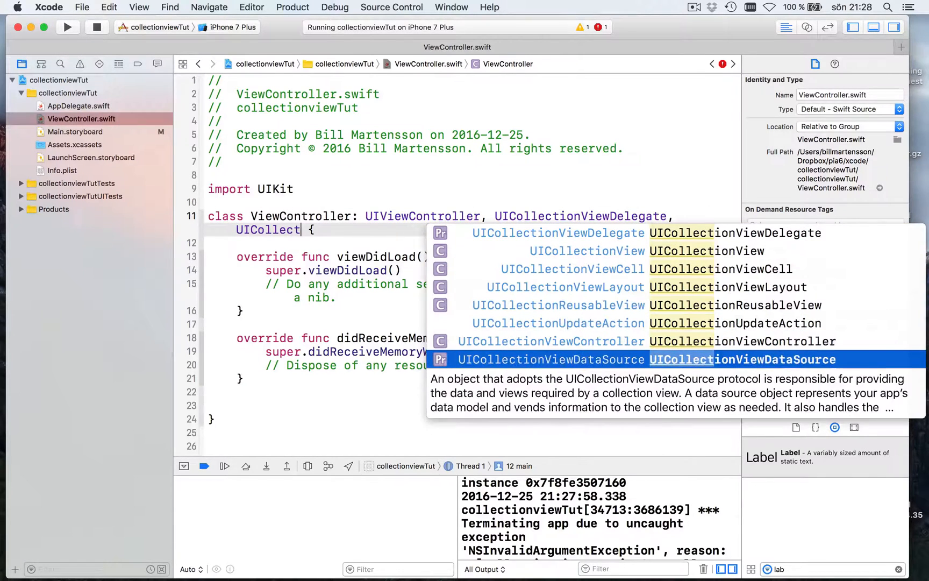
key("return")
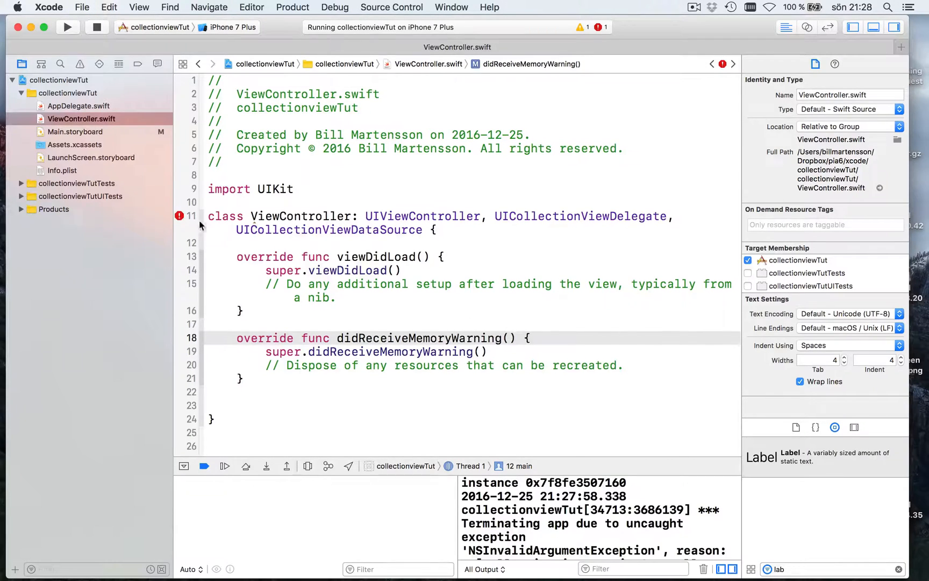
left_click(509, 338)
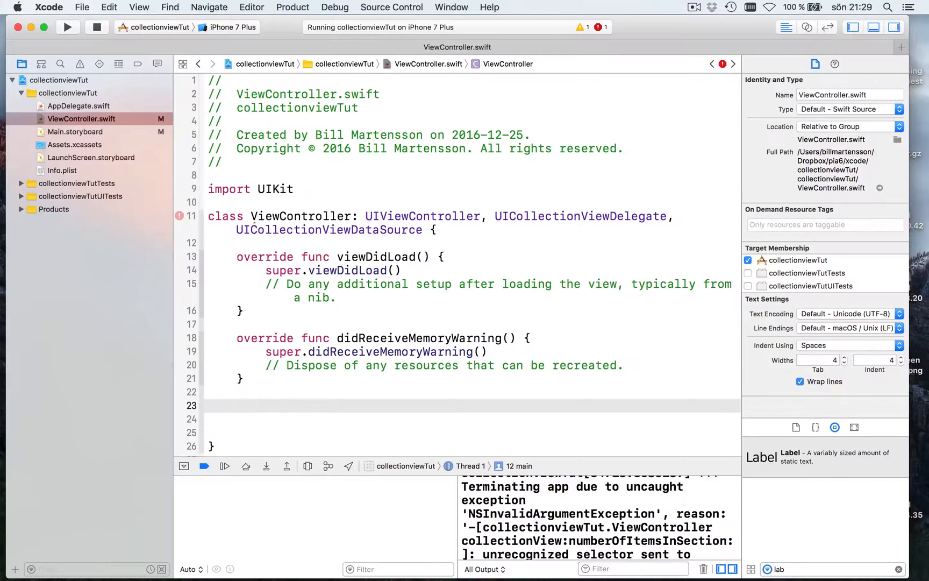
Step: Add numberOfItemsInSection returning 5 and rebuild, still failing data source conformance
type("collect")
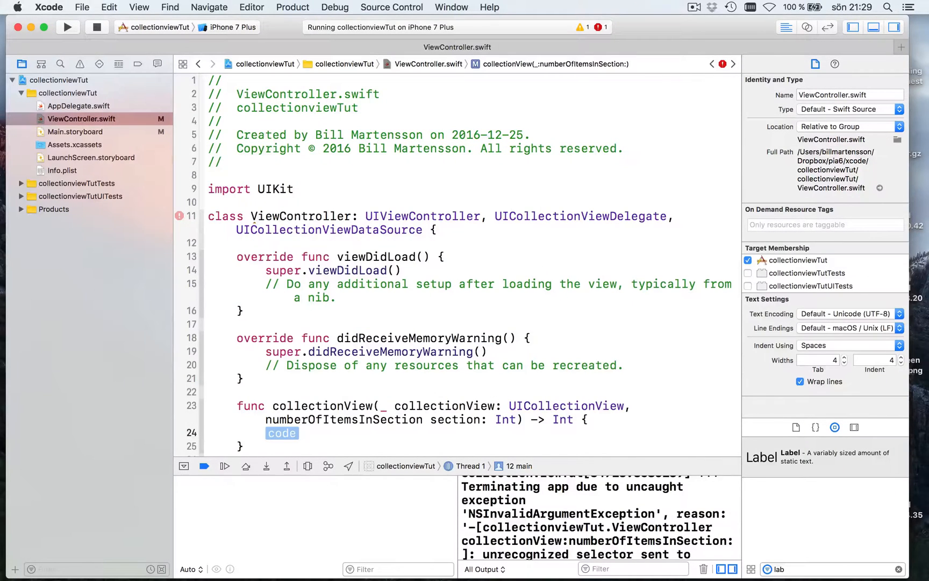
key("Delete")
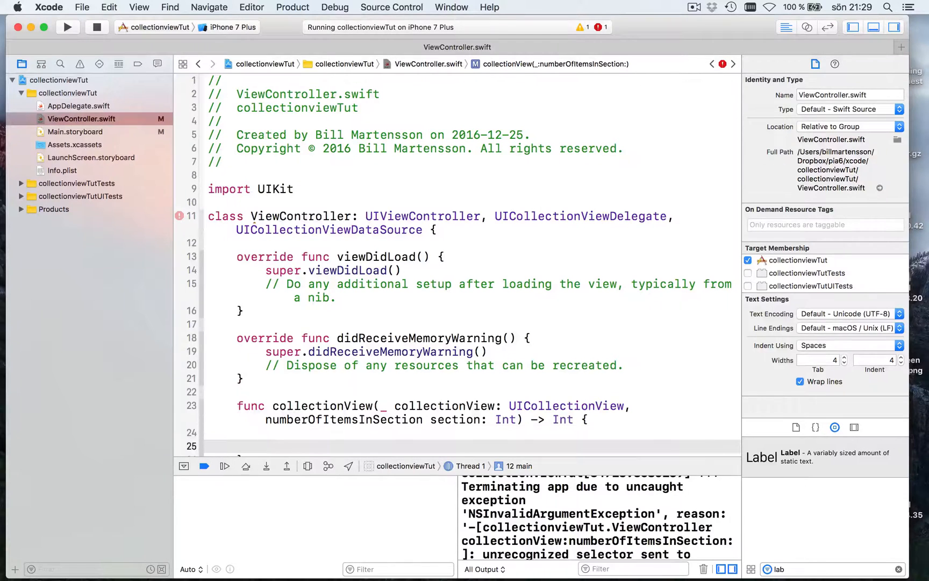
type("return 5")
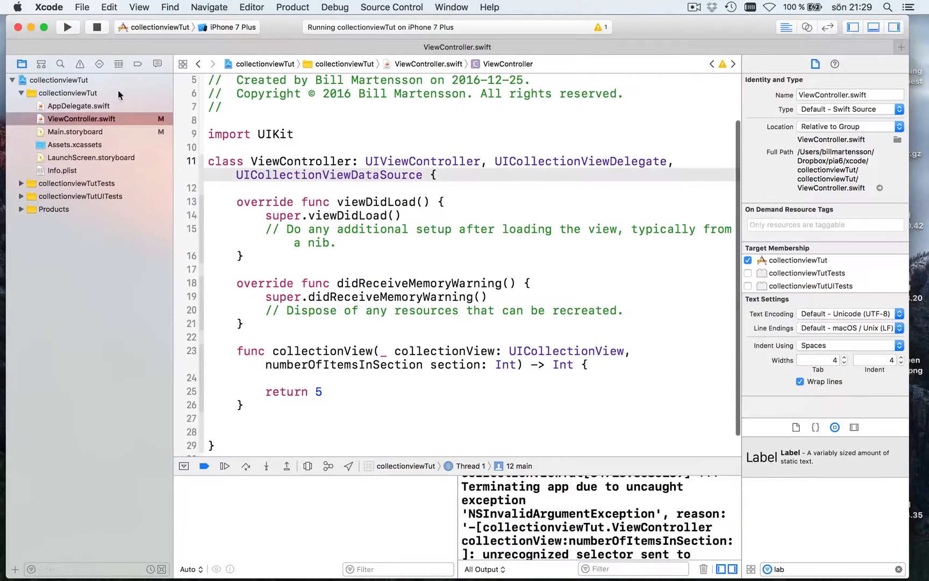
left_click(68, 27)
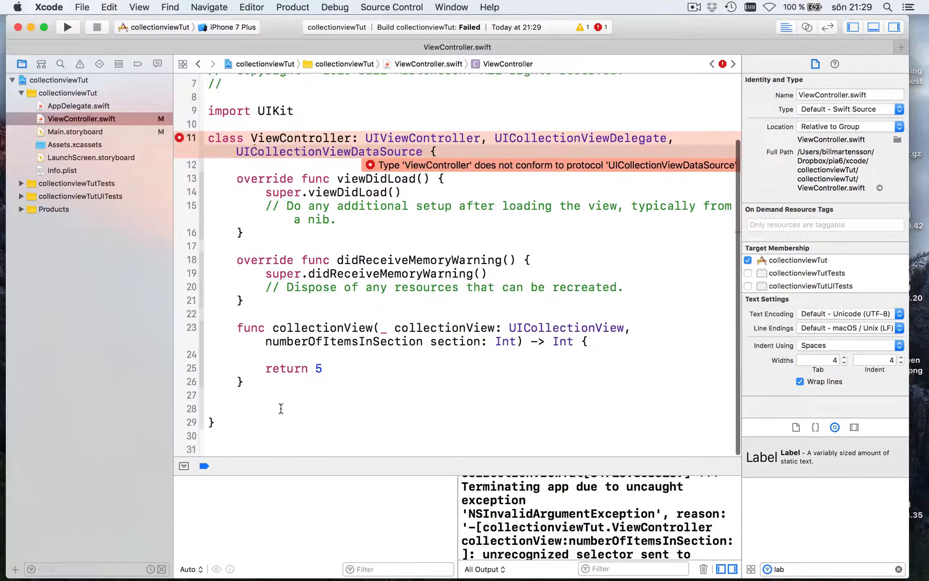
Step: Autocomplete the collectionView(_:cellForItemAt:) method stub below numberOfItemsInSection
type("coll")
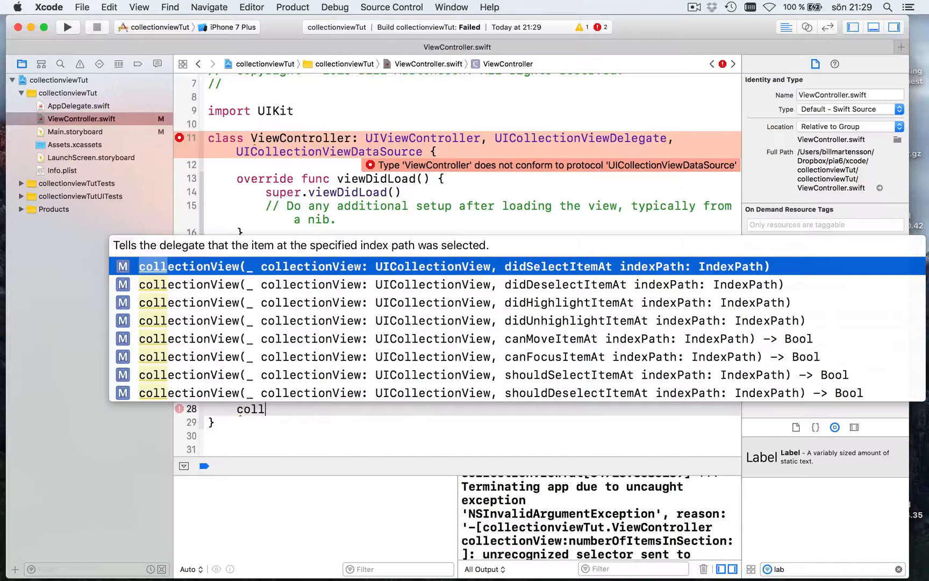
key("Down")
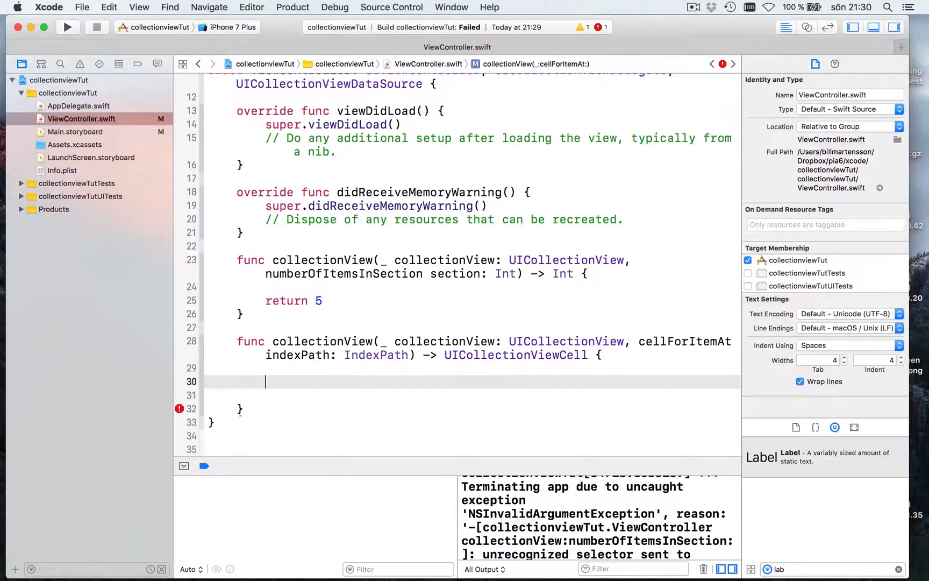
Step: Declare 'var cell = collectionView.dequeueReusableCell(...)' in cellForItemAt using code completion
type("var")
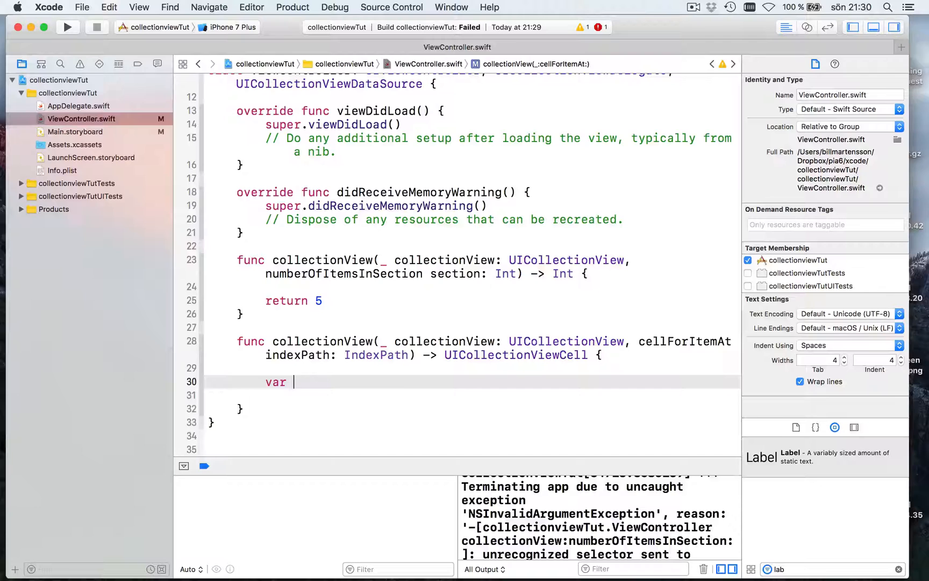
type("cell")
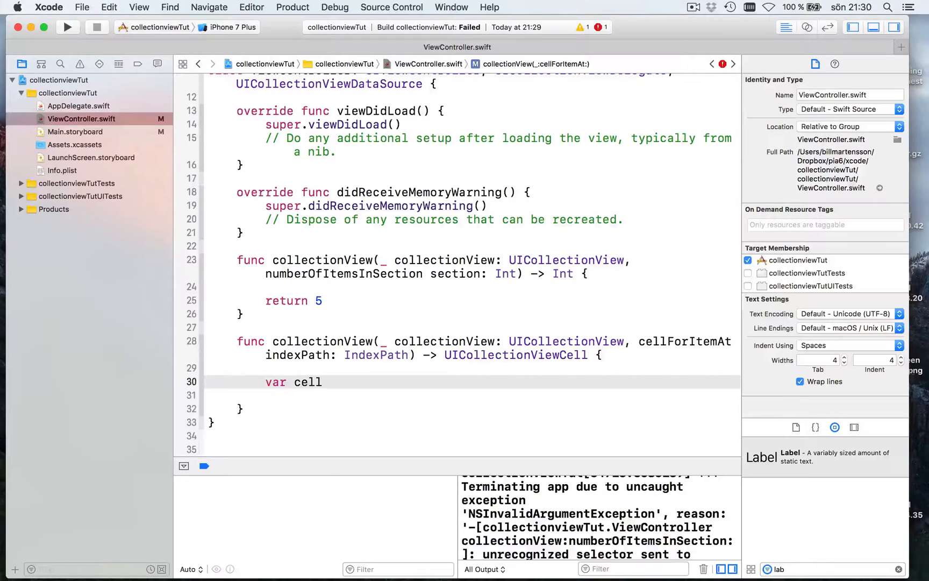
type("=")
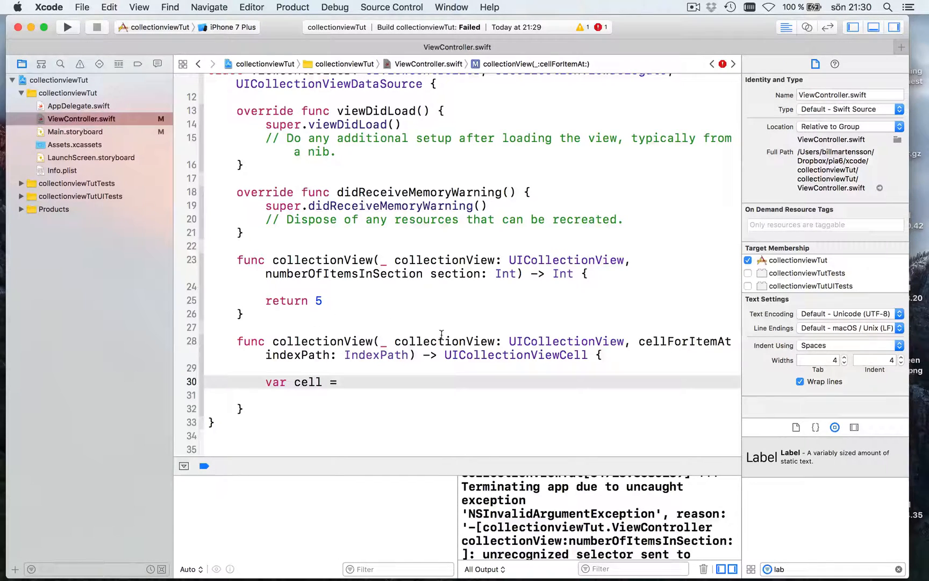
type("c")
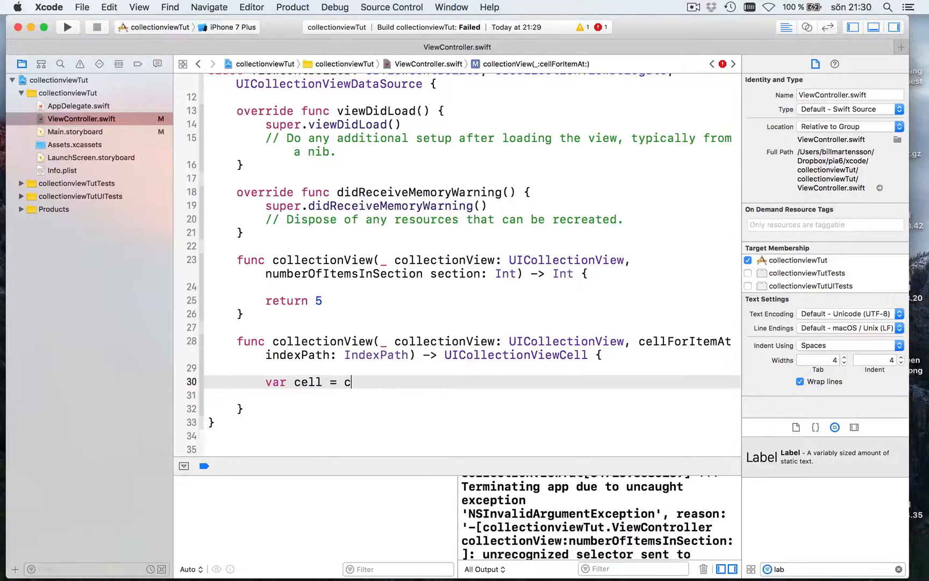
type("ollectionView.")
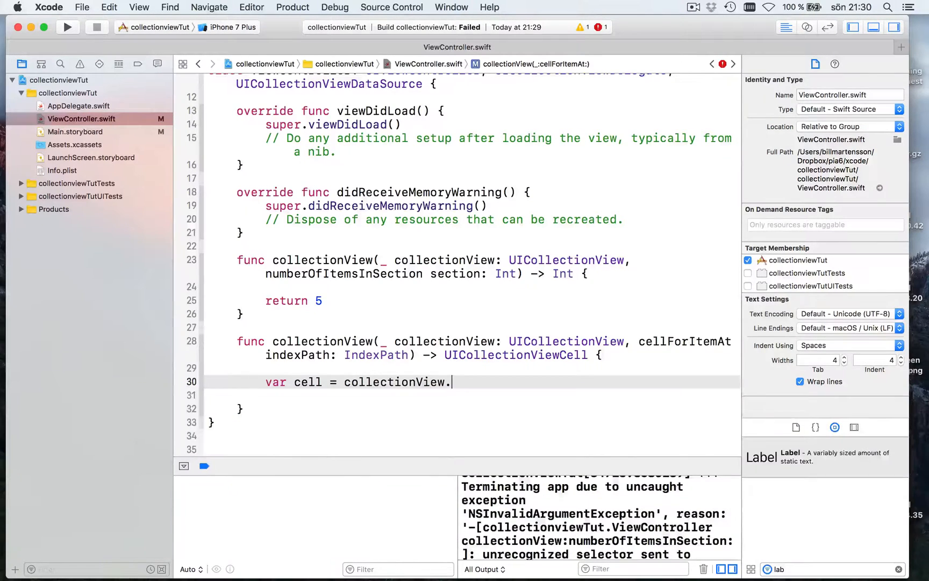
type("de")
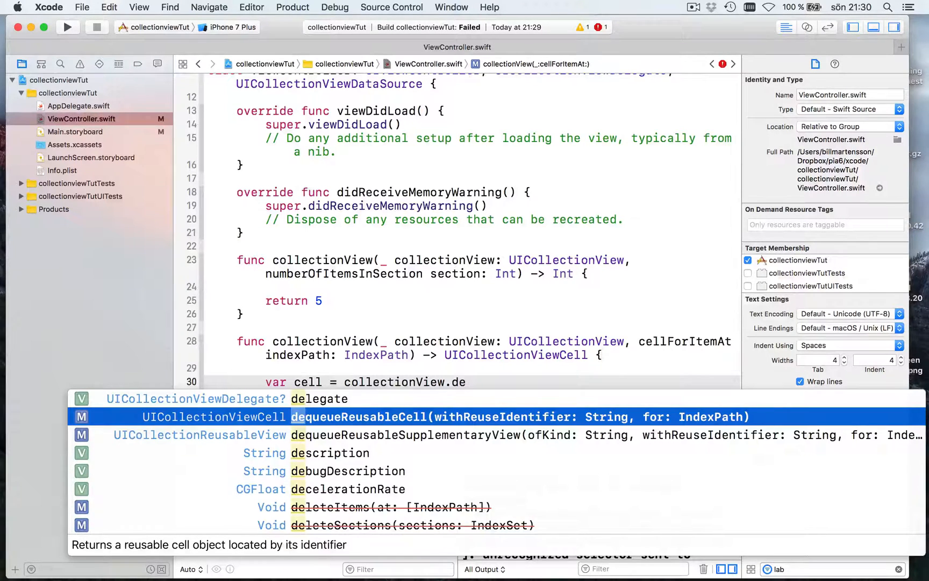
left_click(359, 416)
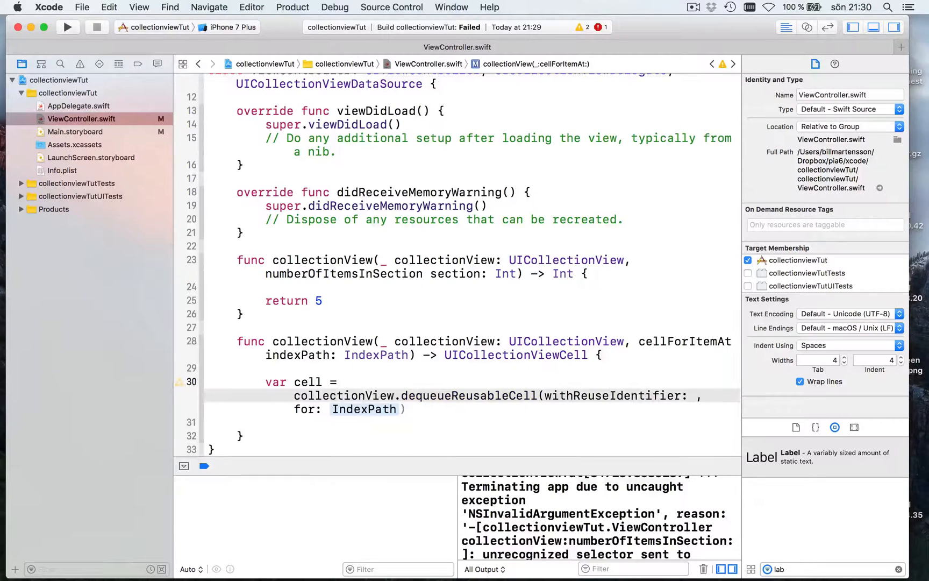
Step: Fill in reuse identifier "cell" and indexPath, then add 'return cell'
type("\"\"")
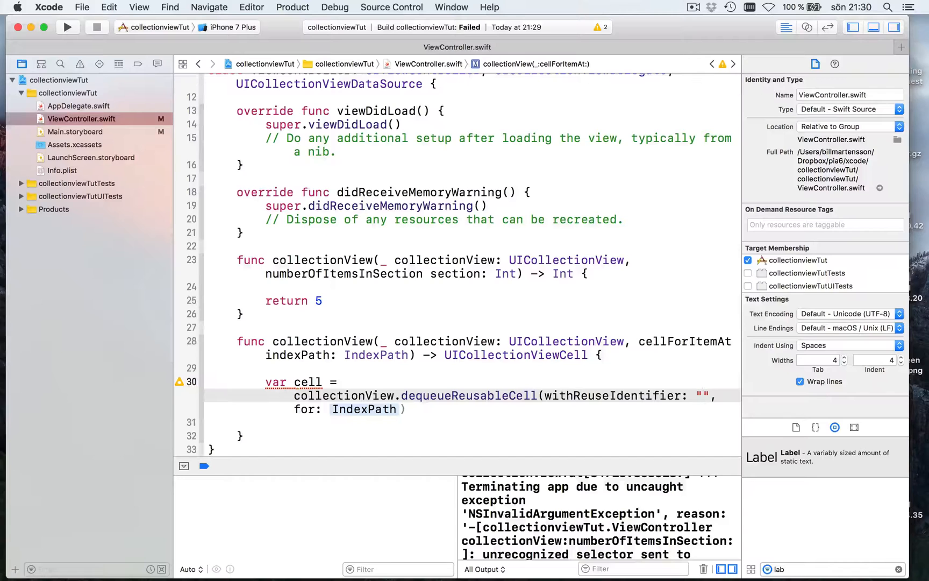
type("cell")
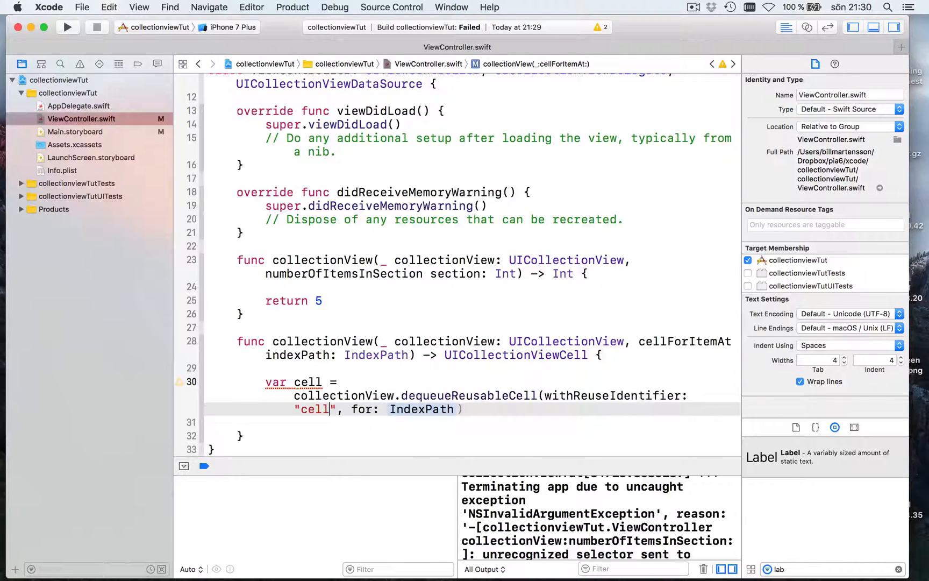
double_click(421, 409)
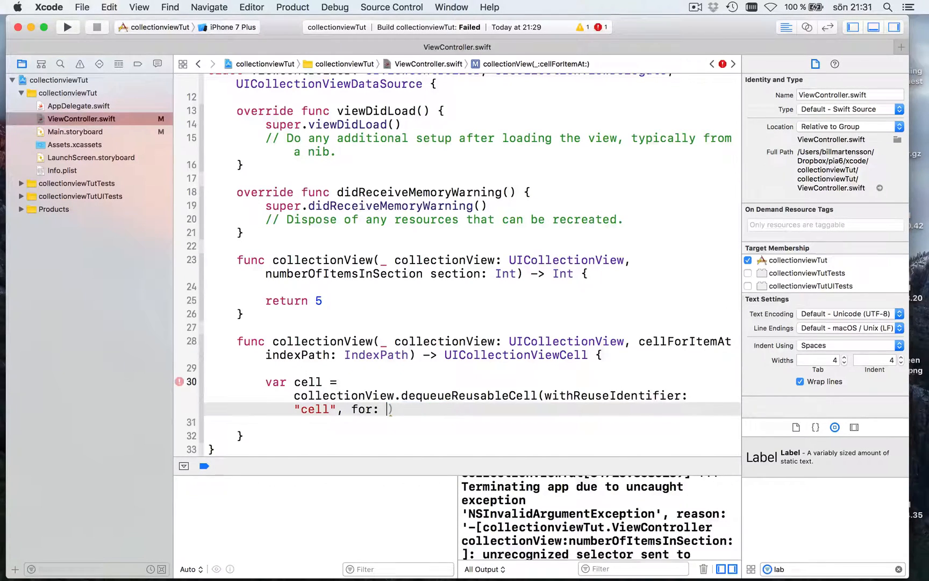
type("indexPath")
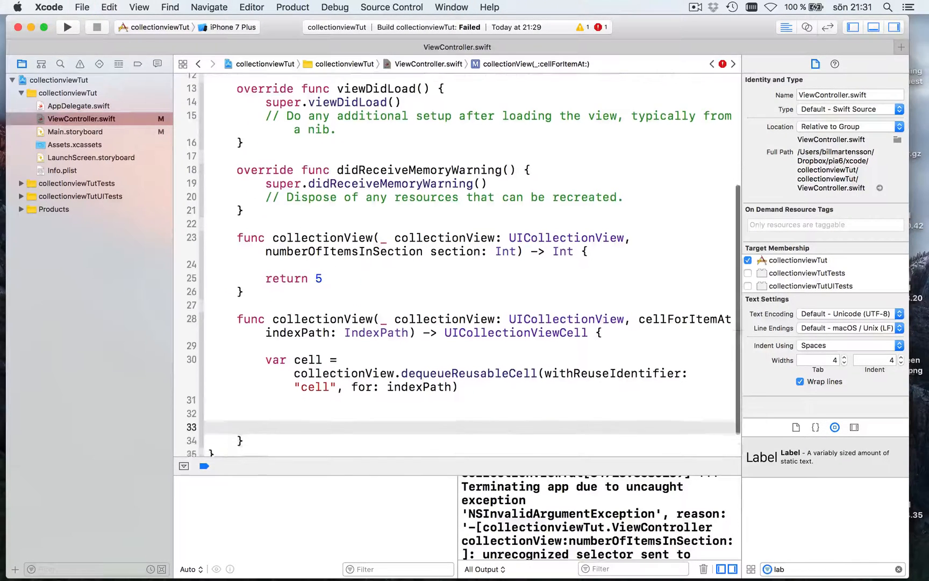
type("re")
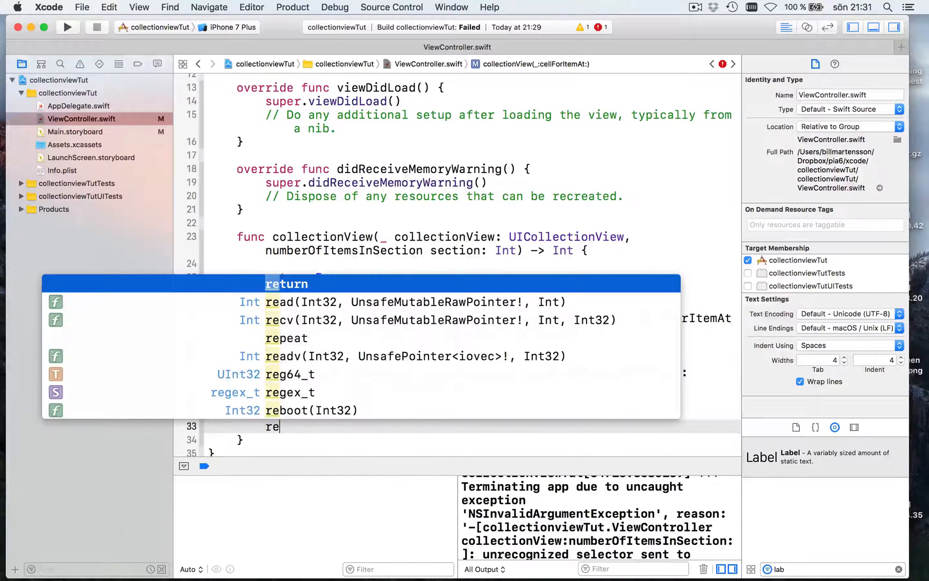
type("turn cell")
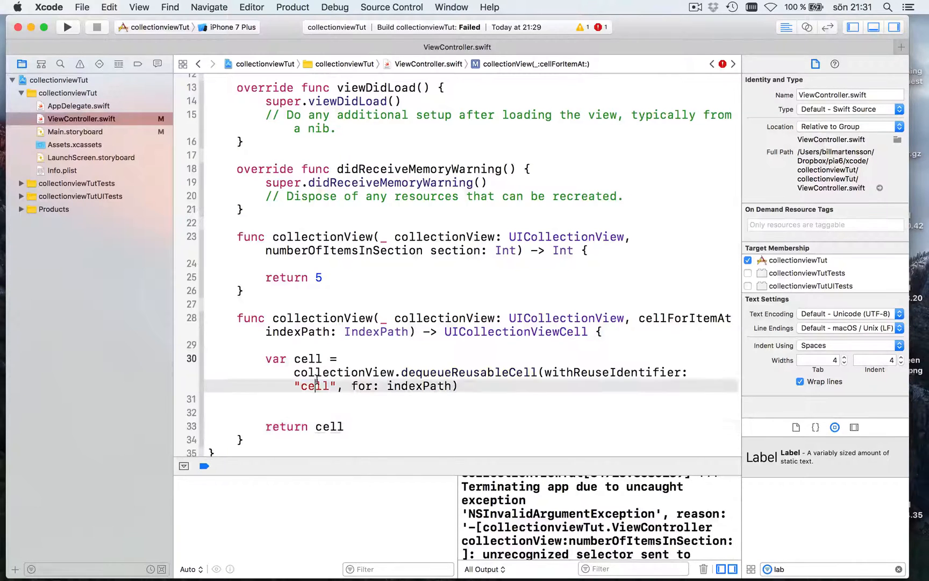
double_click(314, 385)
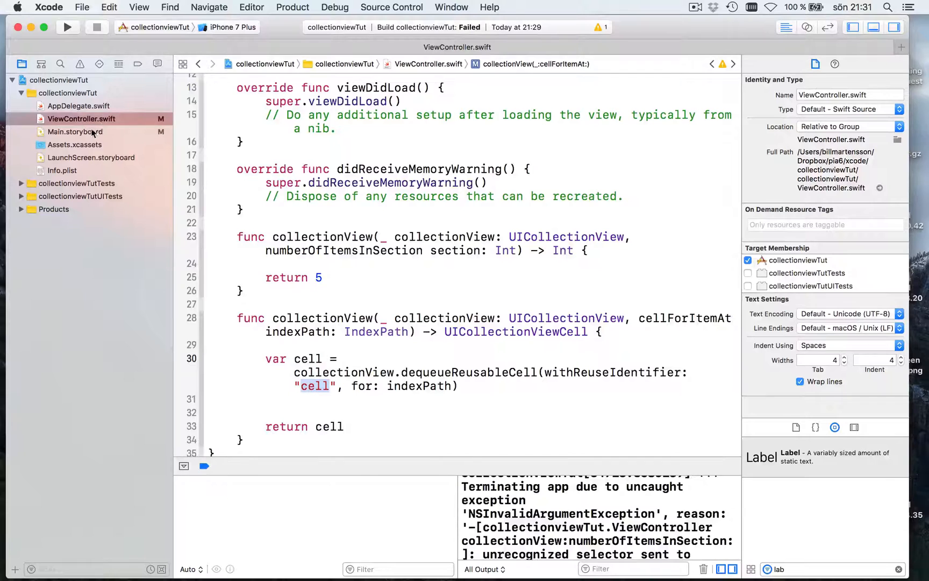
Step: Give the storyboard's prototype collection view cell the reuse identifier 'cell' and run the app
left_click(75, 132)
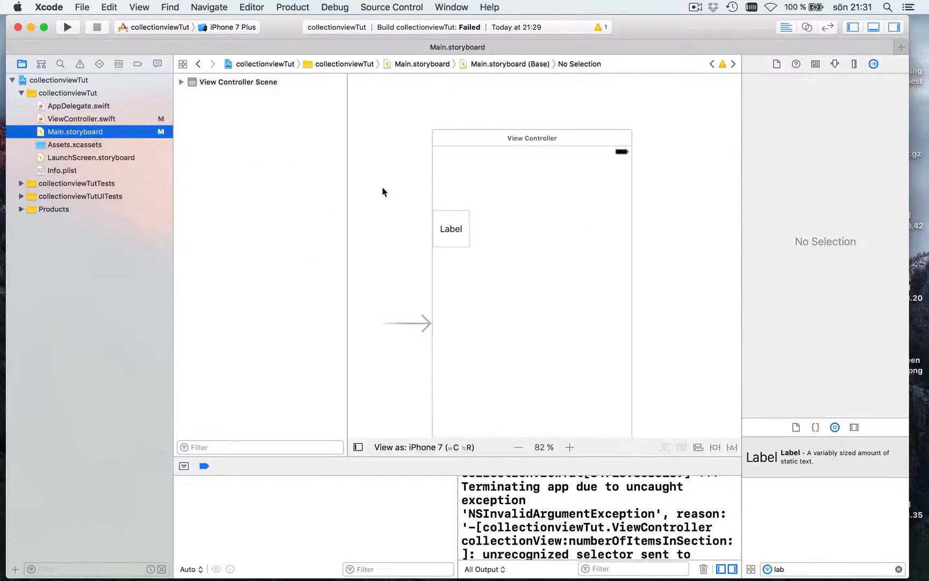
left_click(274, 154)
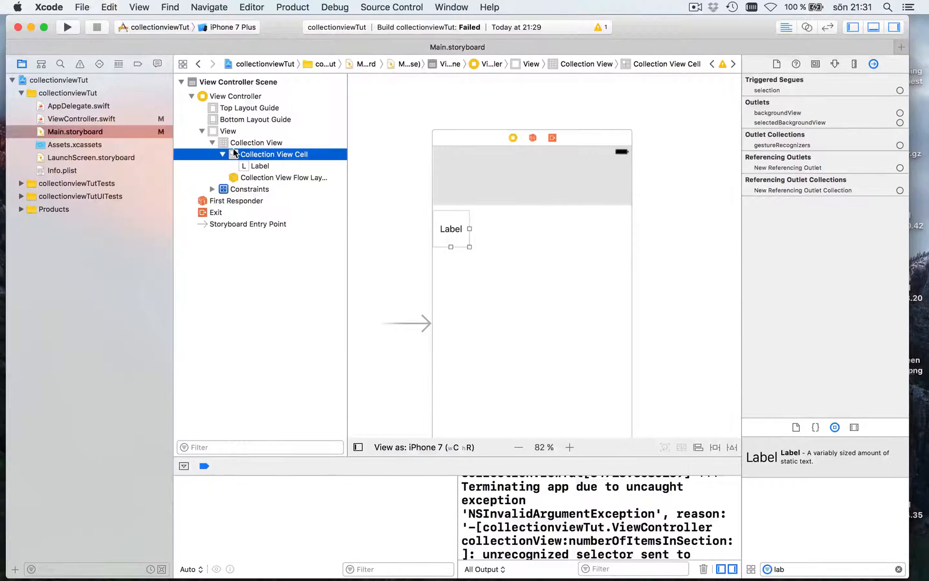
left_click(835, 64)
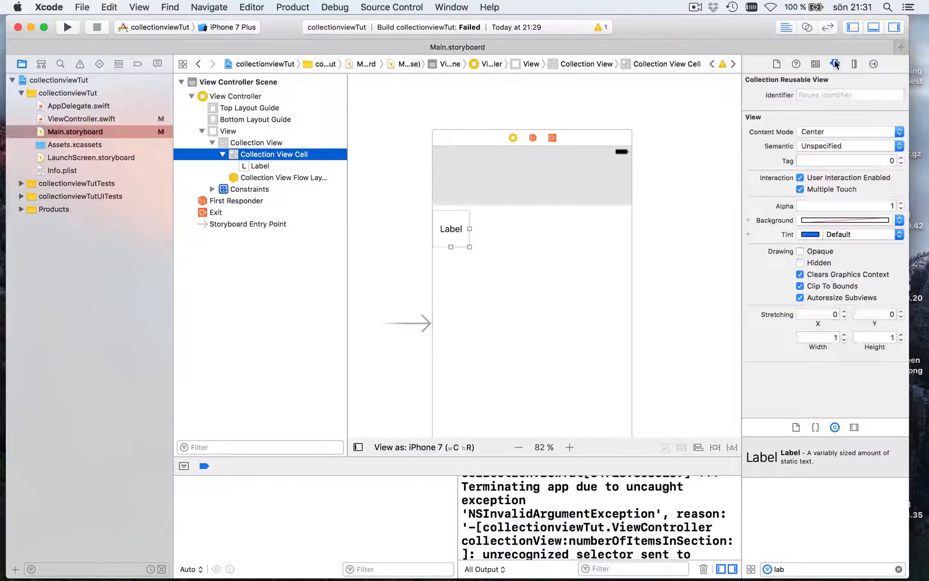
left_click(850, 94)
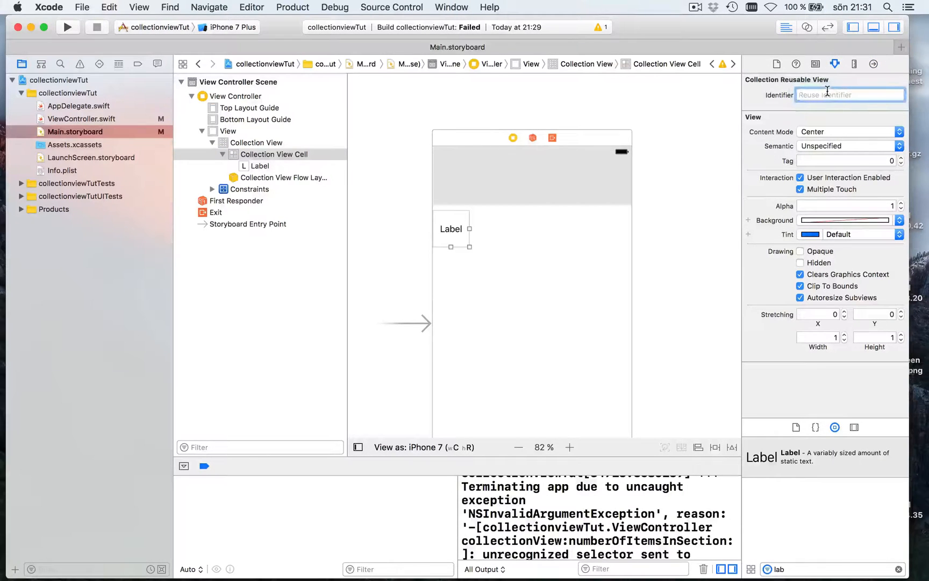
type("cell")
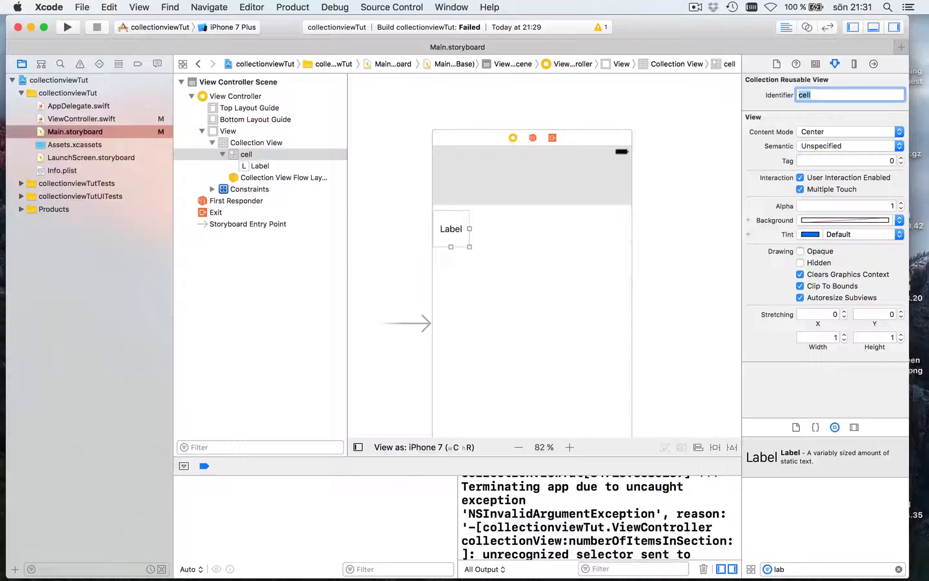
left_click(68, 27)
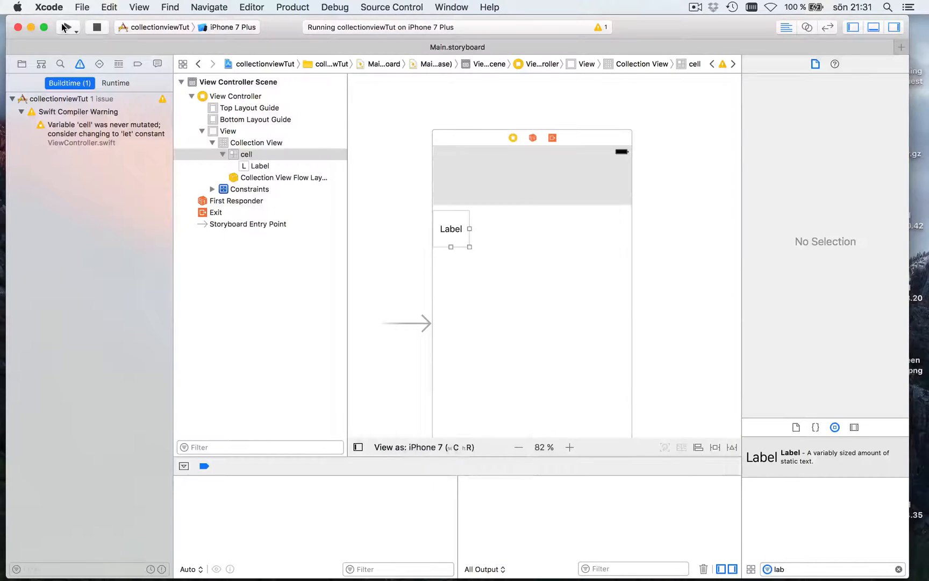
Step: Run the app on the simulator to see five Label cells, then return to the storyboard
left_click(68, 27)
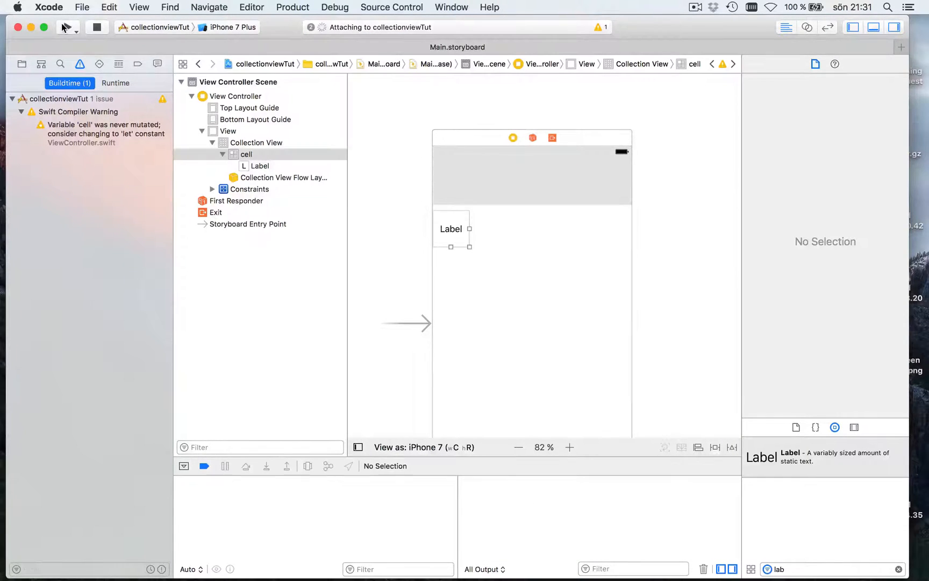
left_click(68, 28)
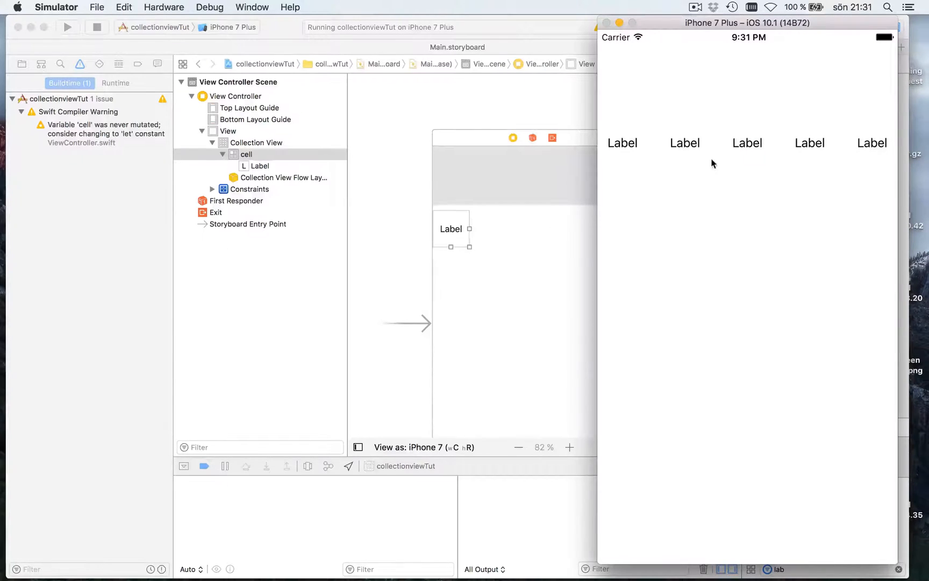
mouse_move(838, 159)
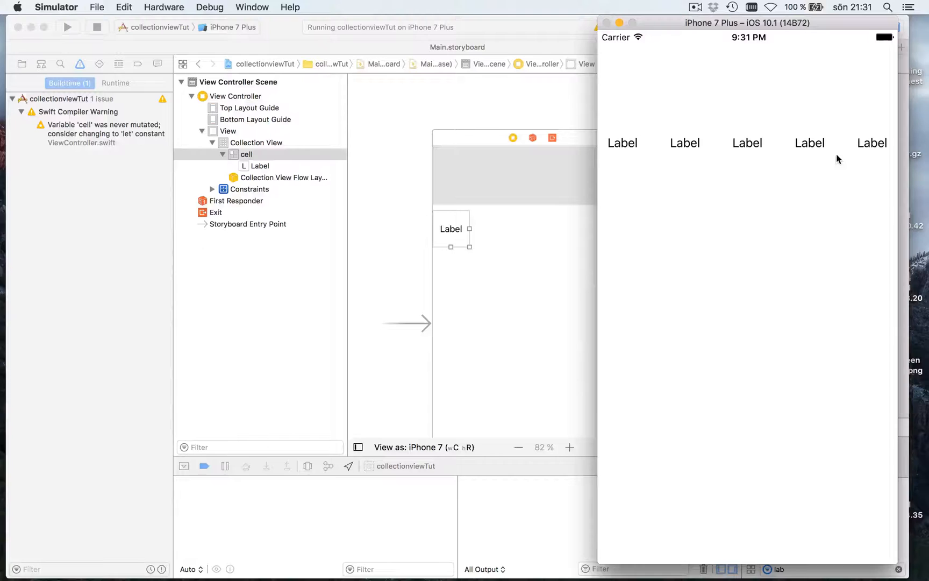
left_click(244, 154)
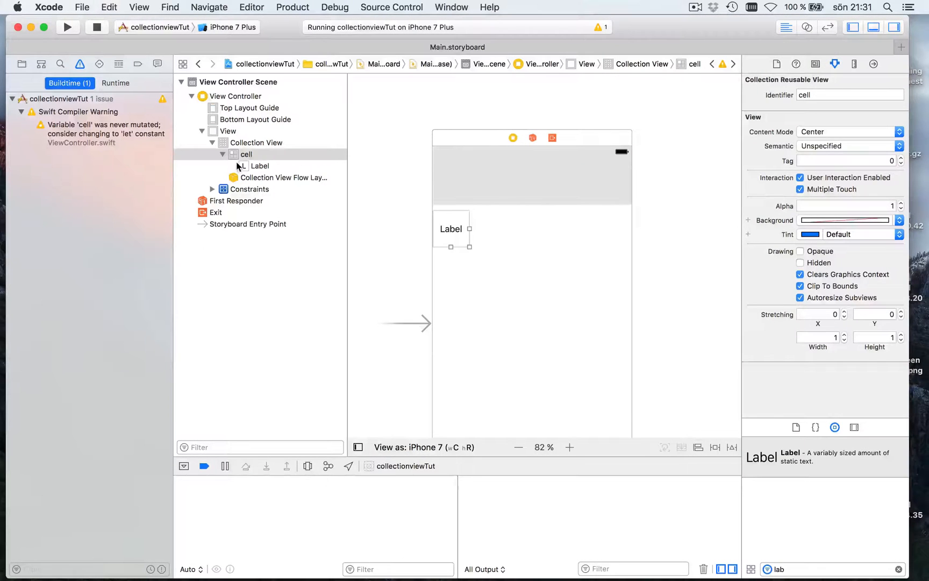
Step: Make the prototype cell's background red and rebuild the app showing five red cells
left_click(246, 154)
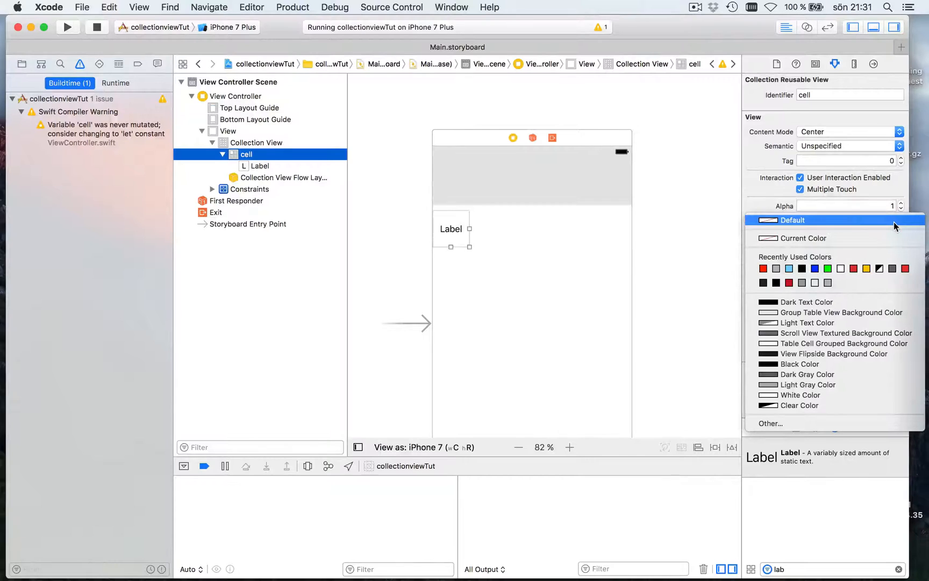
left_click(763, 269)
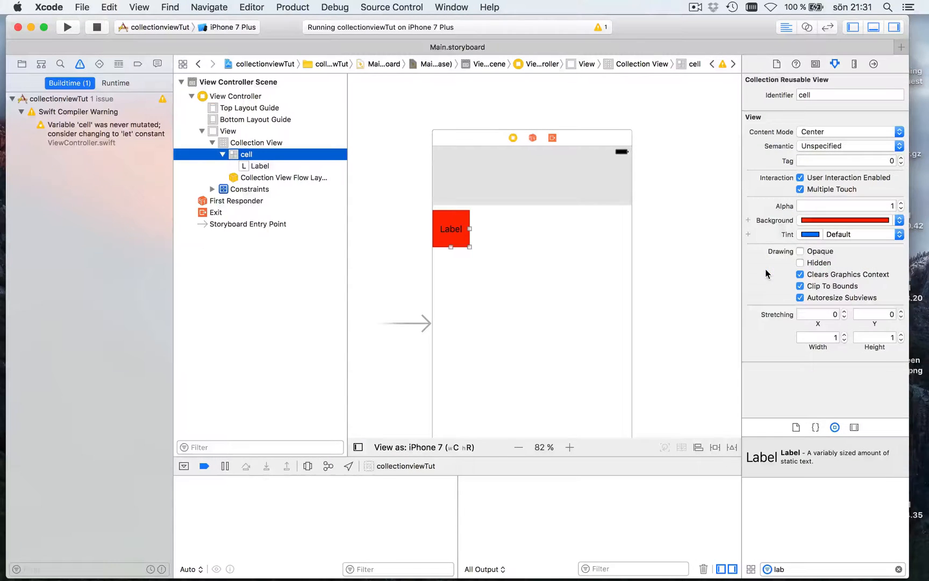
left_click(68, 27)
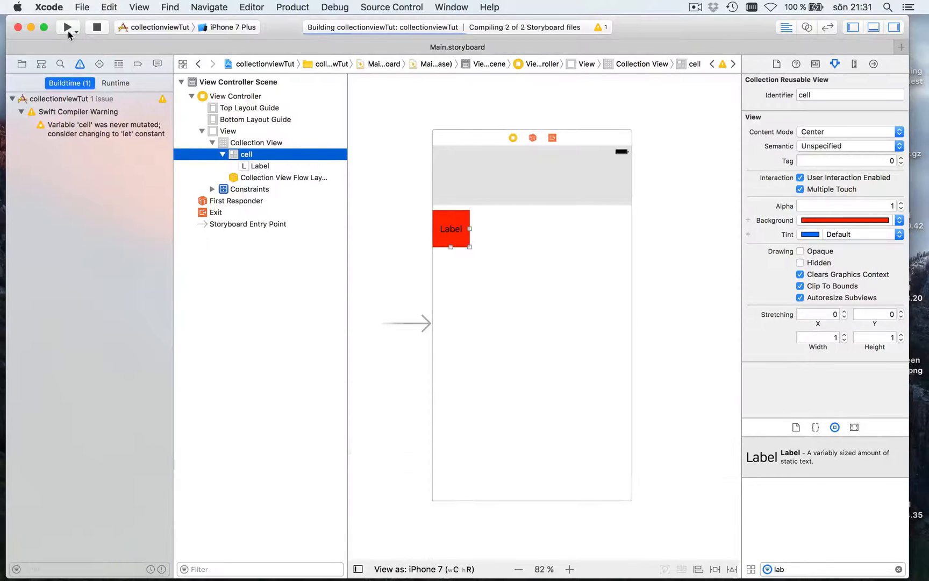
left_click(68, 27)
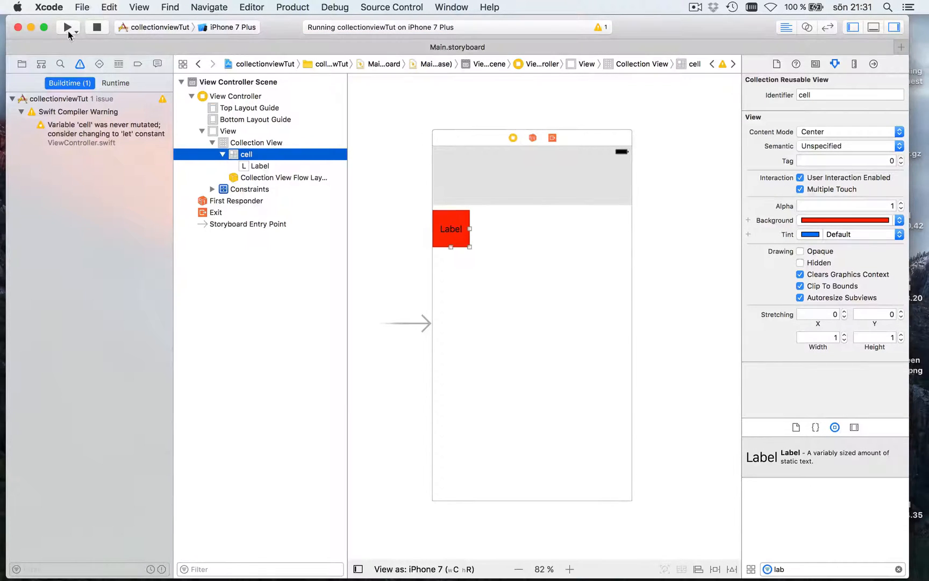
left_click(67, 27)
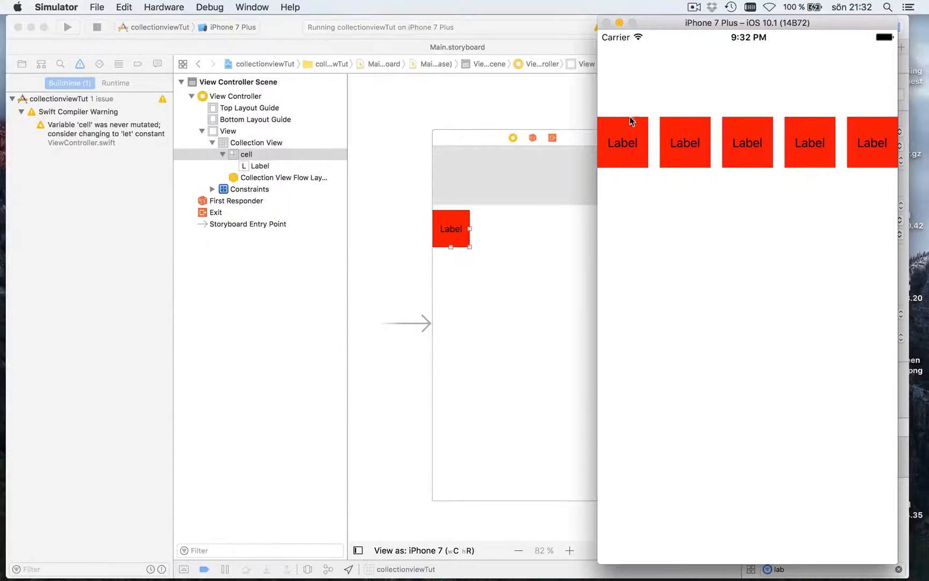
mouse_move(651, 173)
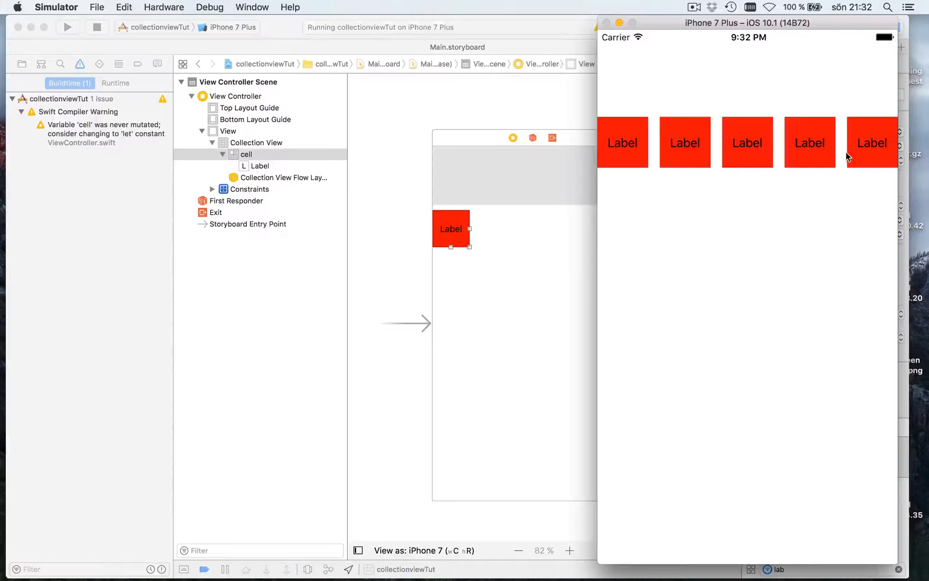
mouse_move(834, 126)
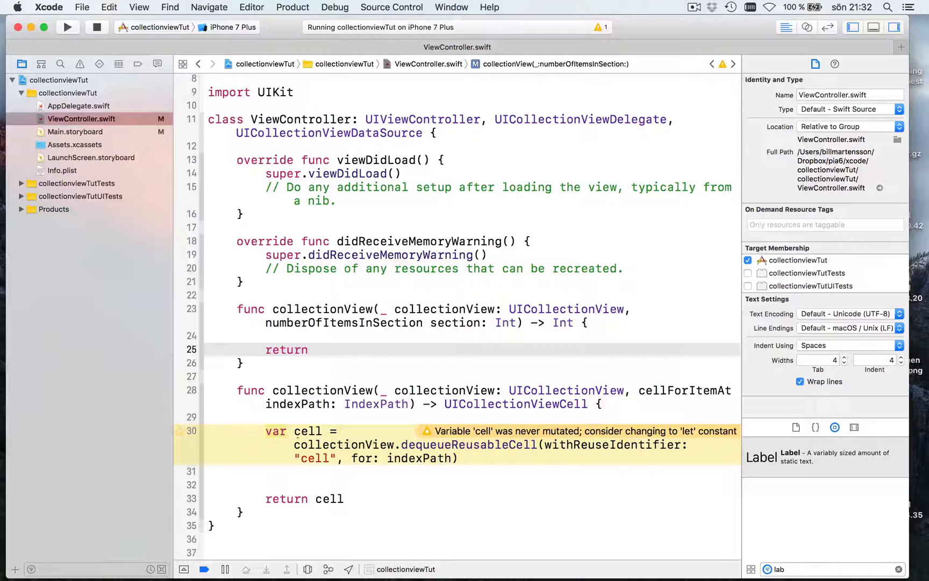
Step: Change numberOfItemsInSection to return 13 and rerun the app showing thirteen red cells
type("13")
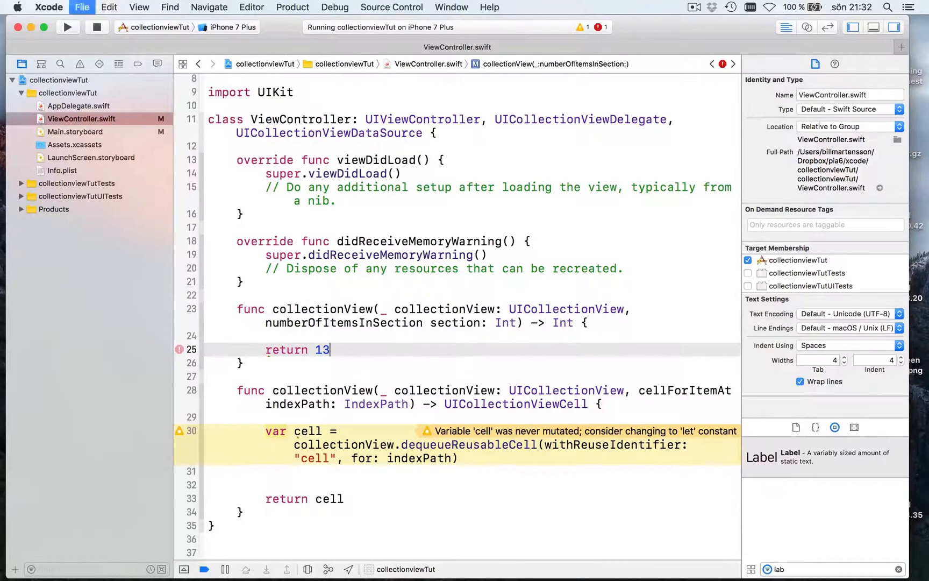
left_click(67, 27)
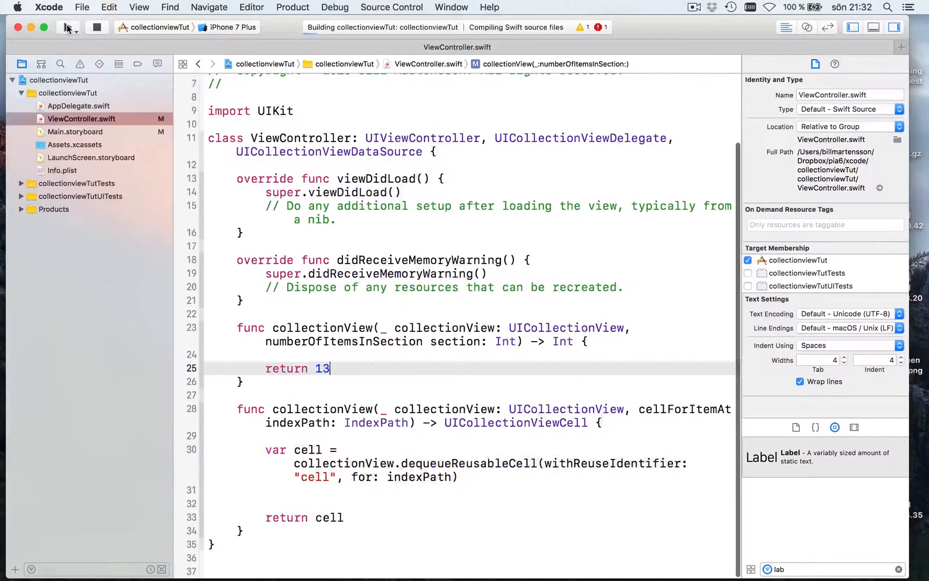
left_click(65, 28)
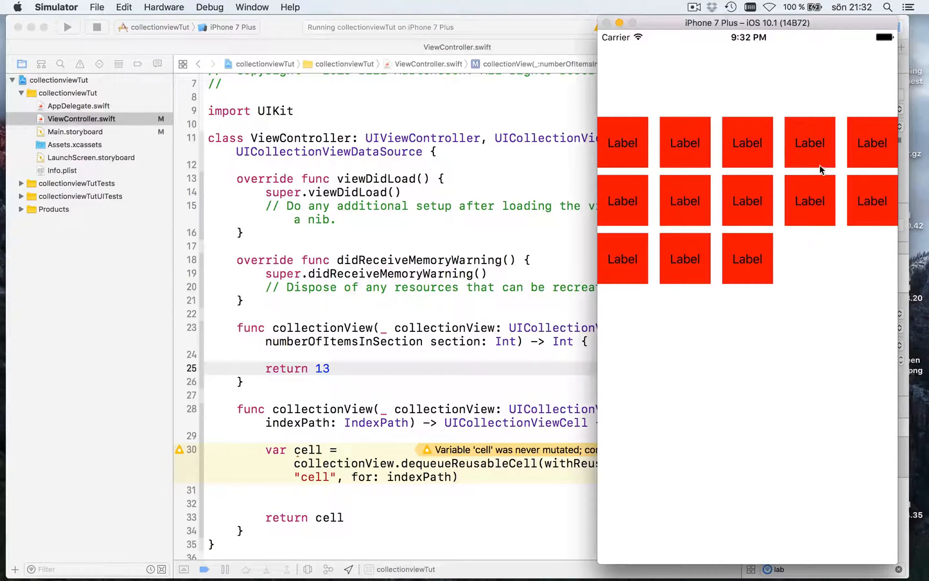
mouse_move(814, 158)
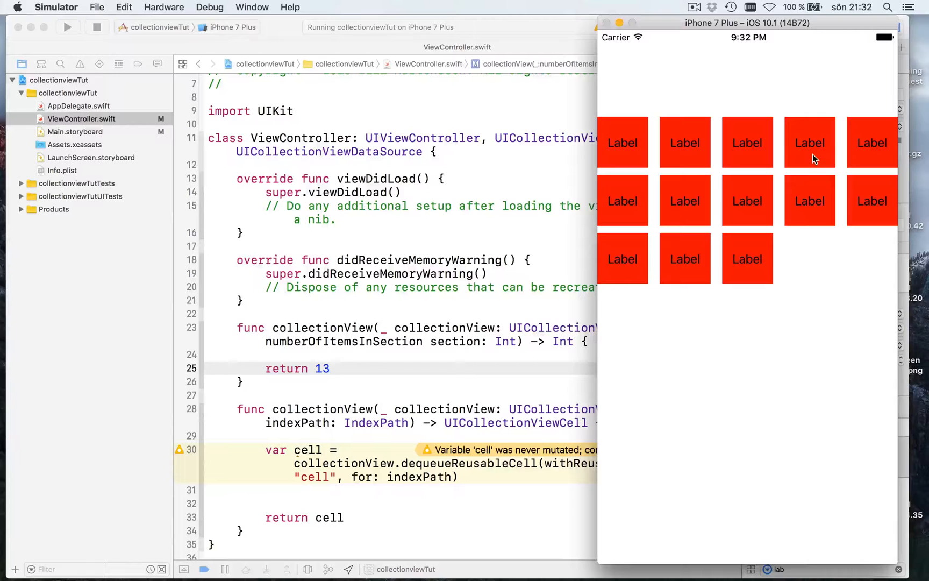
mouse_move(645, 170)
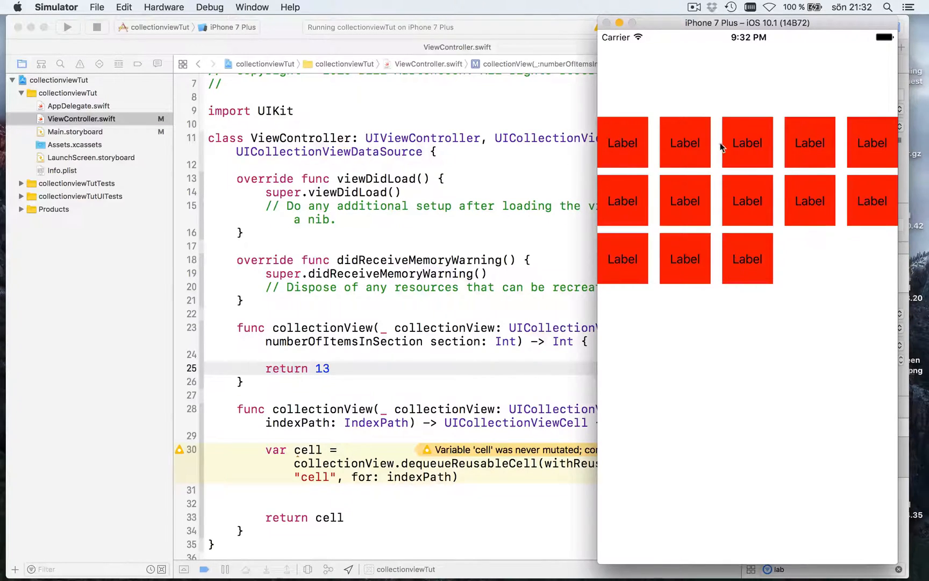
mouse_move(802, 144)
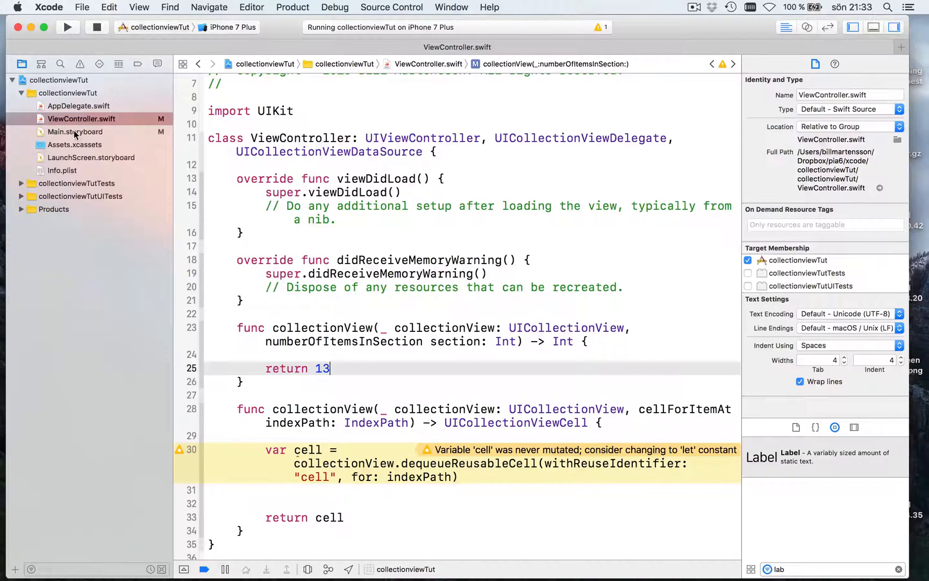
Step: Reopen Main.storyboard with the red prototype cell and start adding a new file via File > New
left_click(75, 132)
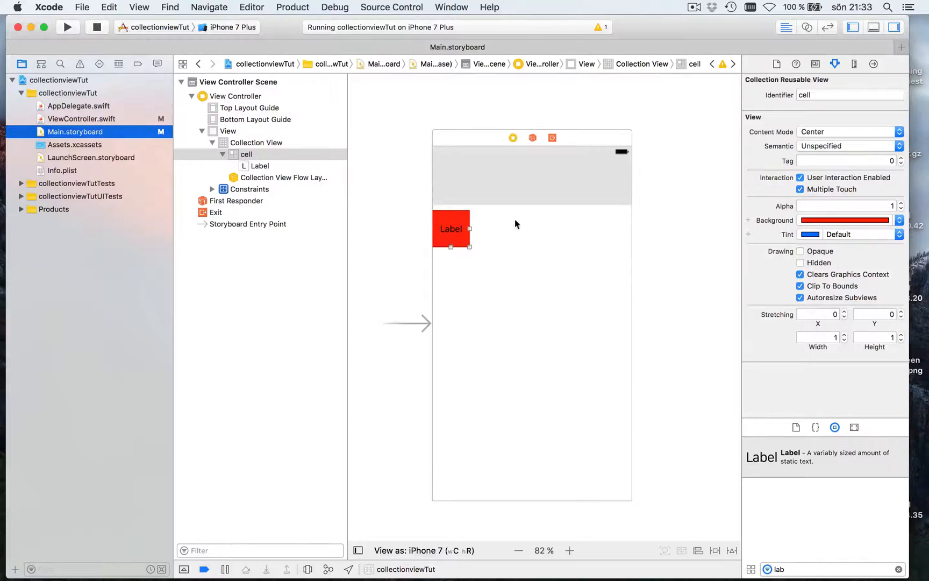
mouse_move(547, 231)
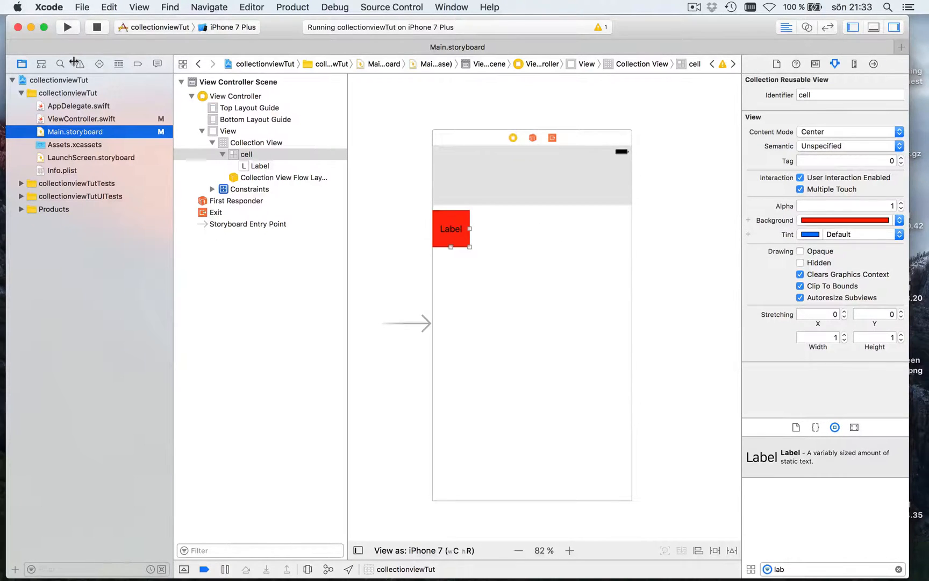
left_click(82, 7)
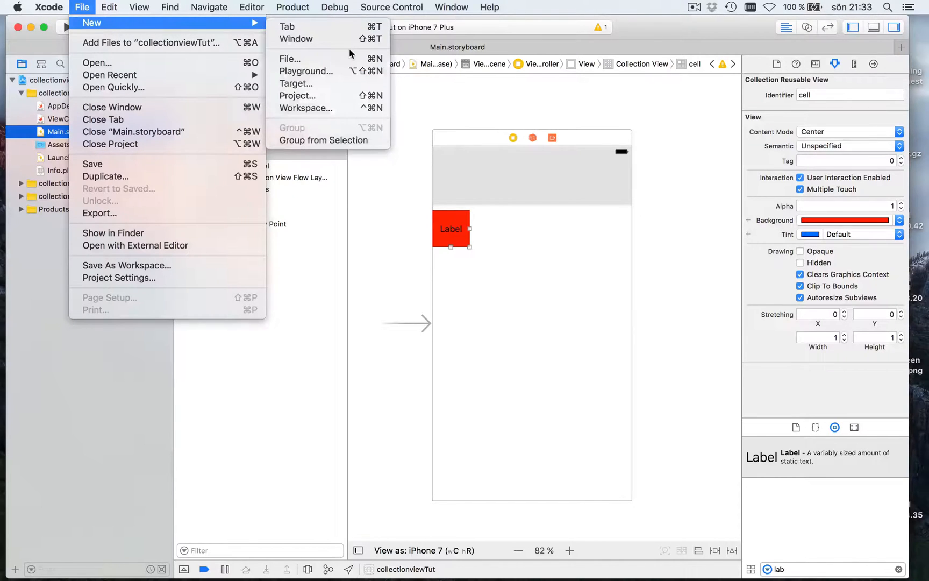
mouse_move(290, 59)
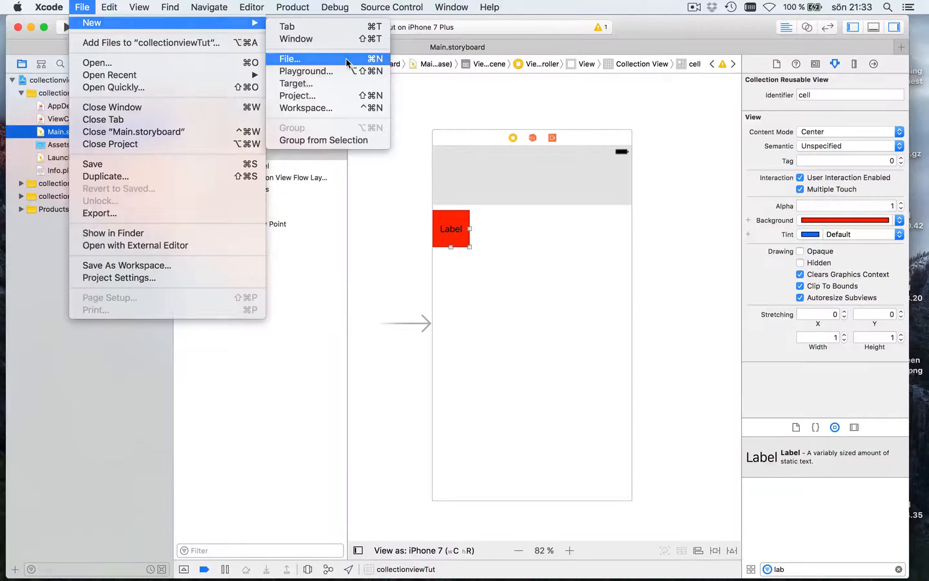
Step: Choose the Cocoa Touch Class template subclassing UICollectionViewCell
left_click(290, 58)
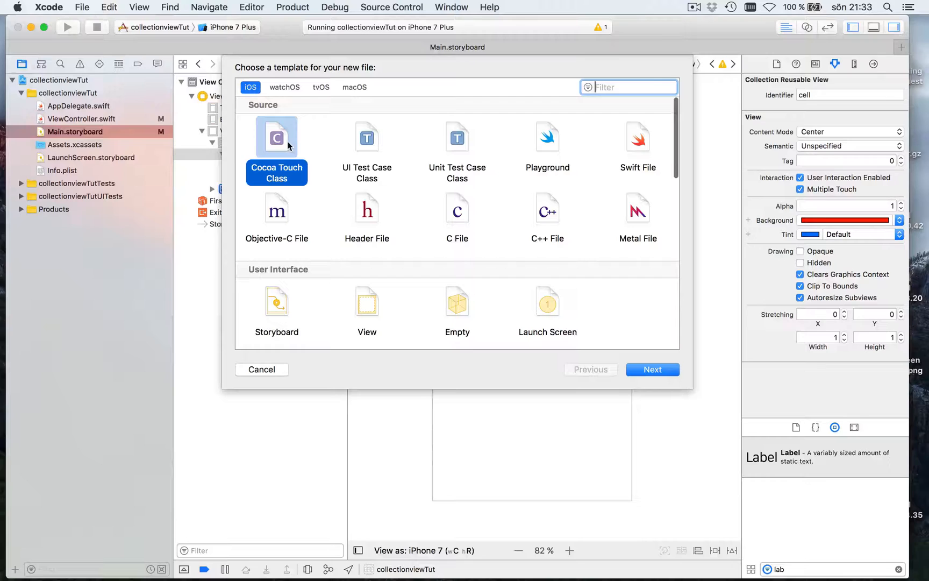
left_click(652, 369)
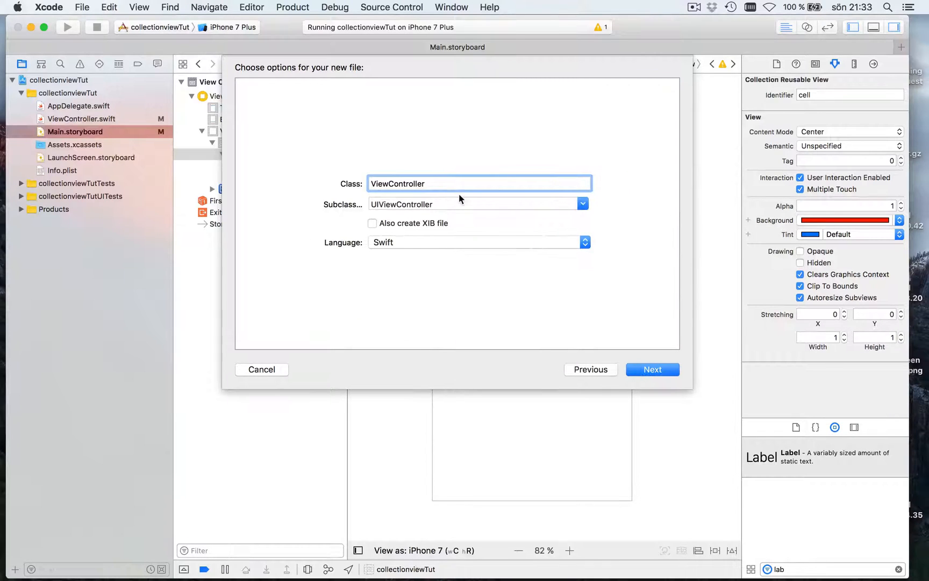
left_click(582, 204)
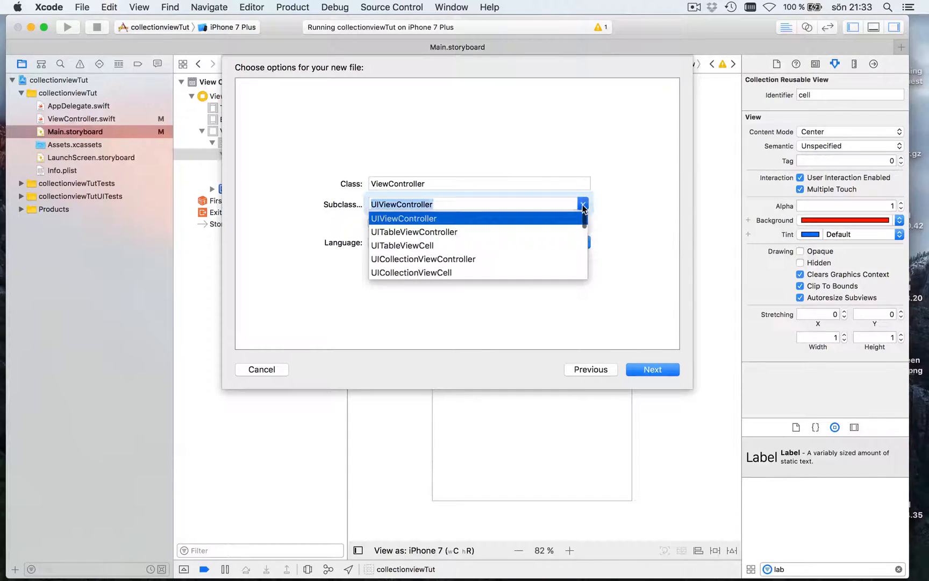
scroll("down", 3)
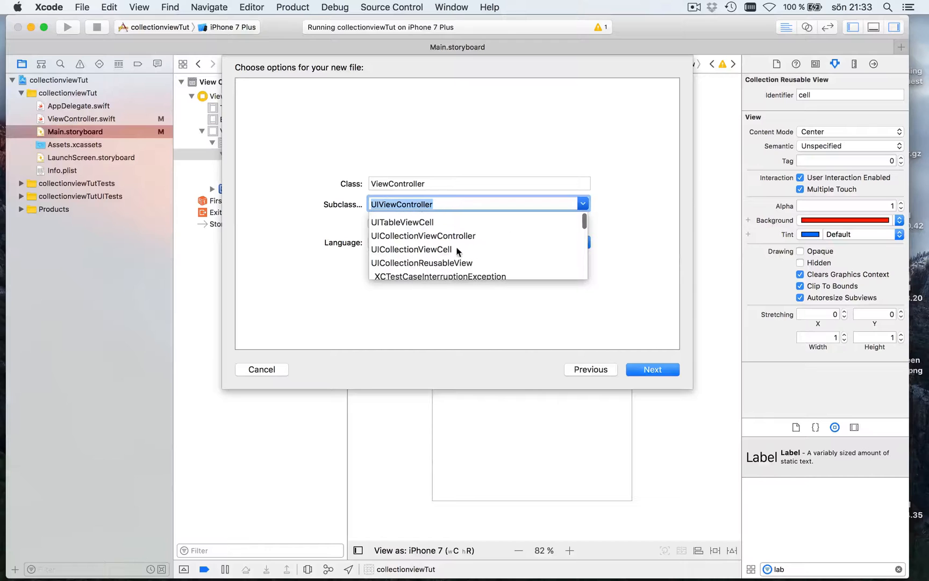
left_click(411, 249)
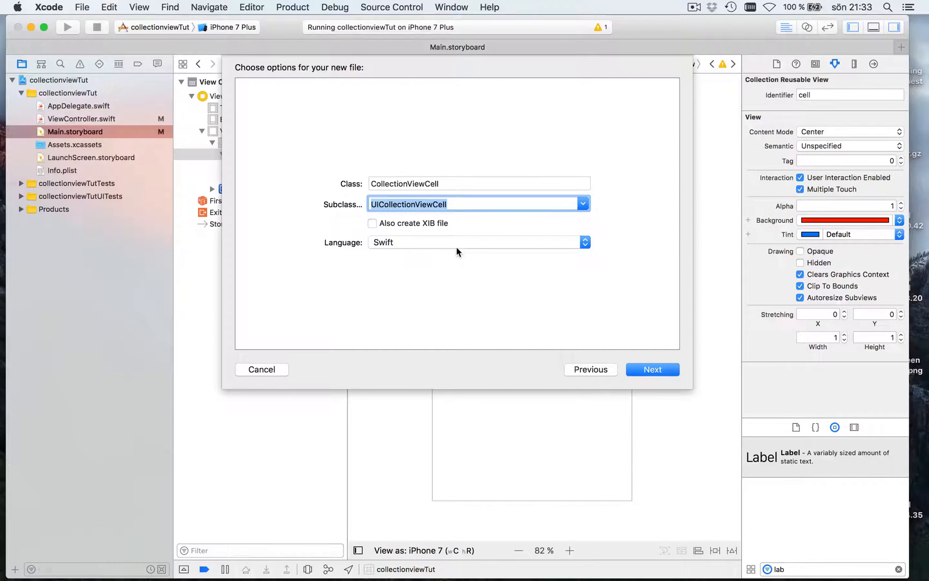
Step: Name the class ourCollectionViewCell and create the file in the project
left_click(478, 183)
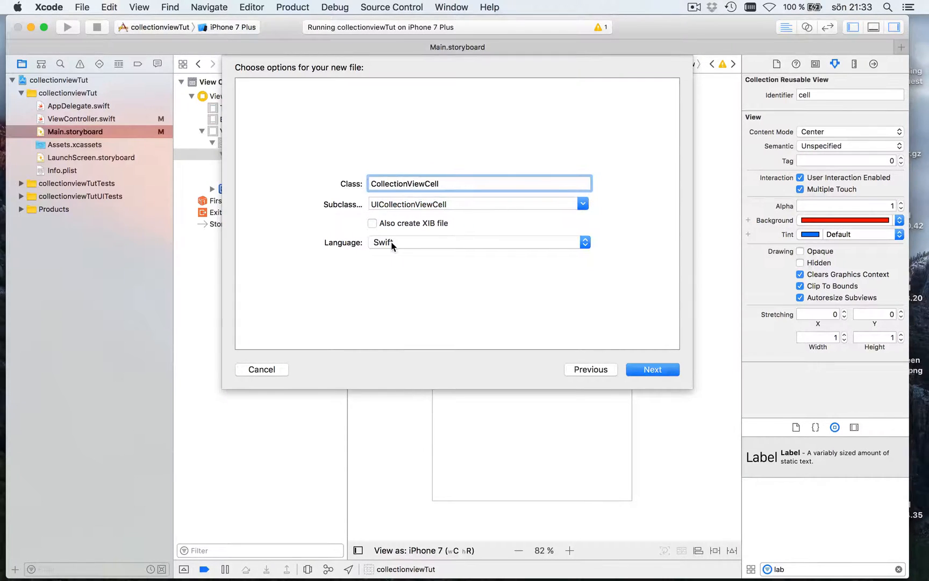
mouse_move(391, 246)
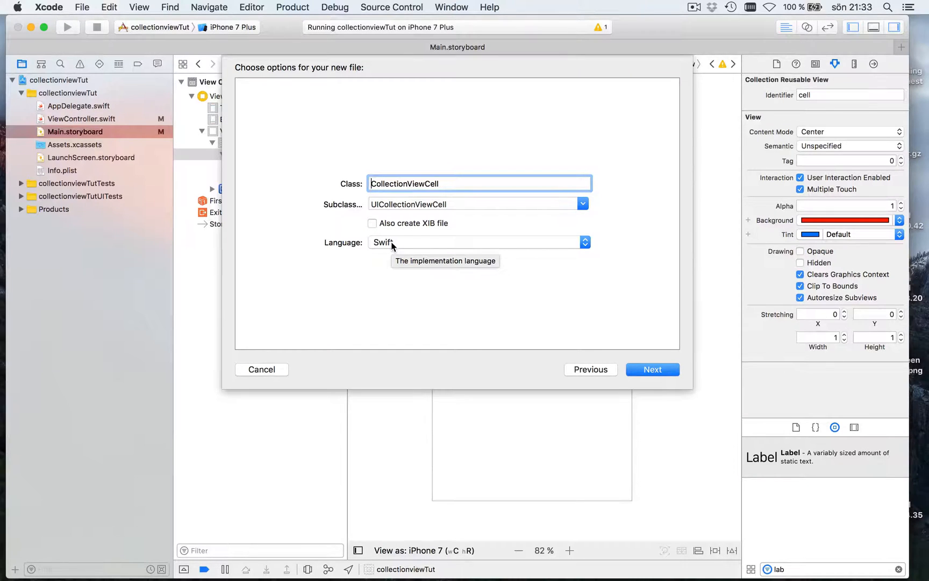
type("our")
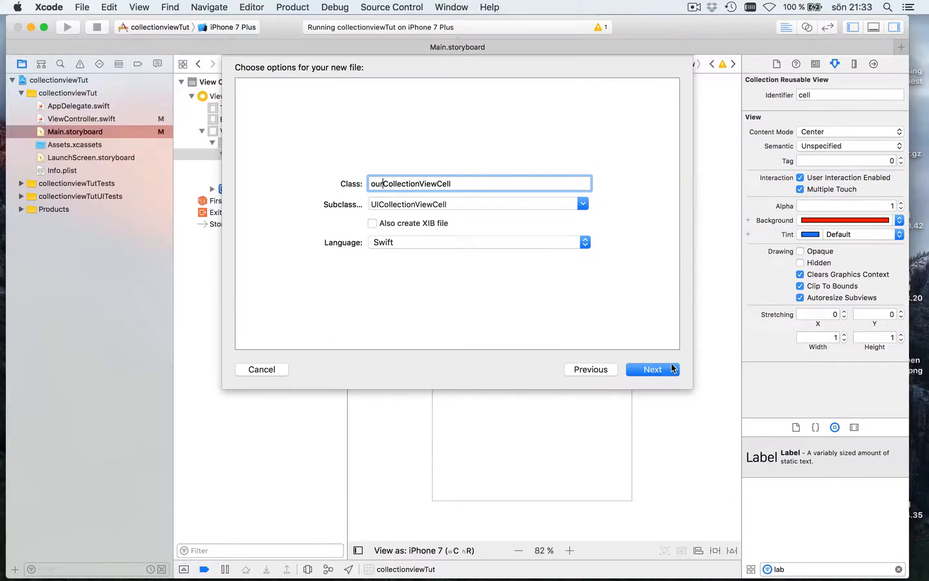
left_click(652, 369)
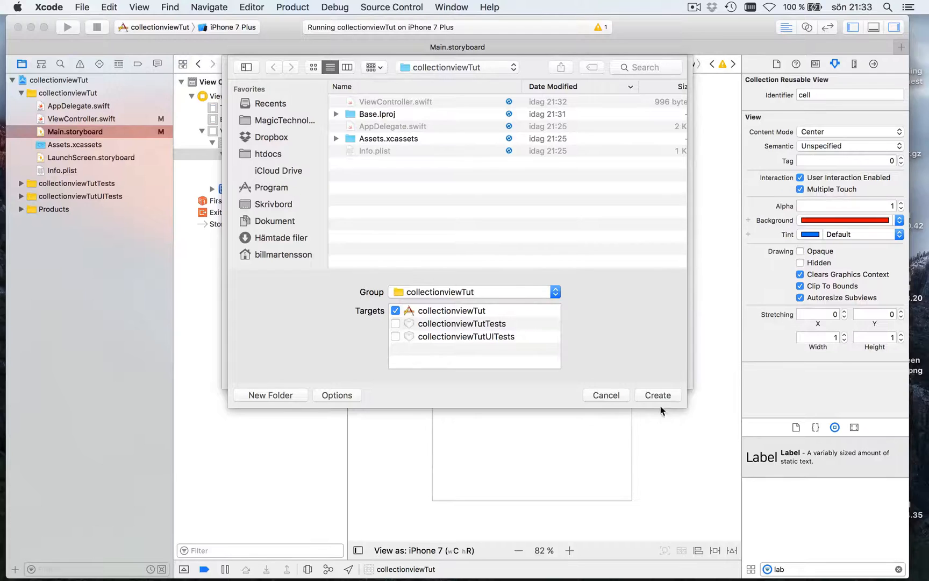
left_click(658, 395)
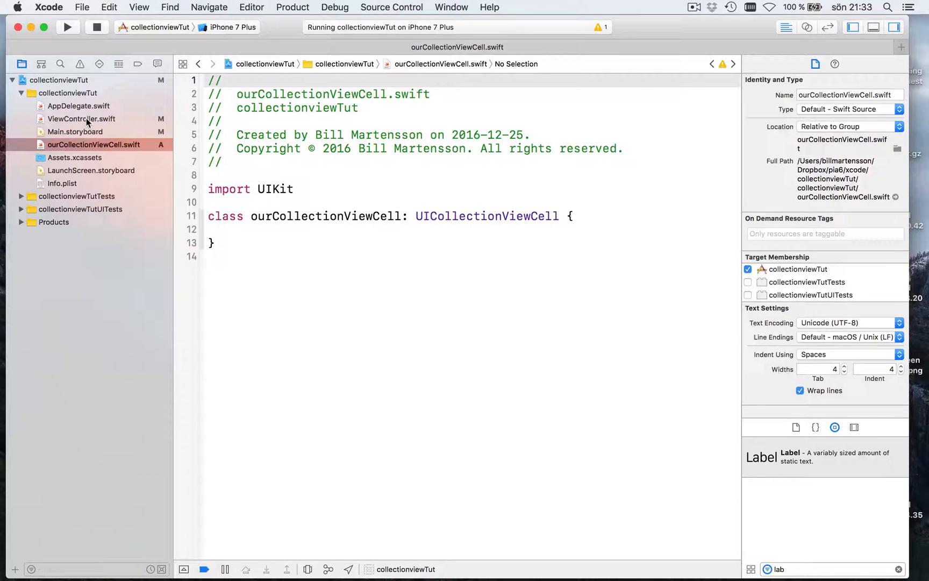
Step: Set the storyboard prototype cell's custom class to ourCollectionViewCell in the Identity inspector
left_click(75, 132)
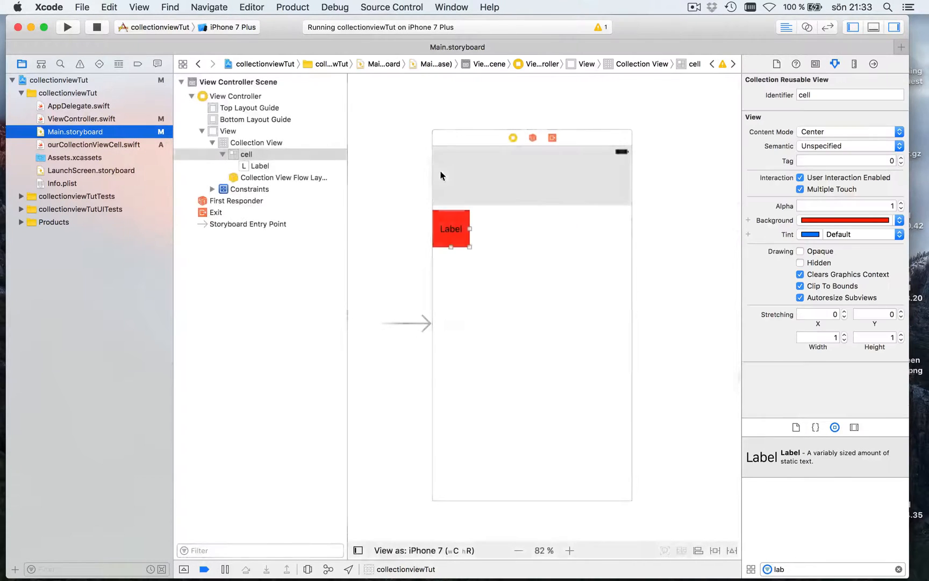
left_click(513, 138)
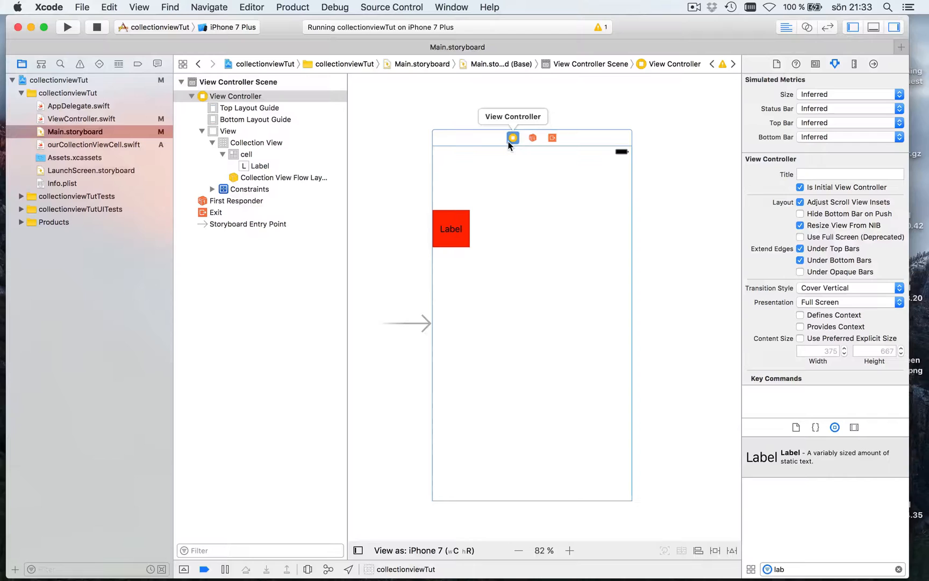
left_click(260, 165)
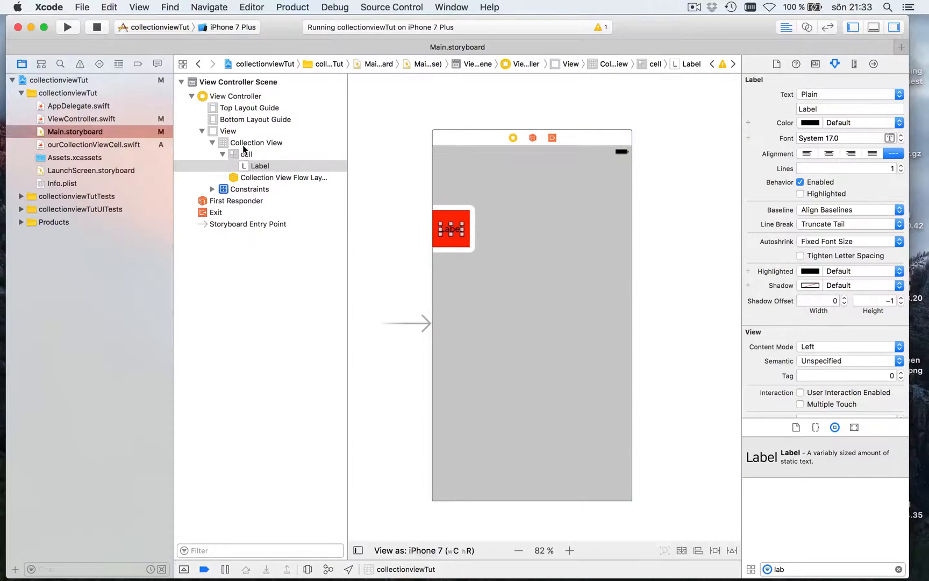
left_click(246, 155)
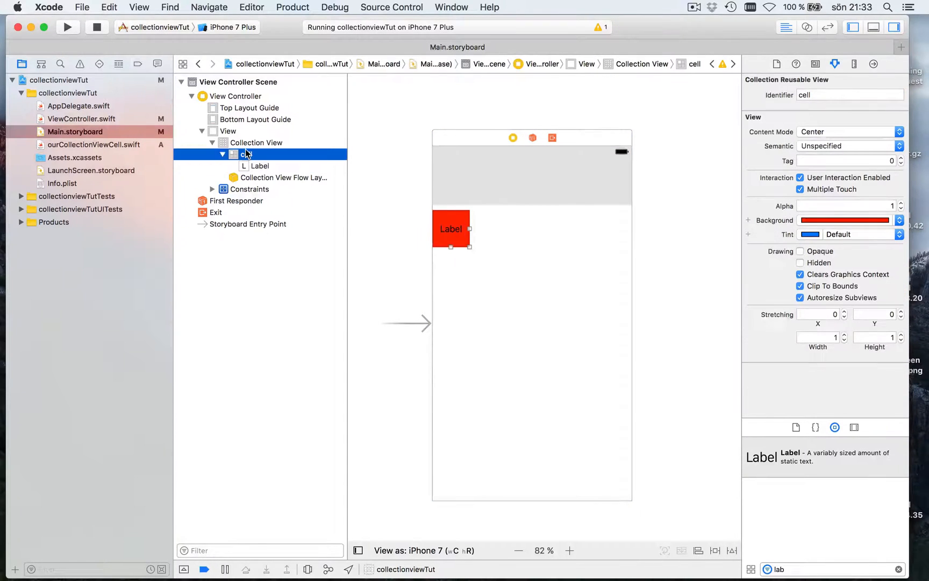
left_click(816, 64)
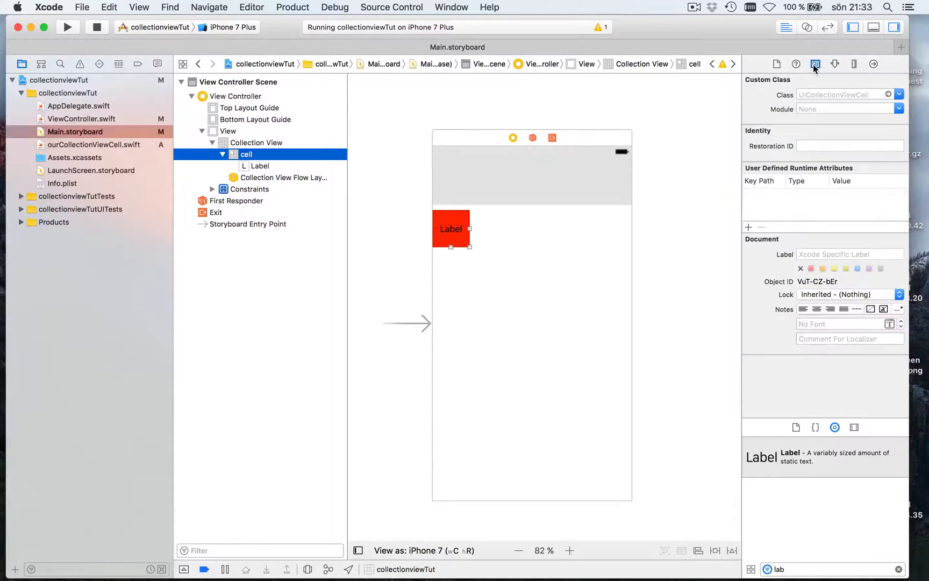
type("ourCollectionViewCell")
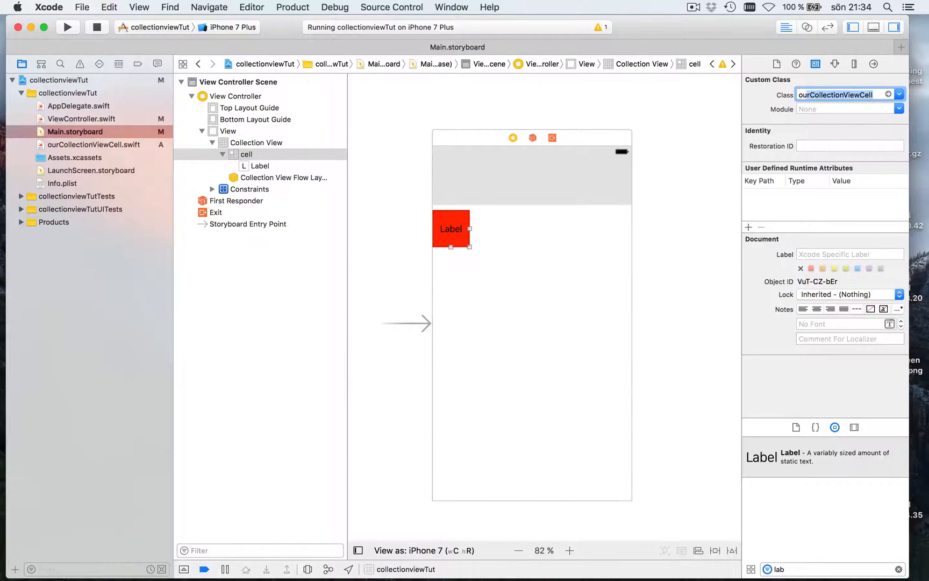
left_click(846, 94)
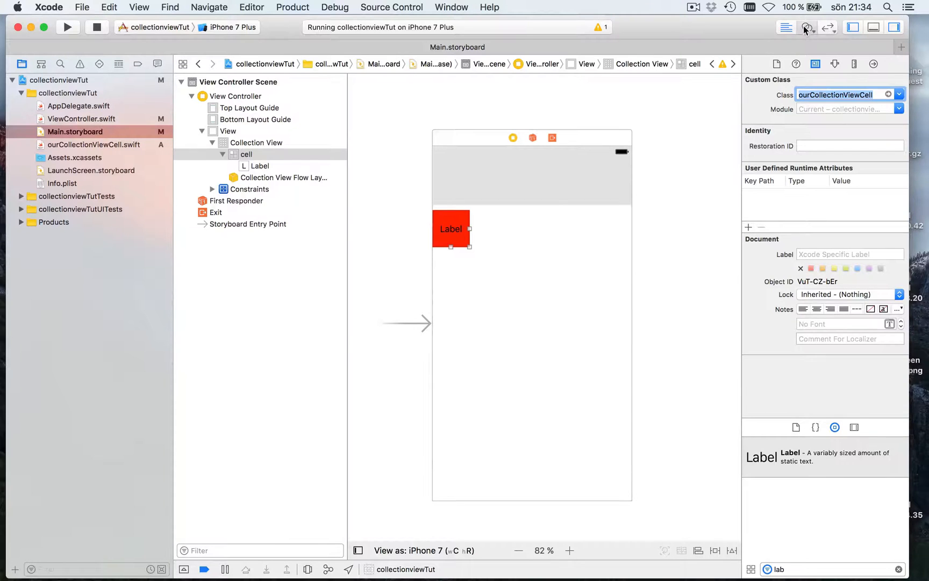
Step: Show ourCollectionViewCell.swift beside the storyboard in the Assistant Editor with the cell's label selected
left_click(807, 27)
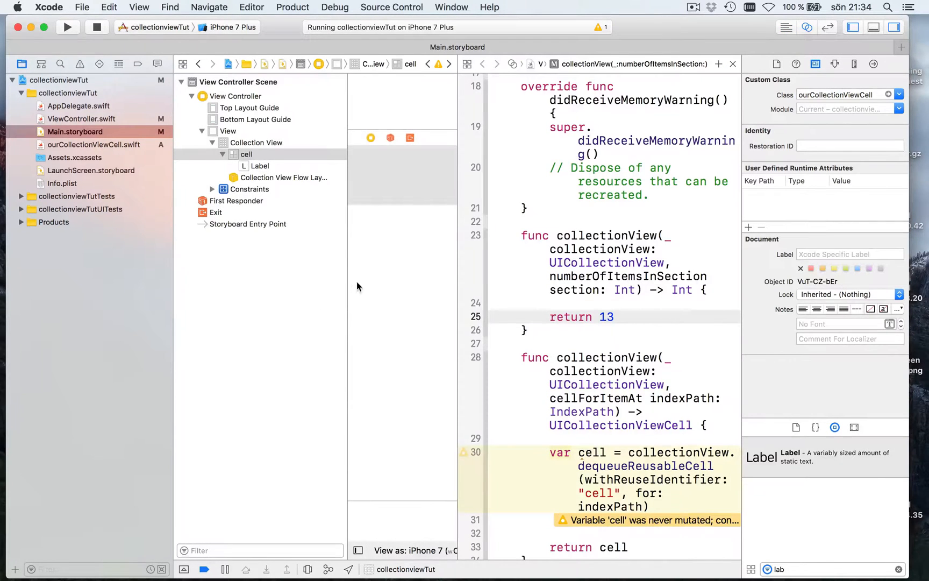
left_click(260, 166)
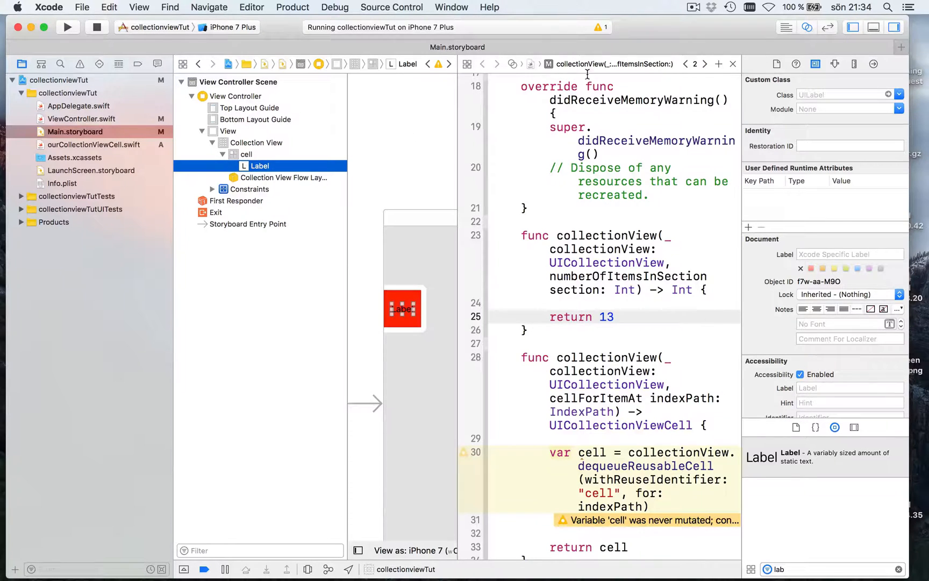
left_click(614, 64)
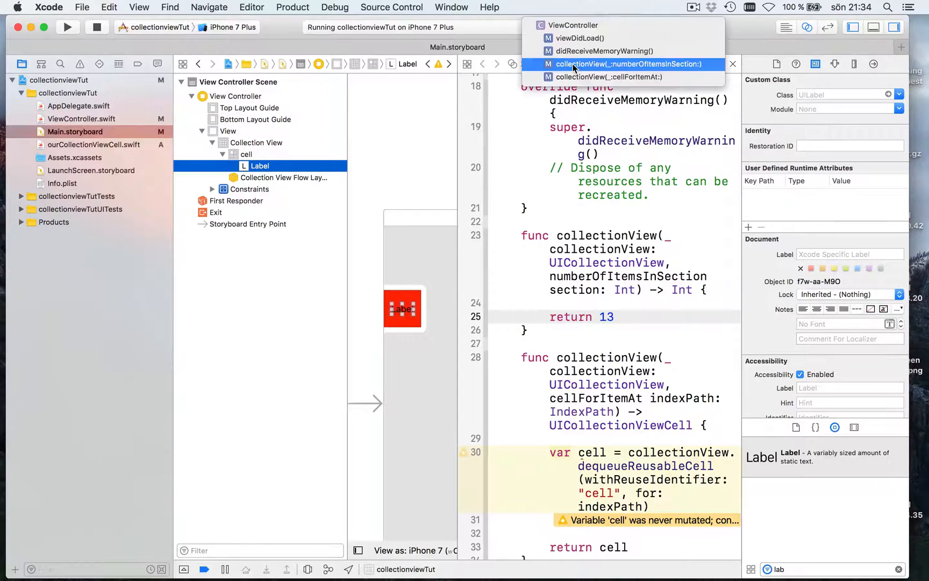
left_click(624, 64)
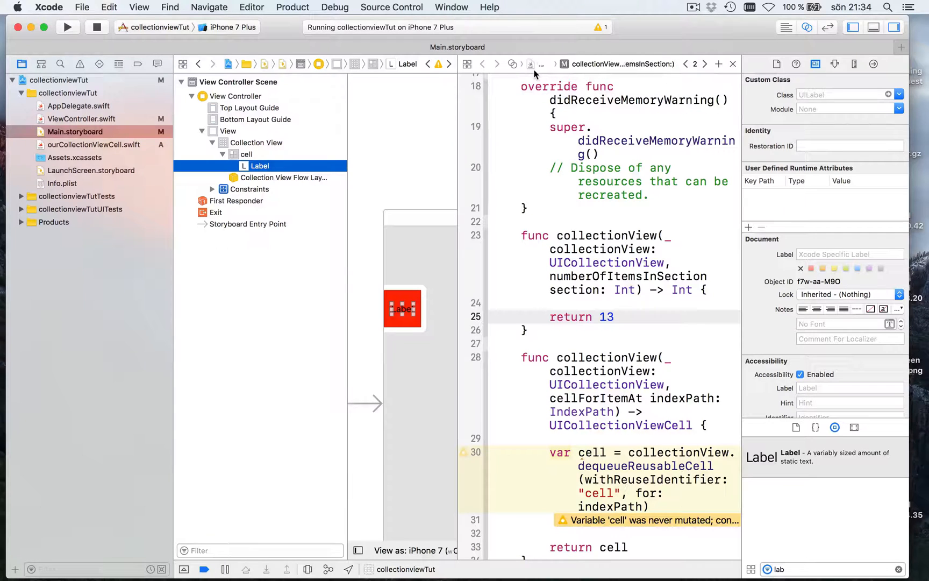
left_click(531, 64)
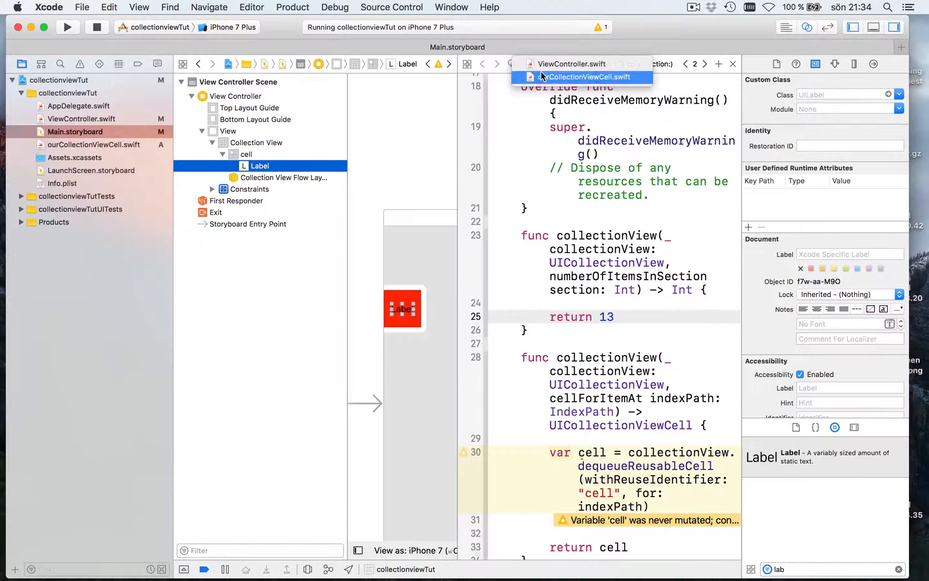
left_click(587, 76)
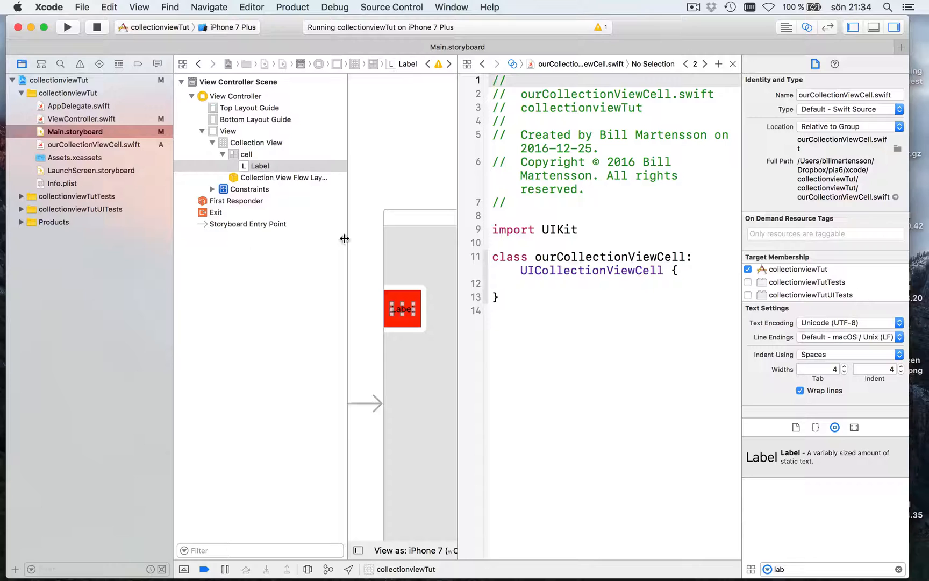
Step: Connect the cell's label as a new outlet named theLabel in ourCollectionViewCell
left_click(260, 166)
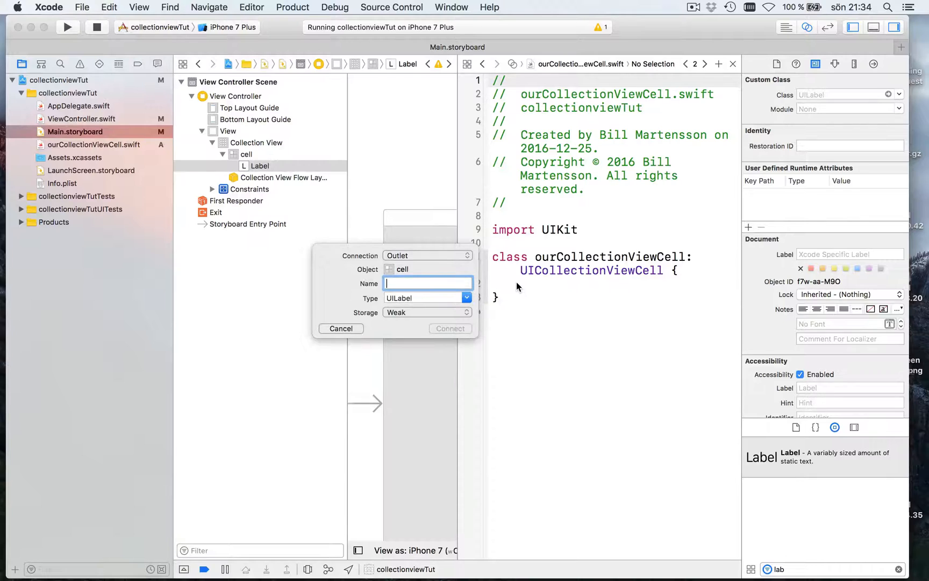
type("t")
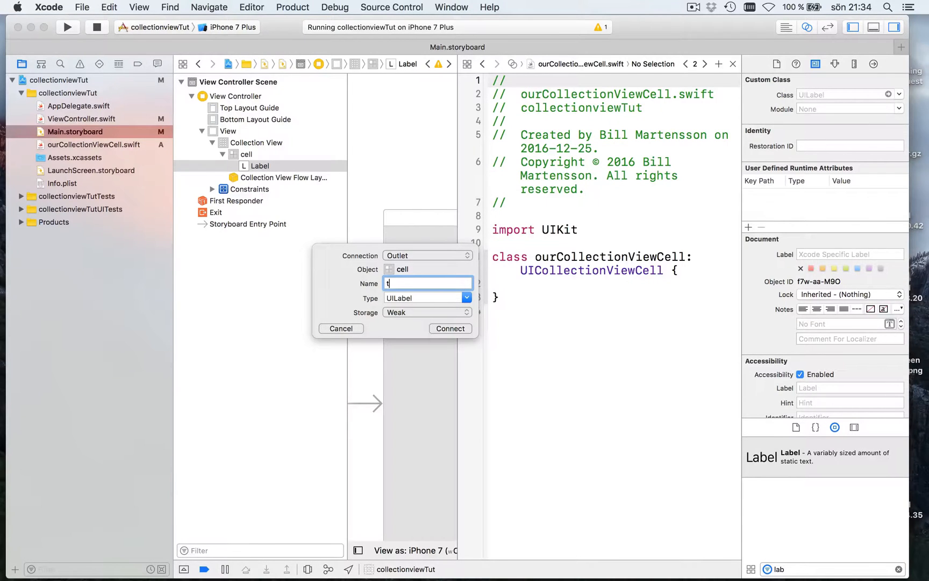
type("heLabel")
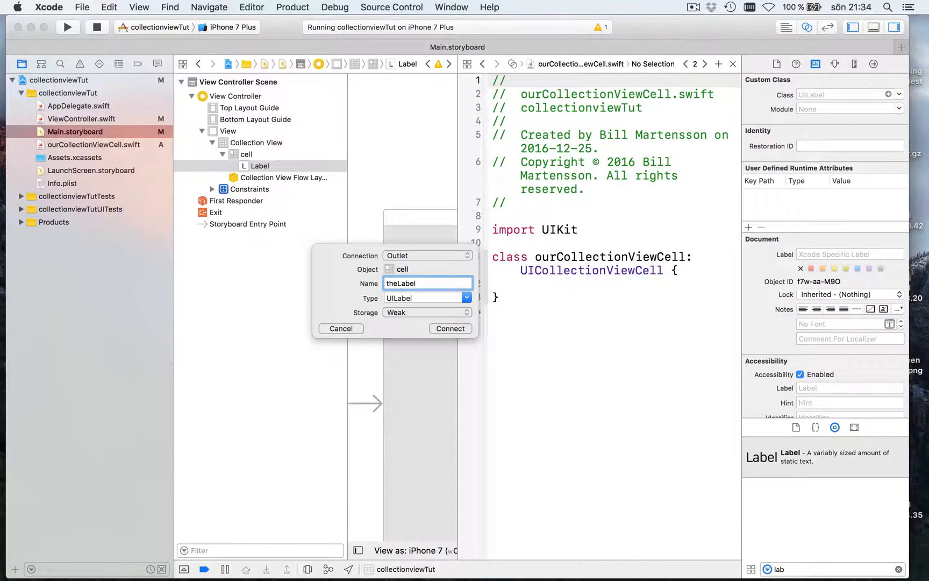
left_click(450, 328)
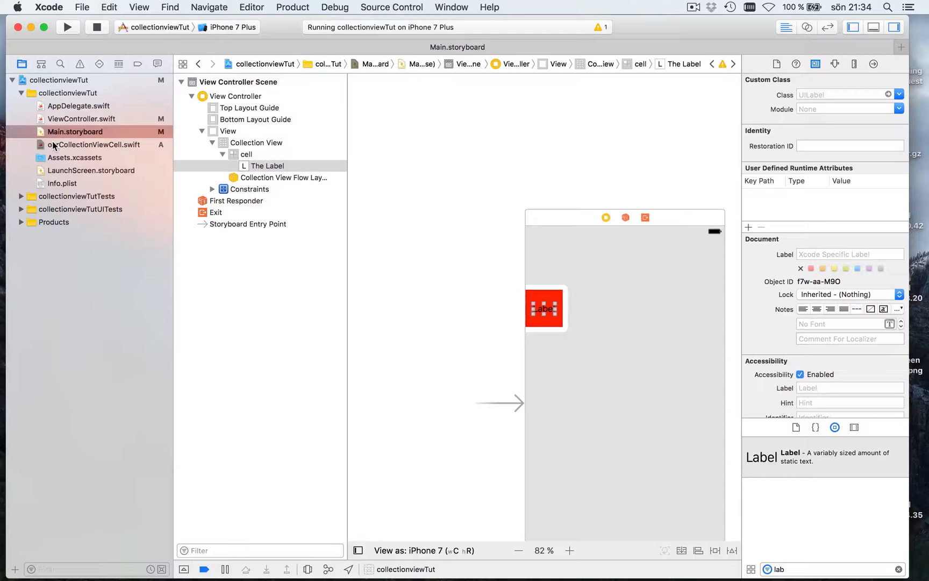
Step: Force-cast the dequeued cell with 'as! ourCollectionViewCell' in ViewController.swift
left_click(81, 118)
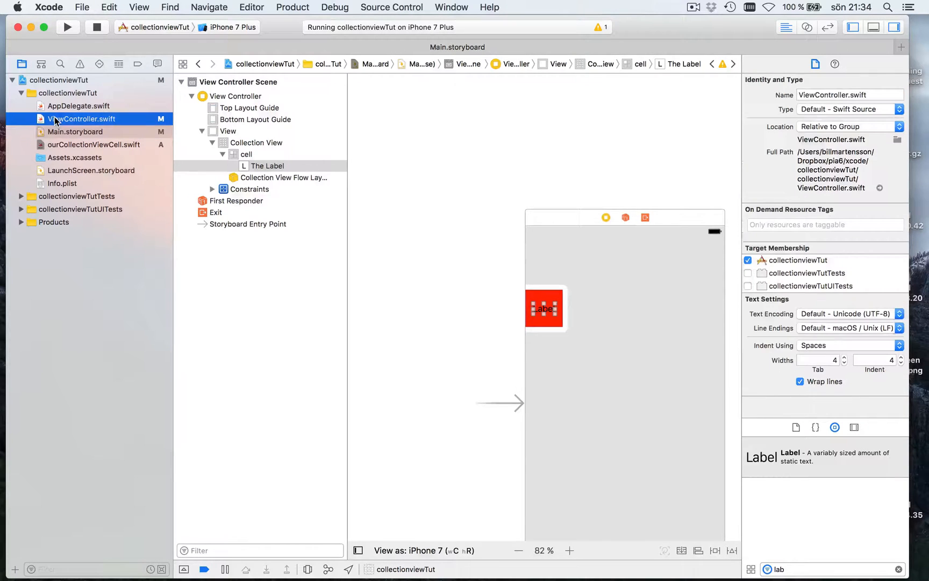
left_click(81, 118)
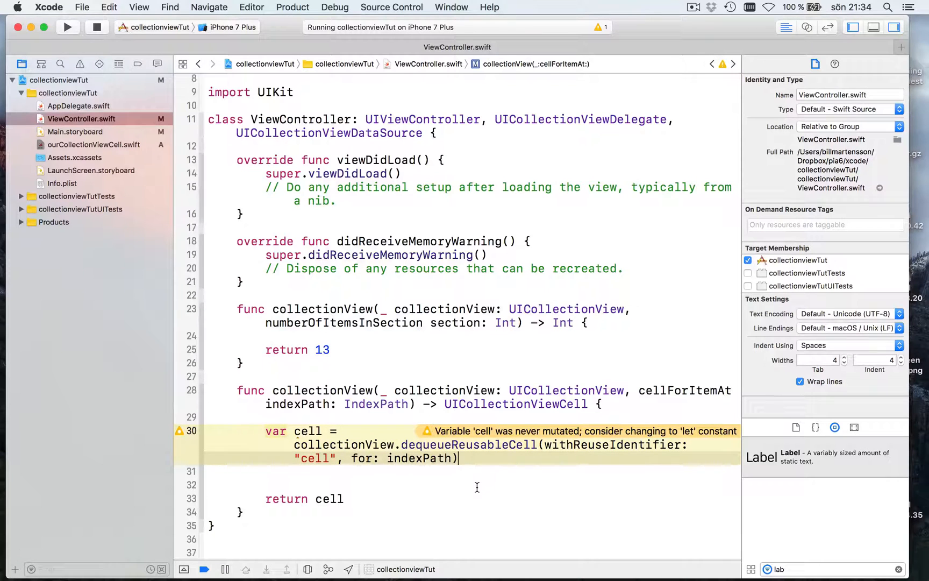
type("as!")
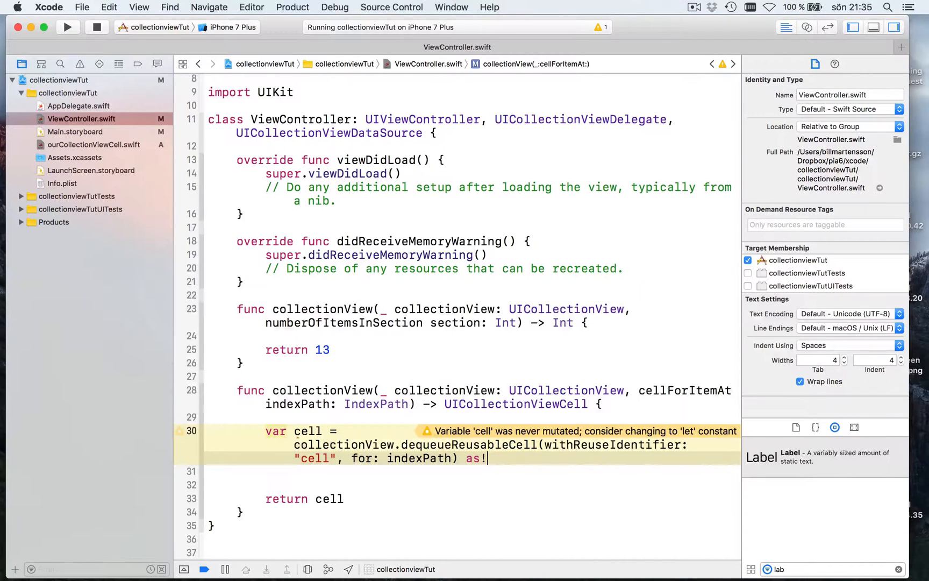
type("our")
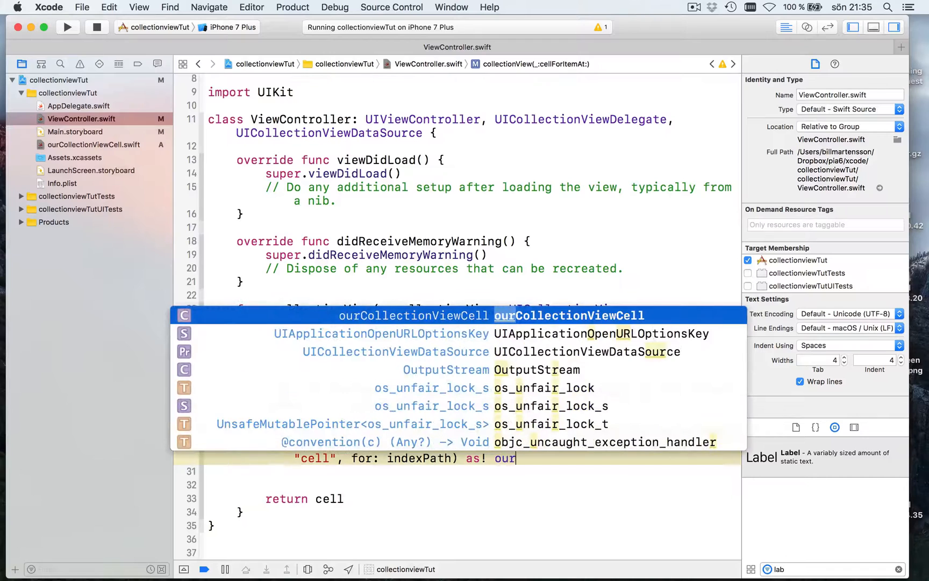
key("return")
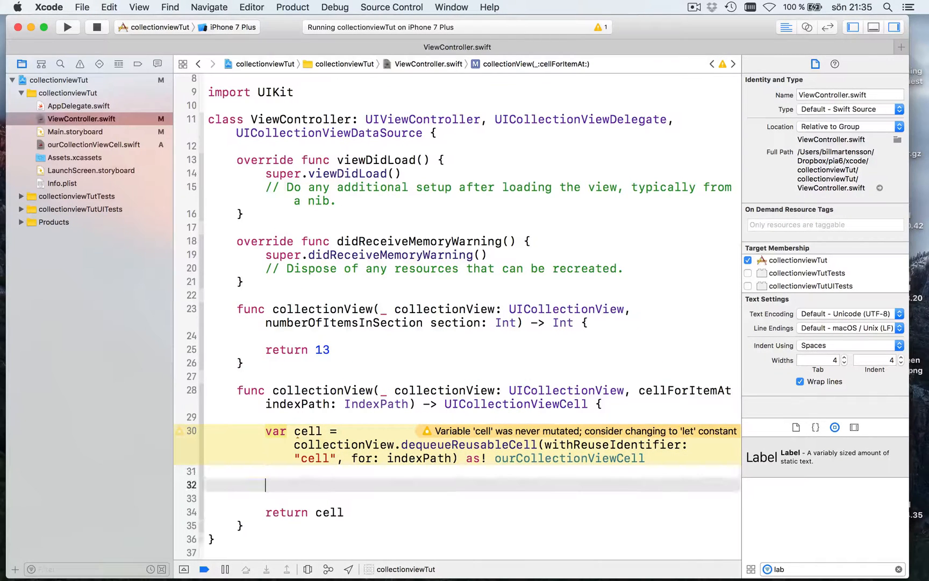
Step: Discard the partial 'cell.' text and bring up ourCollectionViewCell.swift showing the theLabel outlet
type("cell.th")
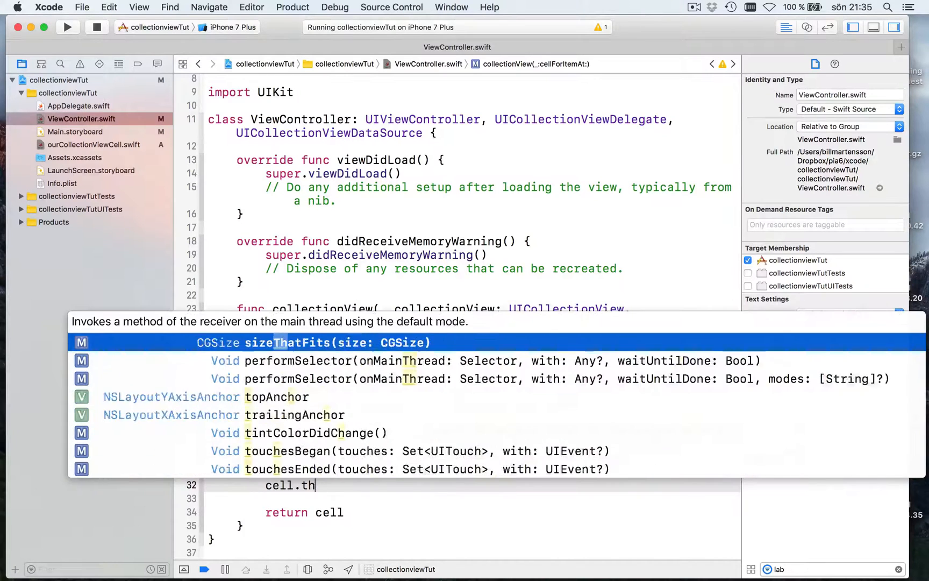
key("Escape")
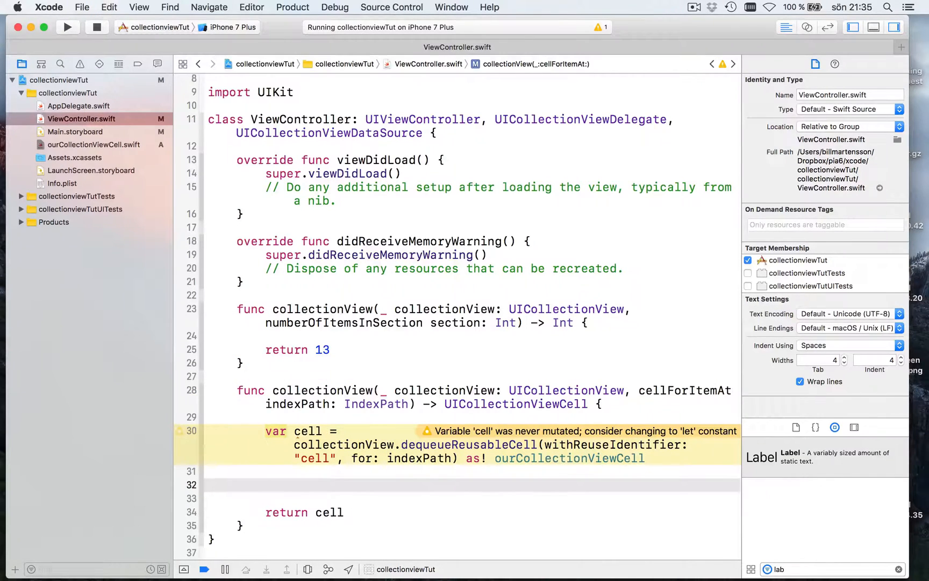
left_click(93, 144)
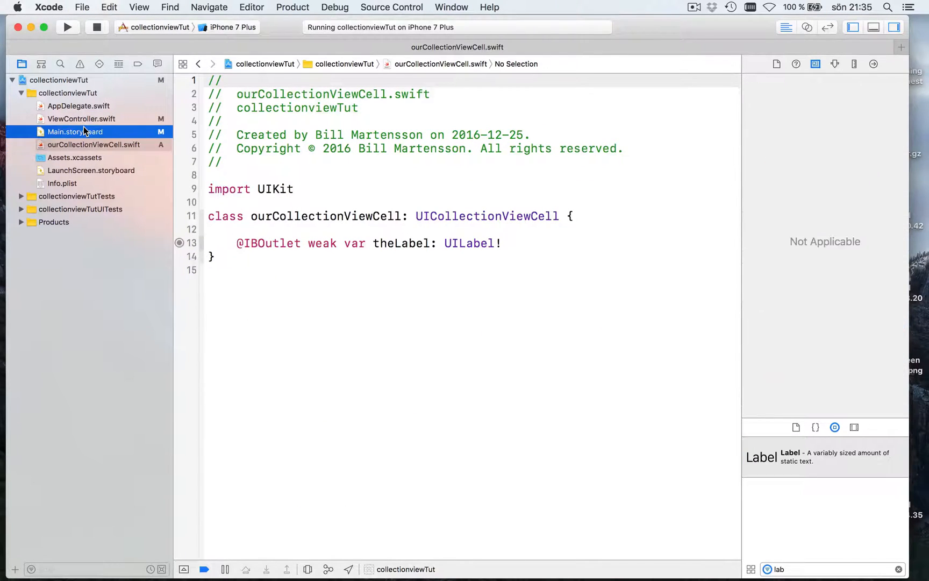
Step: Verify the label's theLabel referencing outlet in Main.storyboard, then return to line 32 of ViewController.swift
left_click(75, 132)
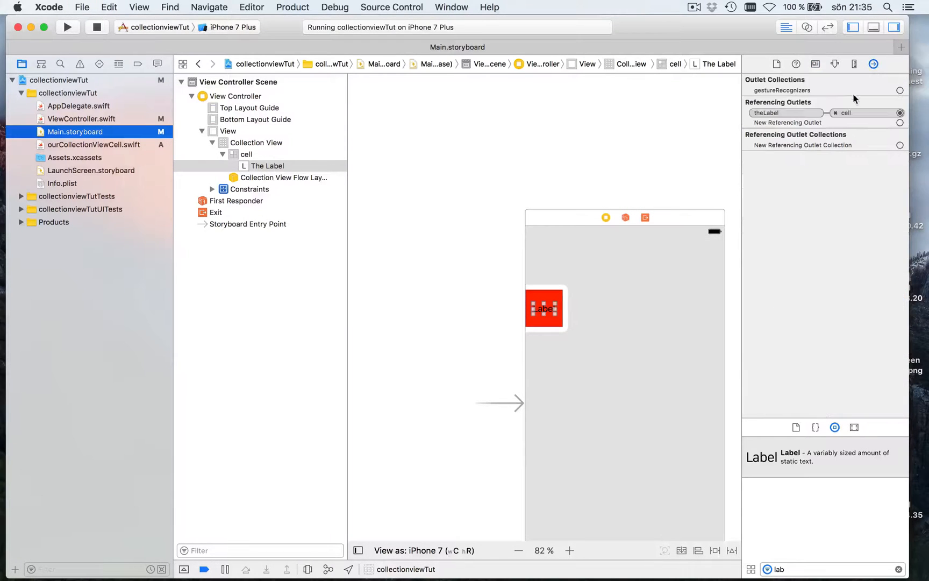
left_click(82, 118)
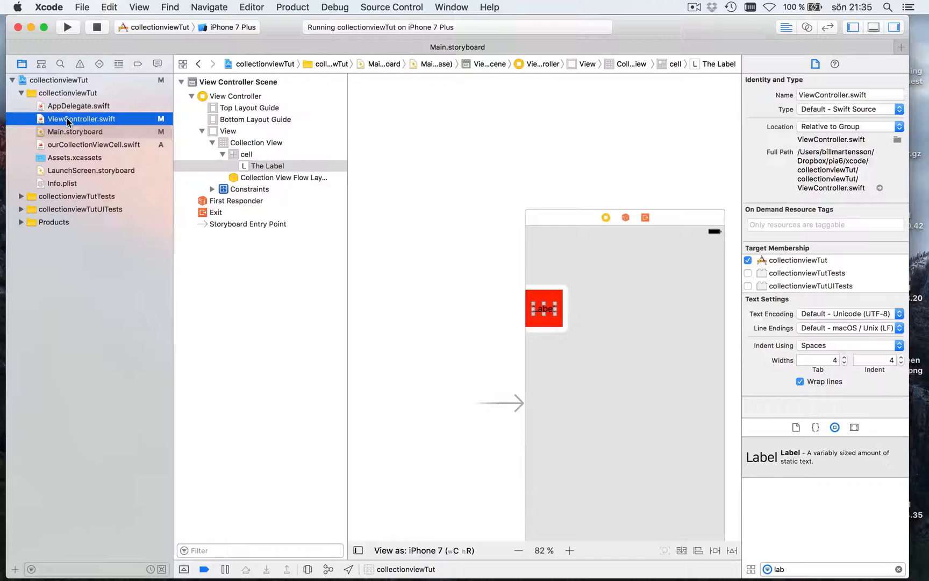
left_click(81, 118)
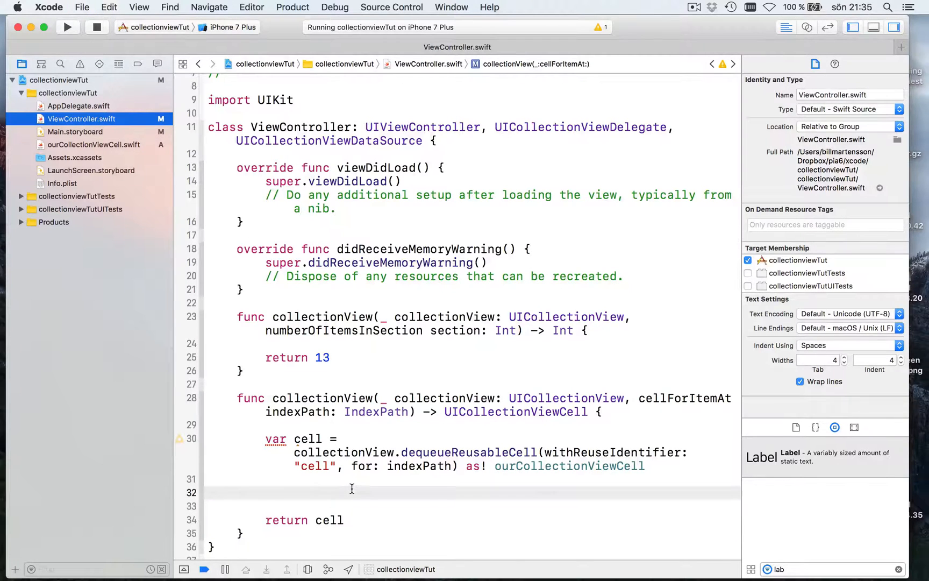
Step: Add cell.theLabel.text = "Hello" on line 32 of cellForItemAt and start a rebuild
type("cell.theLabel")
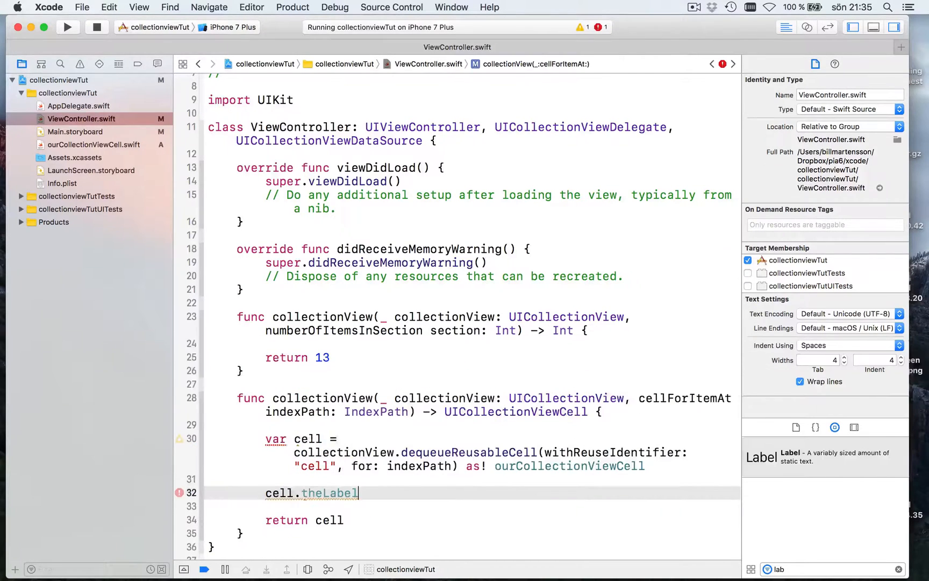
type(".text")
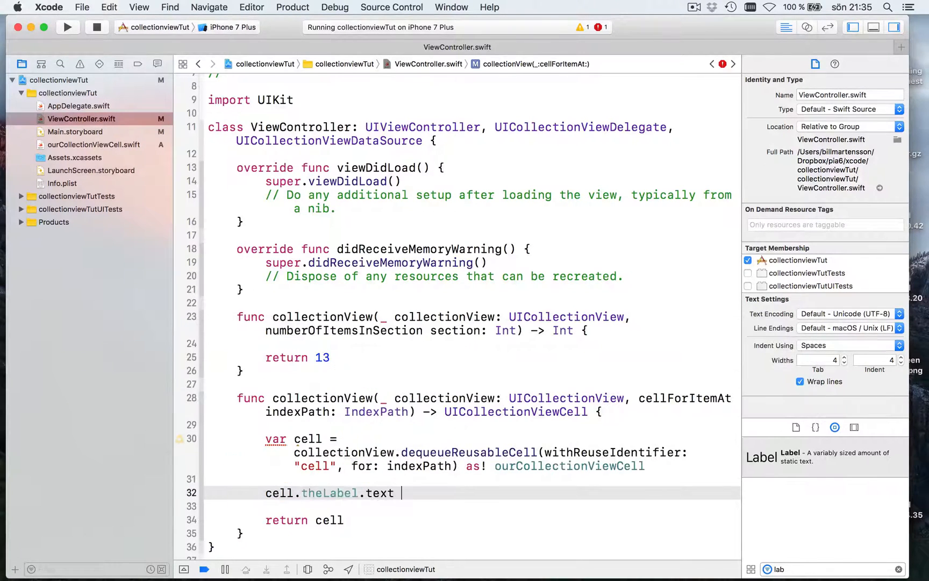
type("= \"\"")
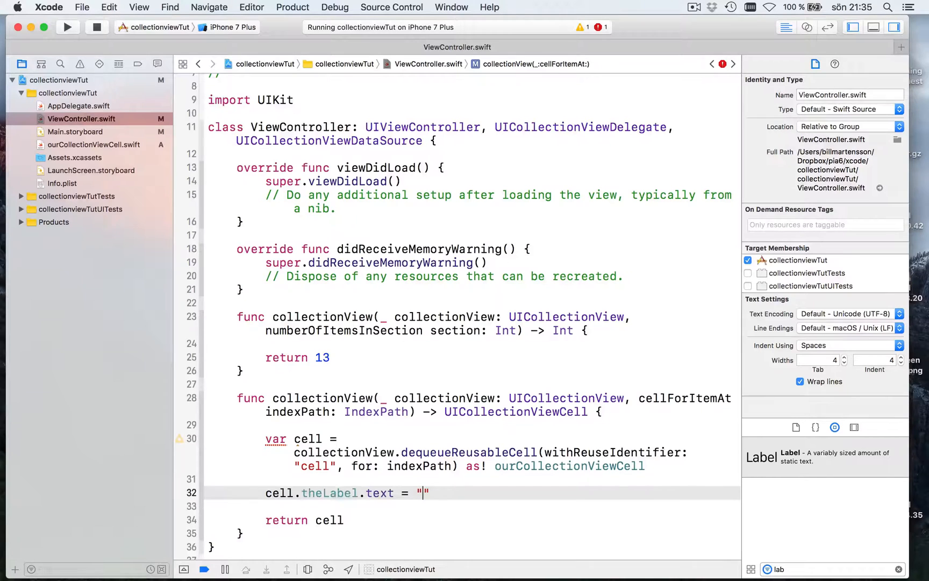
type("Hello")
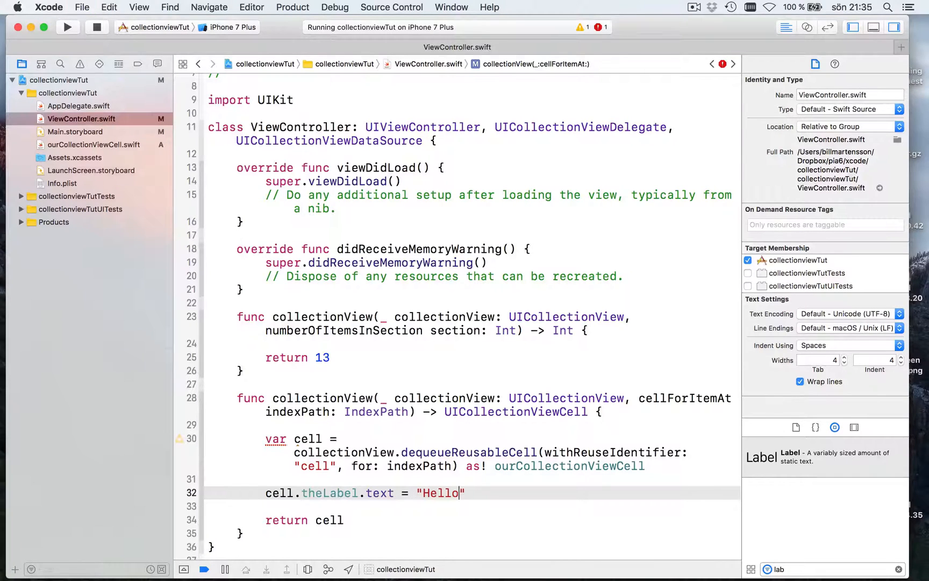
left_click(67, 28)
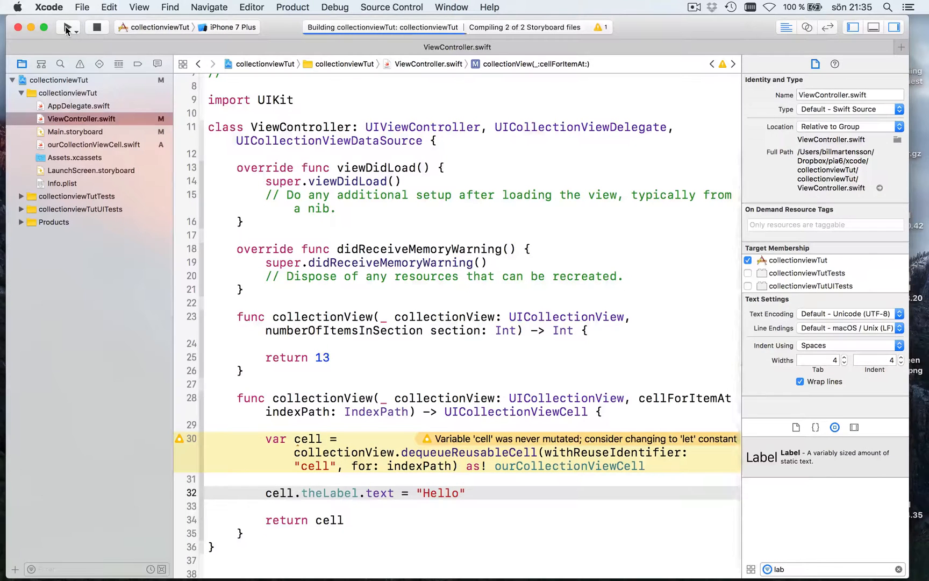
Step: Run collectionviewTut again so it launches on the iPhone 7 Plus simulator
left_click(68, 28)
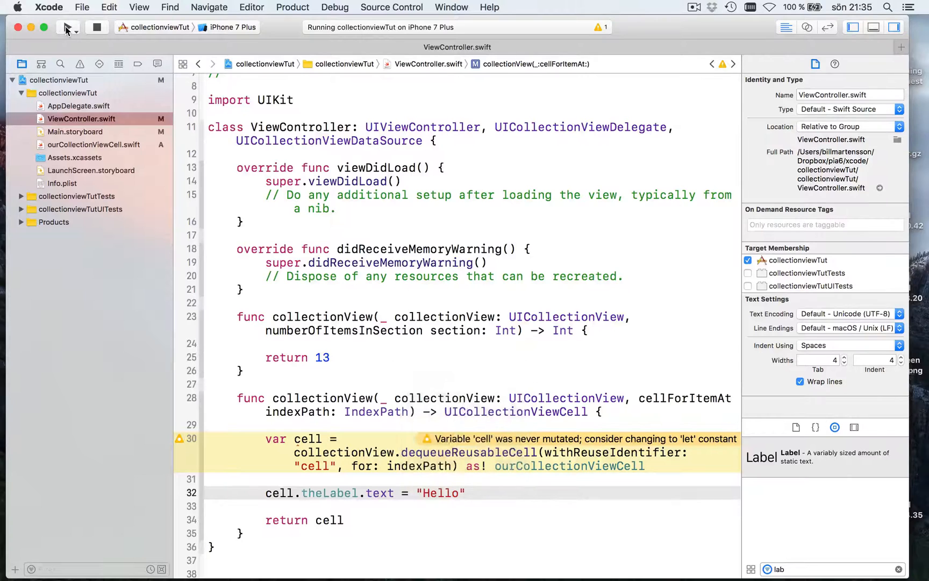
left_click(68, 28)
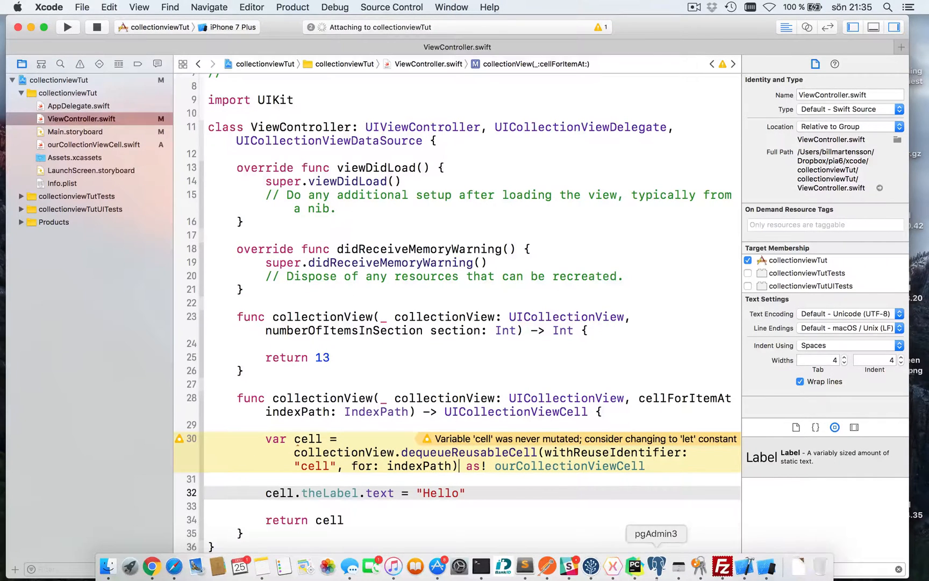